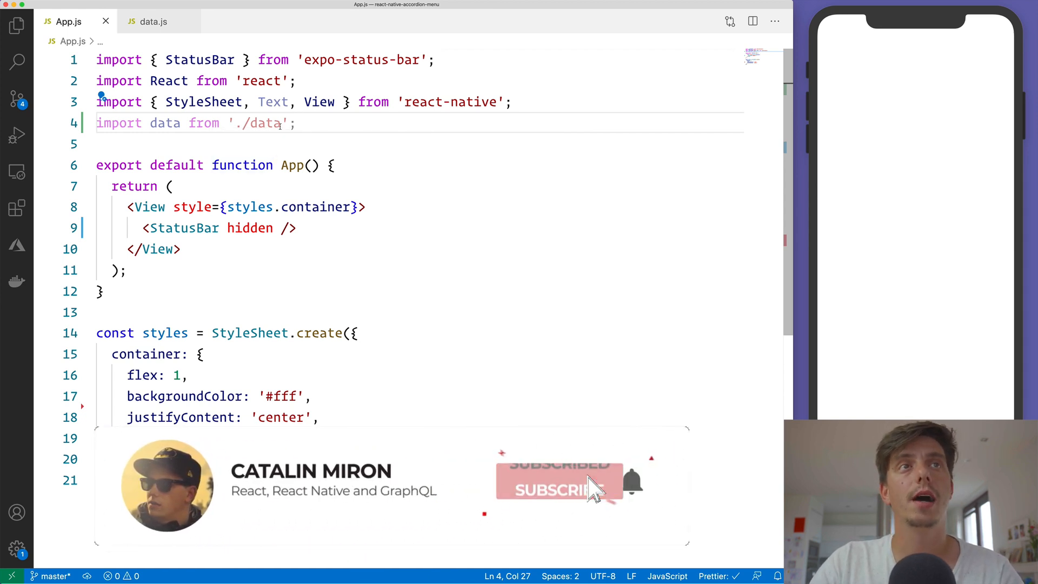
Step: Review the bg, color, category and subCategories fields of each item in data.js
{"action": "left_click", "coordinate": [151, 22]}
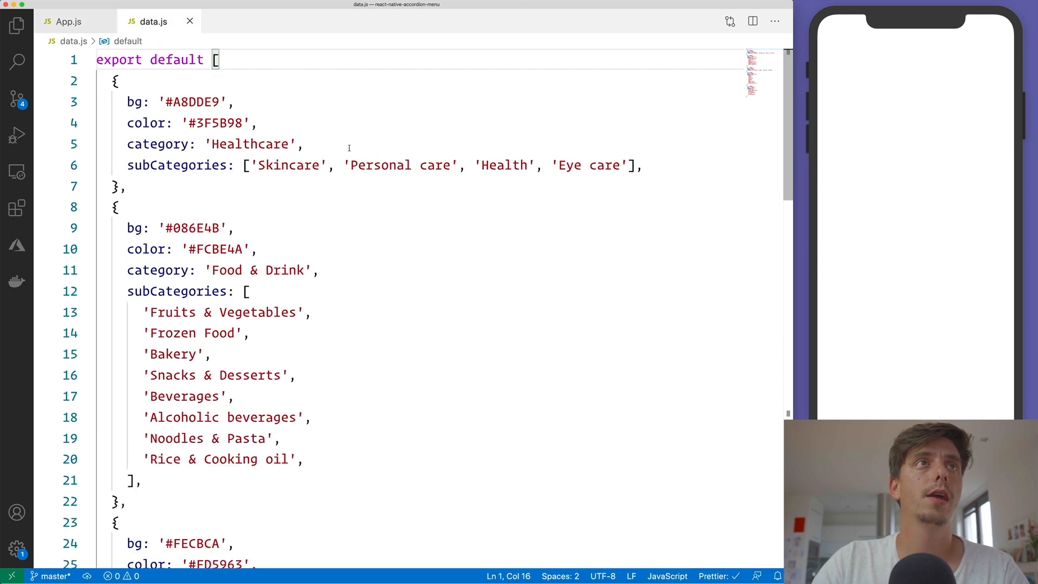
{"action": "double_click", "coordinate": [136, 102]}
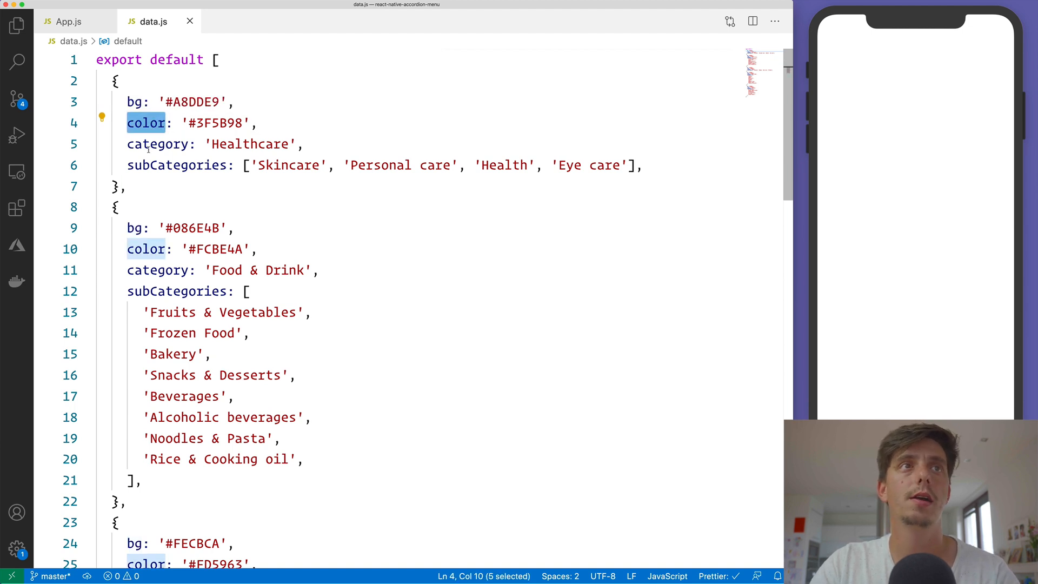
{"action": "double_click", "coordinate": [158, 143]}
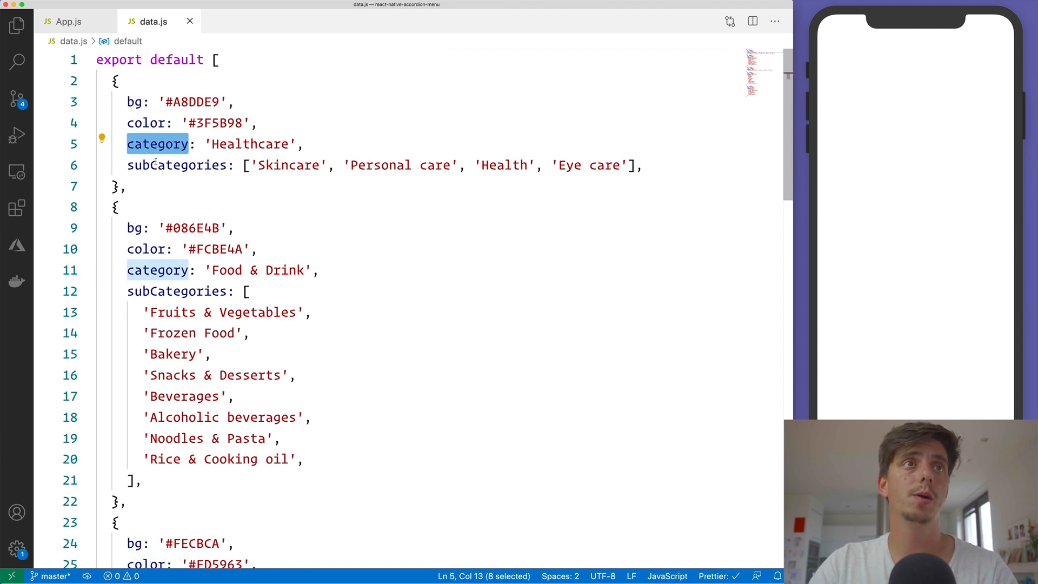
{"action": "double_click", "coordinate": [177, 164]}
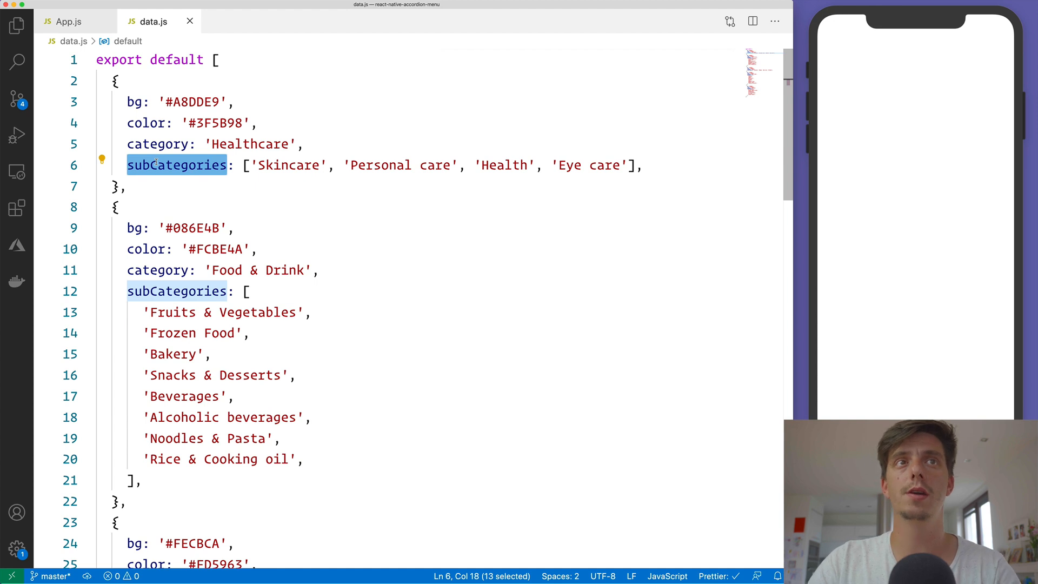
{"action": "left_click", "coordinate": [70, 22]}
{"action": "type", "text": "import data from './data';"}
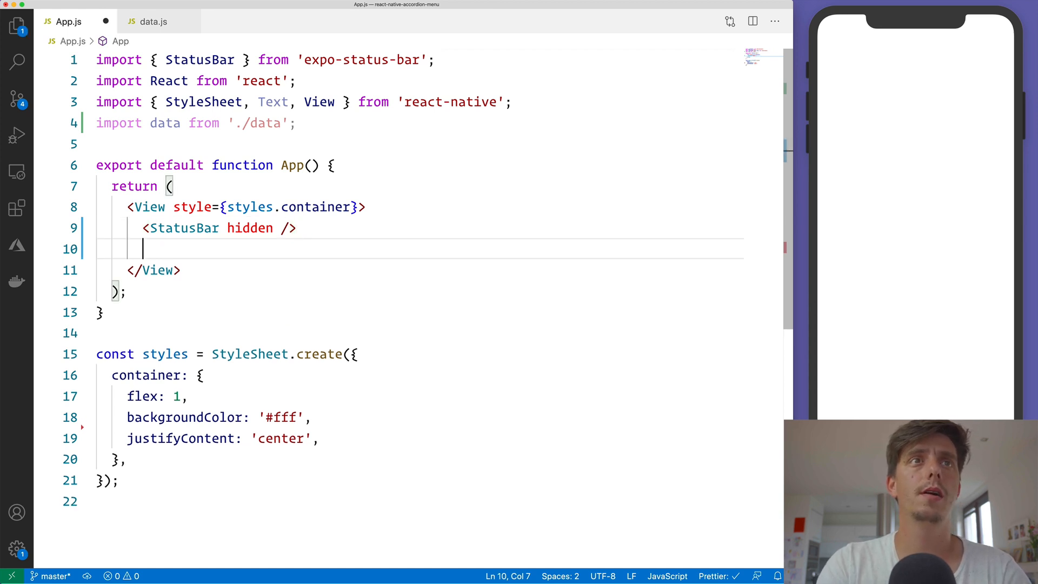
Step: Map data to a TouchableOpacity per category with key={category}, an empty onPress and styles.cardContainer
{"action": "type", "text": "{data.map(({bg, color, category, sub"}
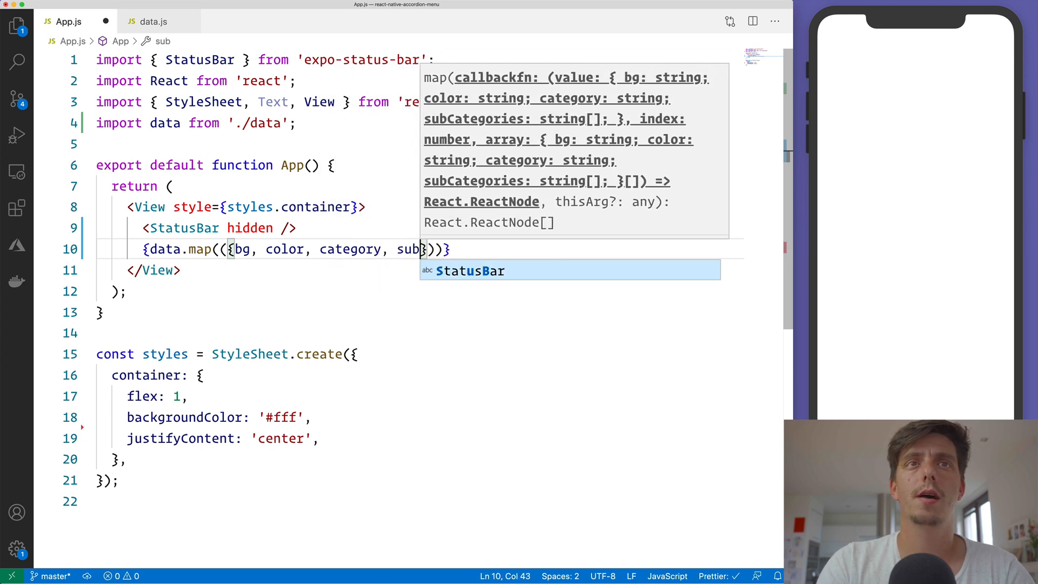
{"action": "type", "text": "Category"}
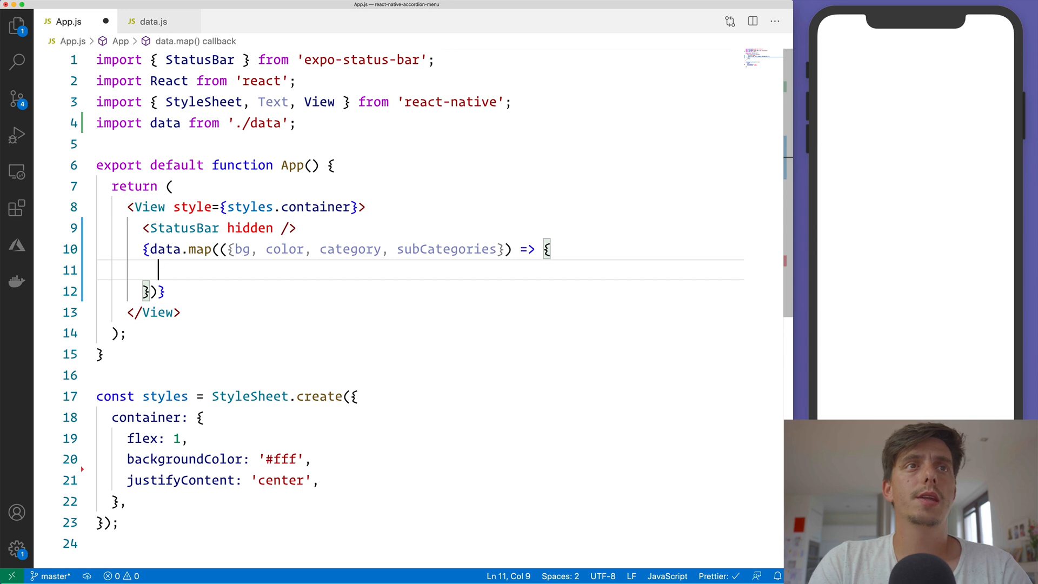
{"action": "type", "text": "return <TouchableOpacity>"}
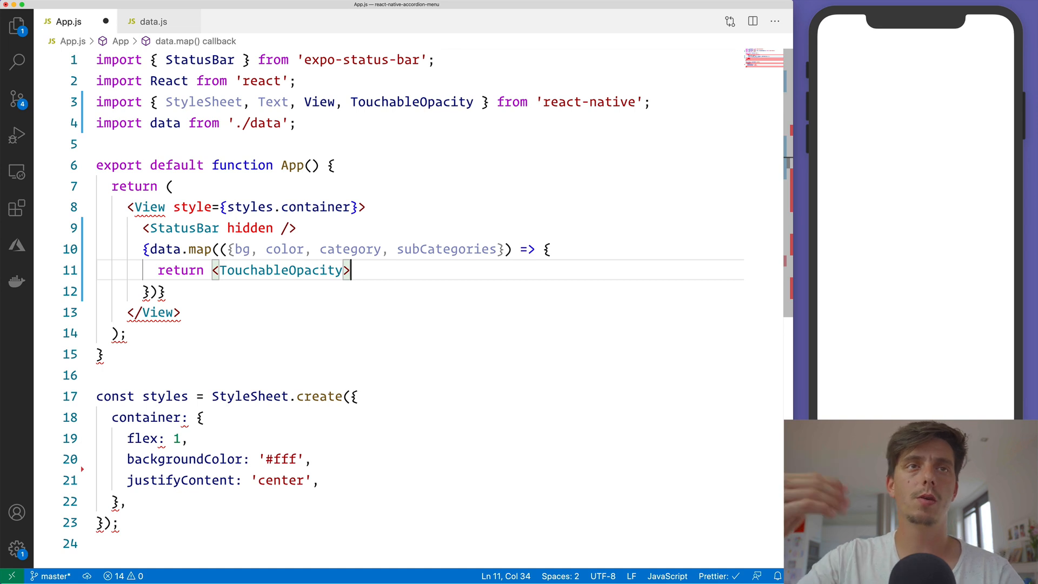
{"action": "key", "text": "Enter"}
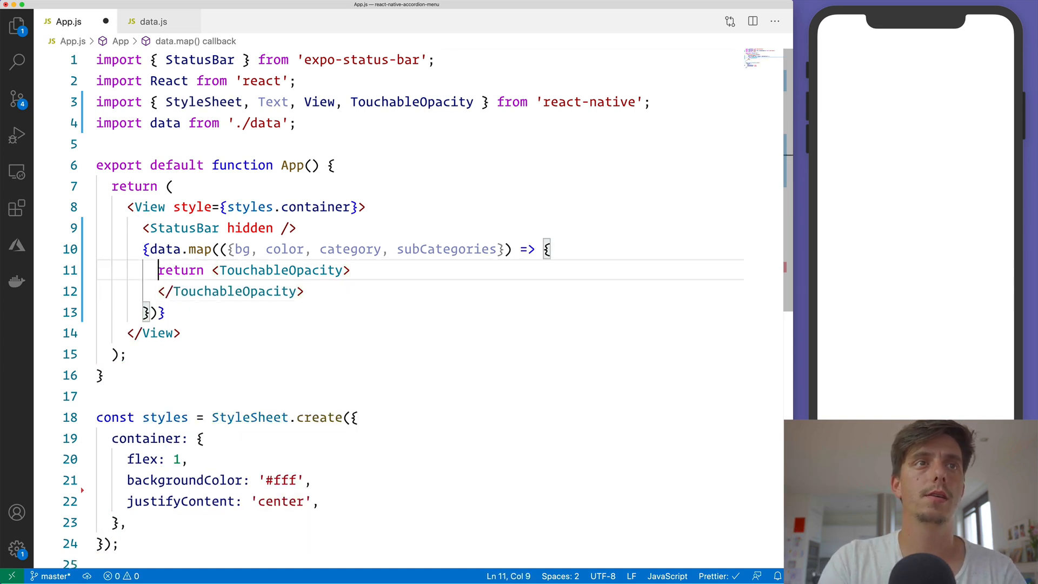
{"action": "type", "text": "ket="}
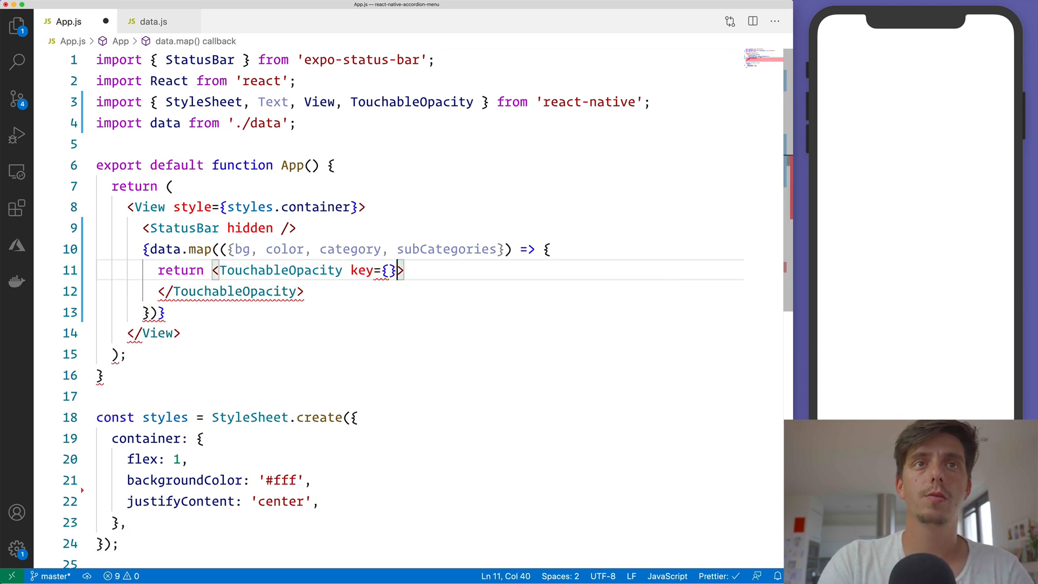
{"action": "type", "text": "category"}
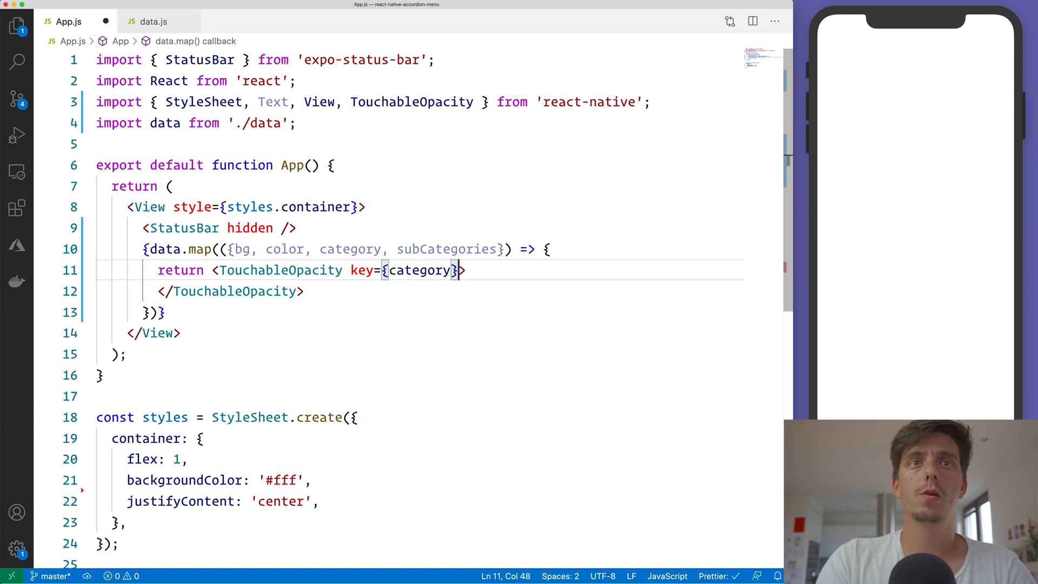
{"action": "type", "text": "onPRe"}
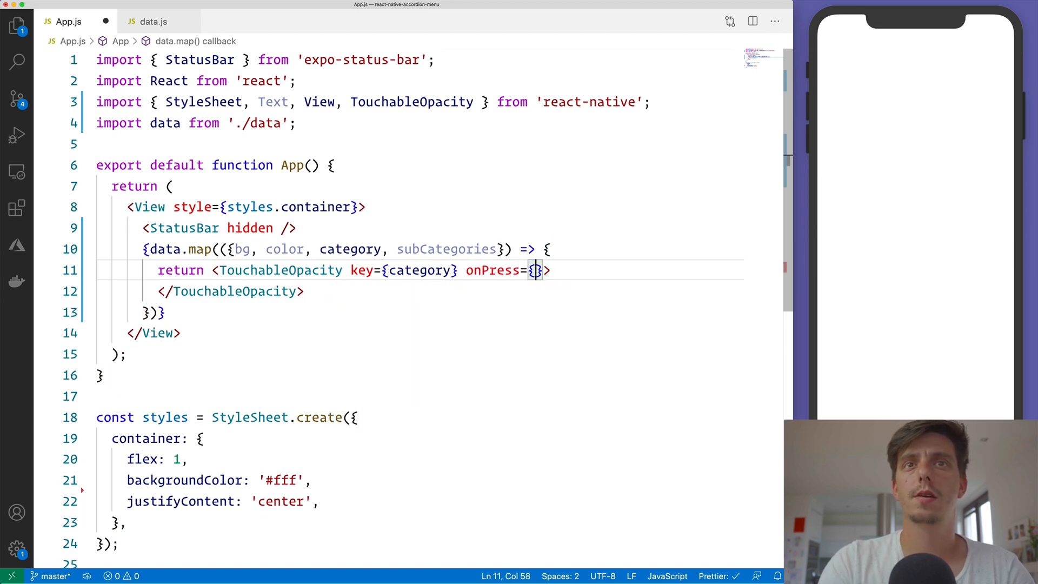
{"action": "type", "text": "() => {}"}
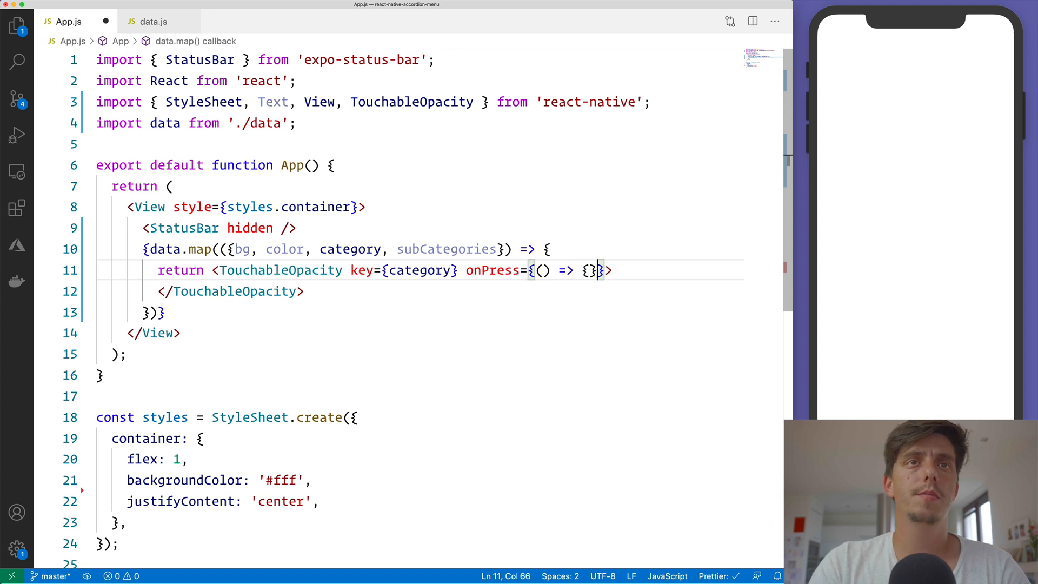
{"action": "type", "text": "style={styles."}
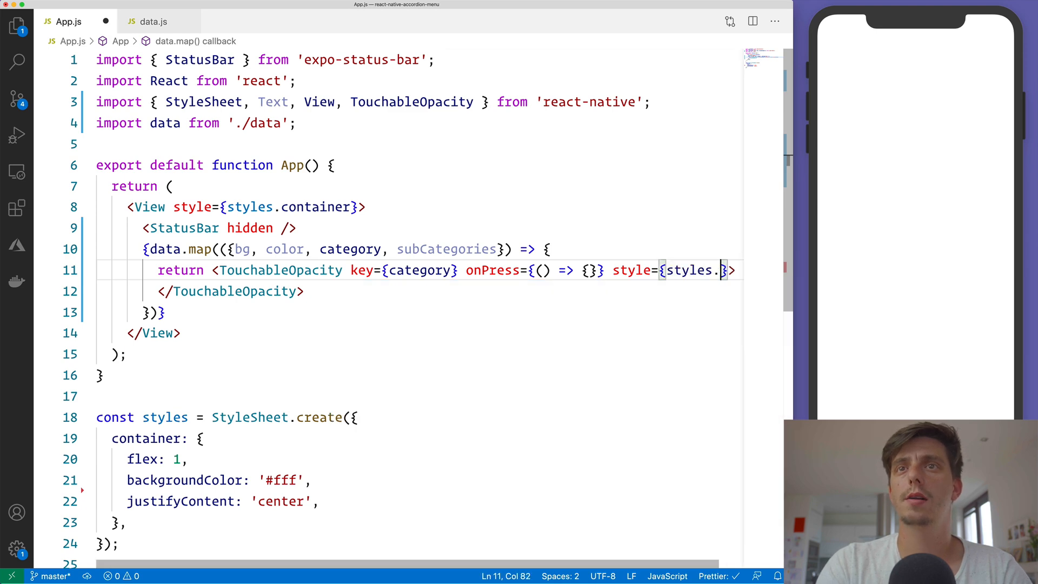
{"action": "type", "text": "cardC"}
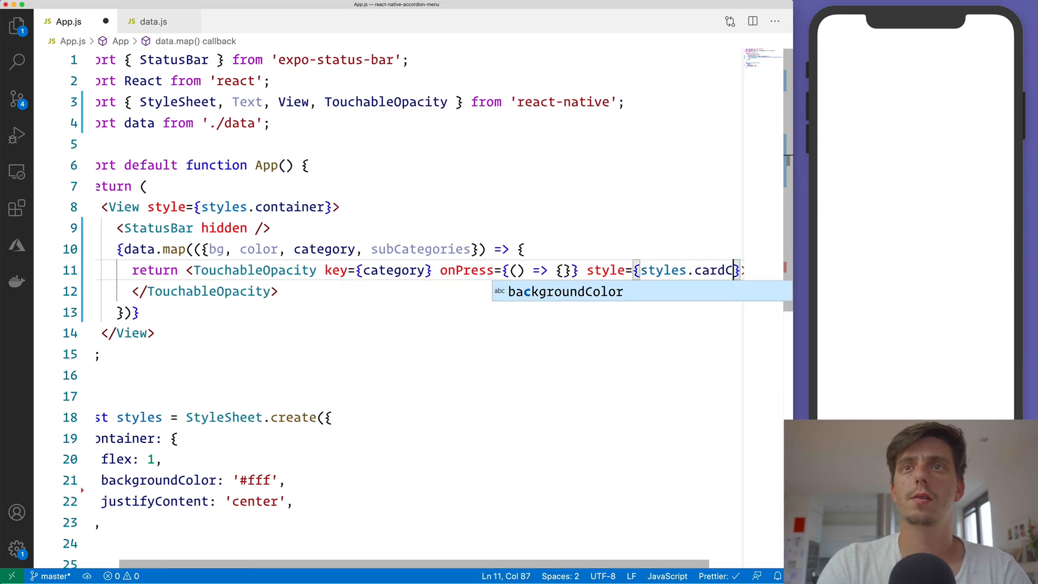
{"action": "type", "text": "ontainer"}
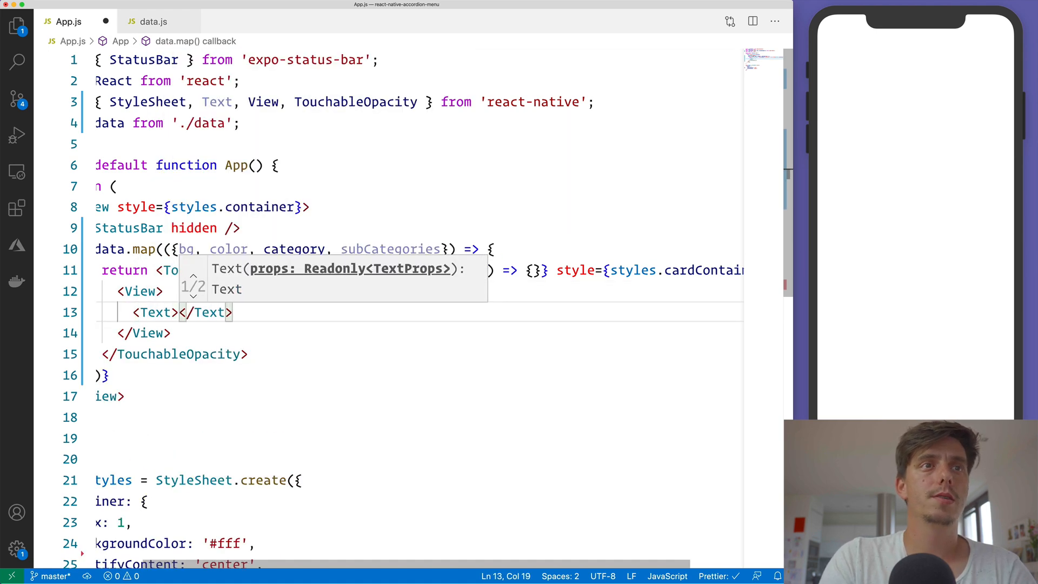
Step: Inside each card render a View with styles.card holding a Text with styles.heading showing {category}
{"action": "type", "text": "category}"}
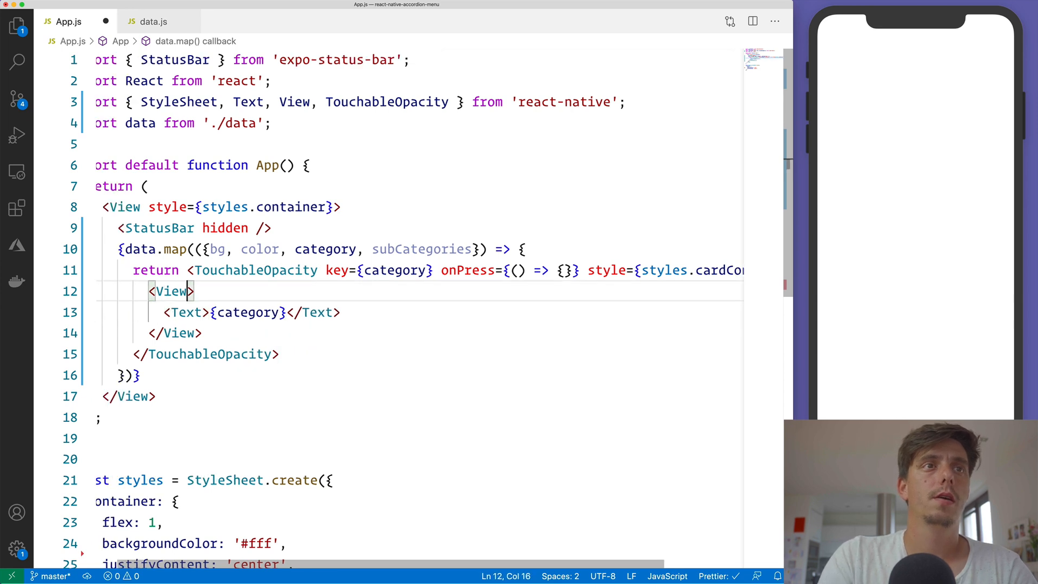
{"action": "type", "text": "style={}"}
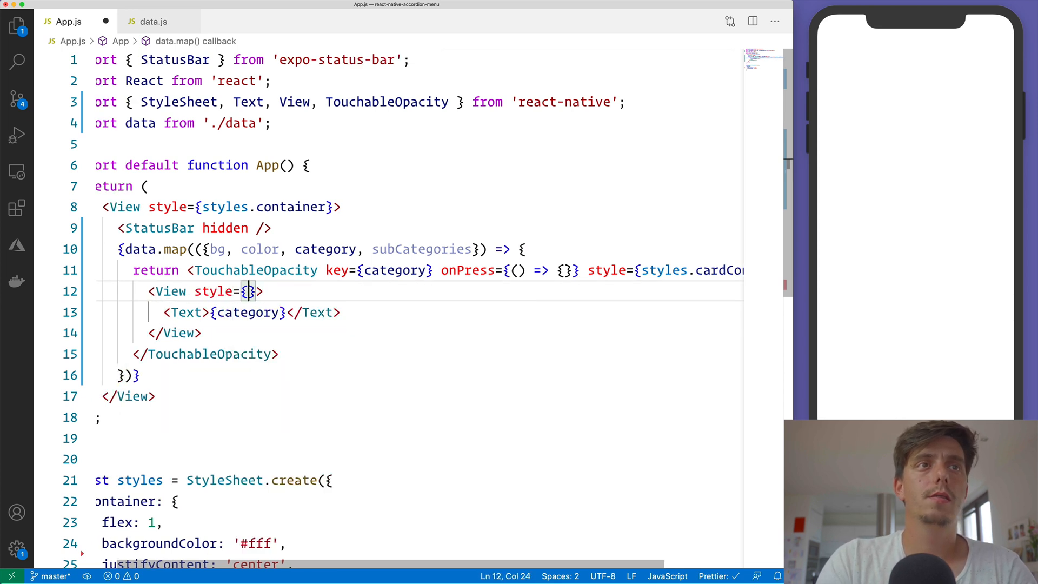
{"action": "type", "text": "[styles.card"}
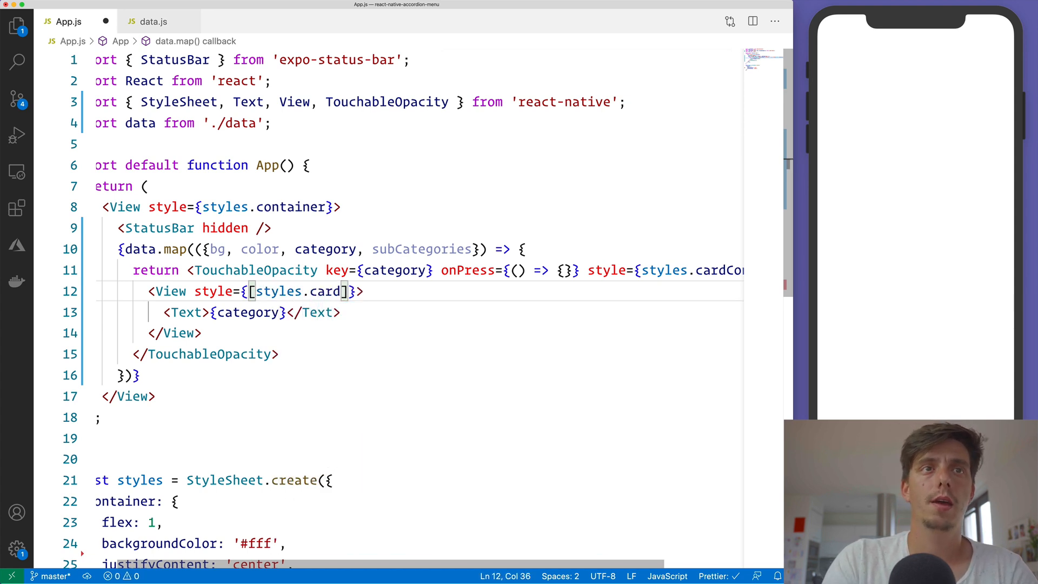
{"action": "type", "text": "c"}
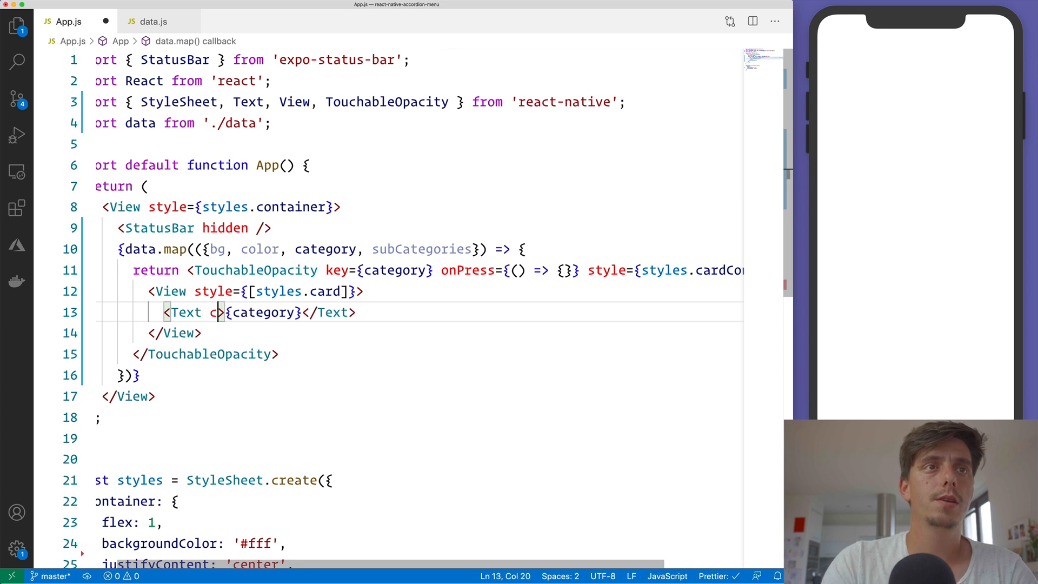
{"action": "type", "text": "style={}"}
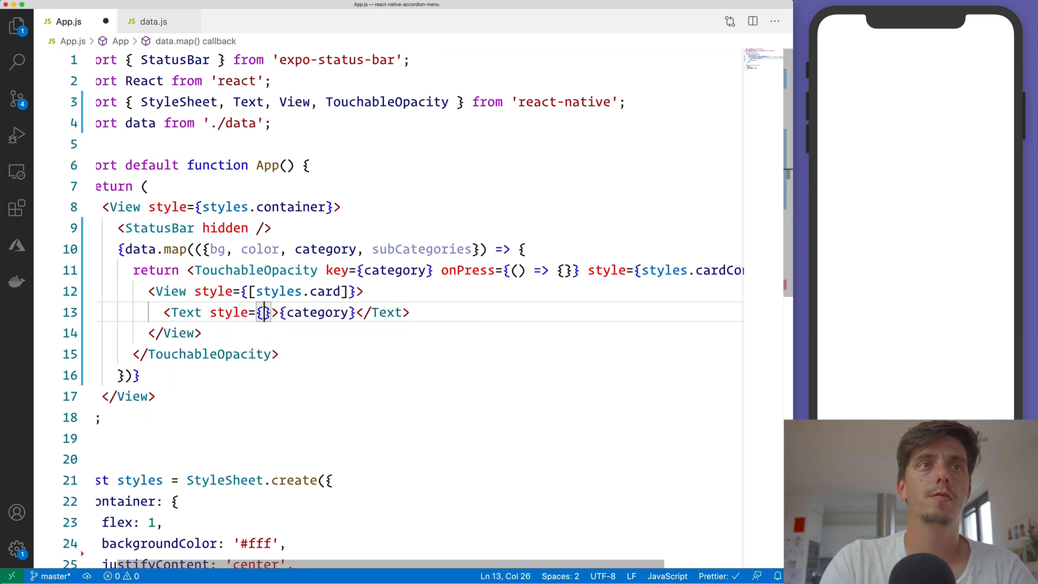
{"action": "type", "text": "[s"}
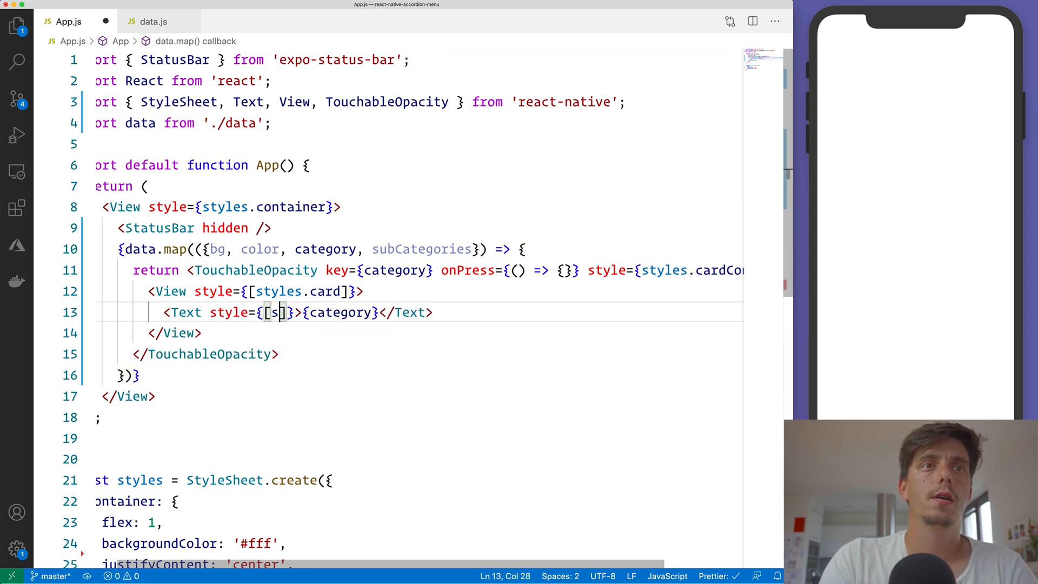
{"action": "type", "text": "tyles.heading"}
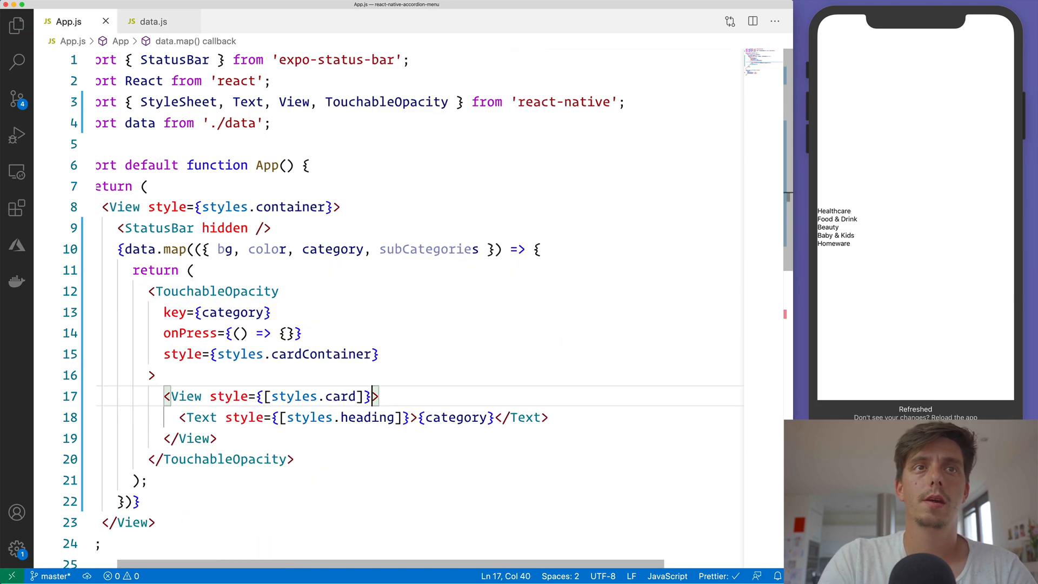
Step: Give the card View backgroundColor: bg and the heading Text its category color
{"action": "scroll", "scroll_direction": "down", "scroll_amount": 3}
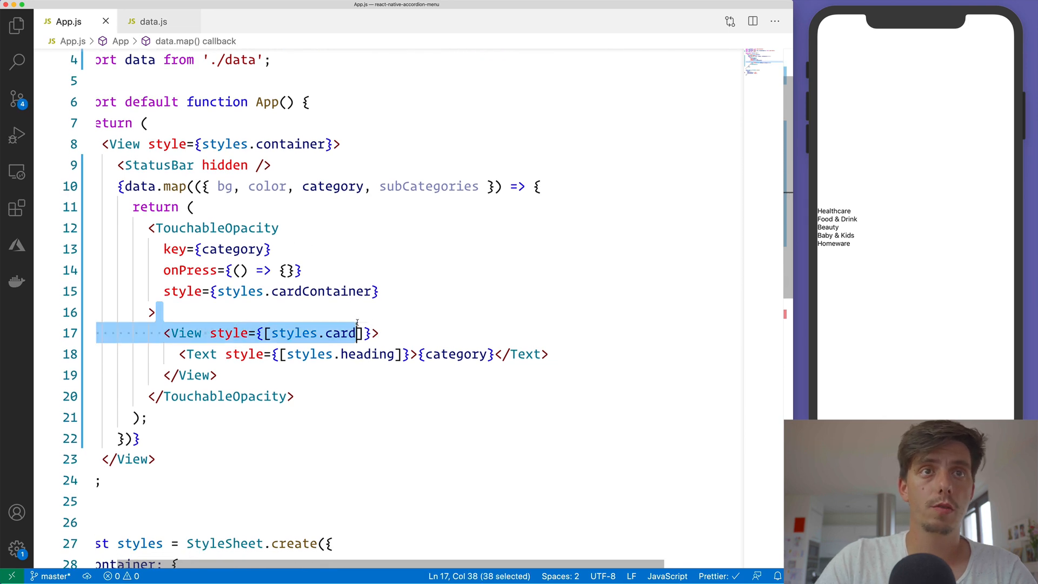
{"action": "type", "text": ","}
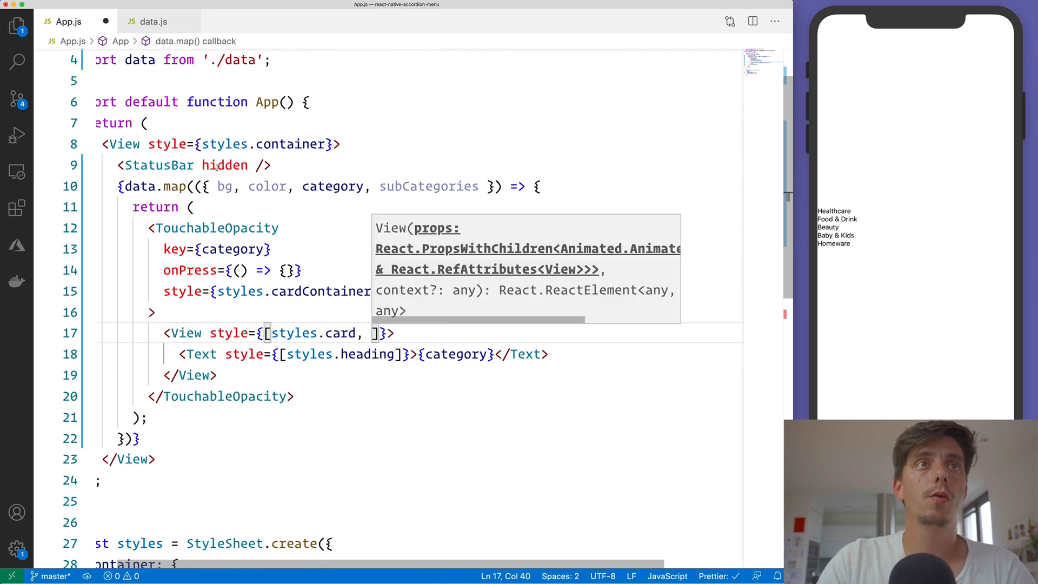
{"action": "double_click", "coordinate": [340, 333]}
{"action": "type", "text": "{"}
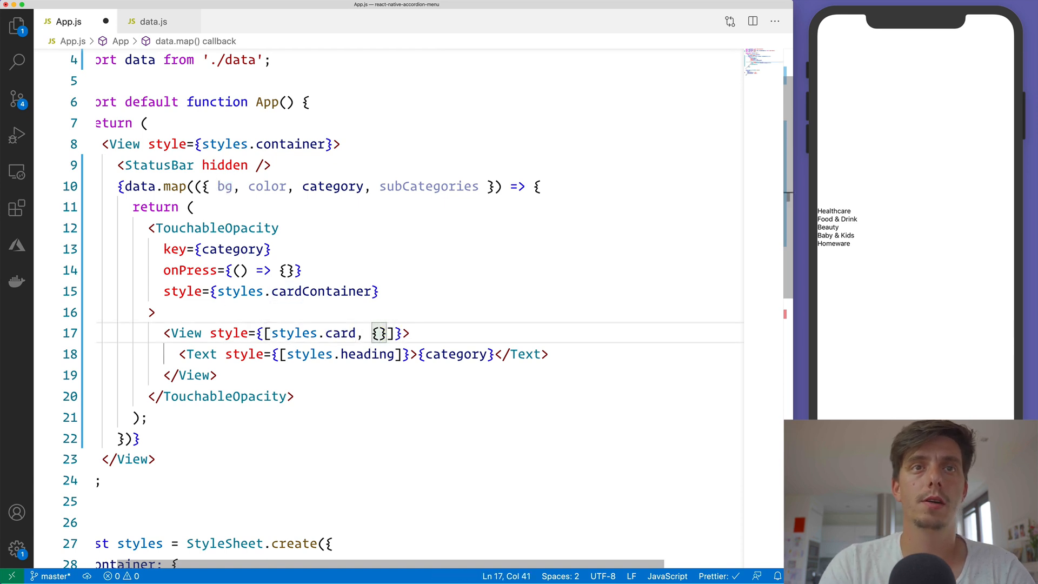
{"action": "type", "text": "backgroundColor:"}
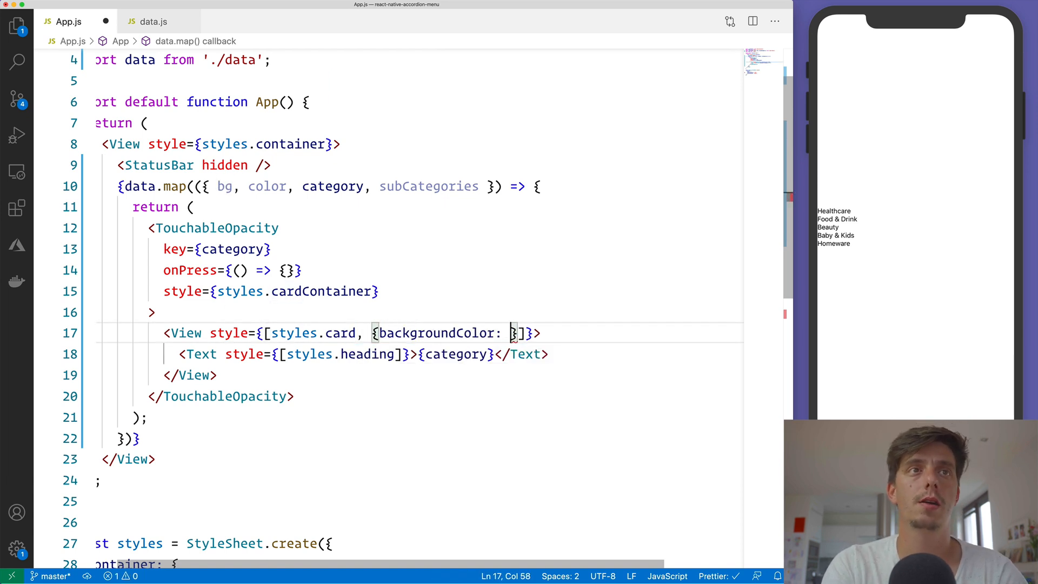
{"action": "type", "text": "bg"}
{"action": "left_click", "coordinate": [364, 354]}
{"action": "type", "text": ", {b"}
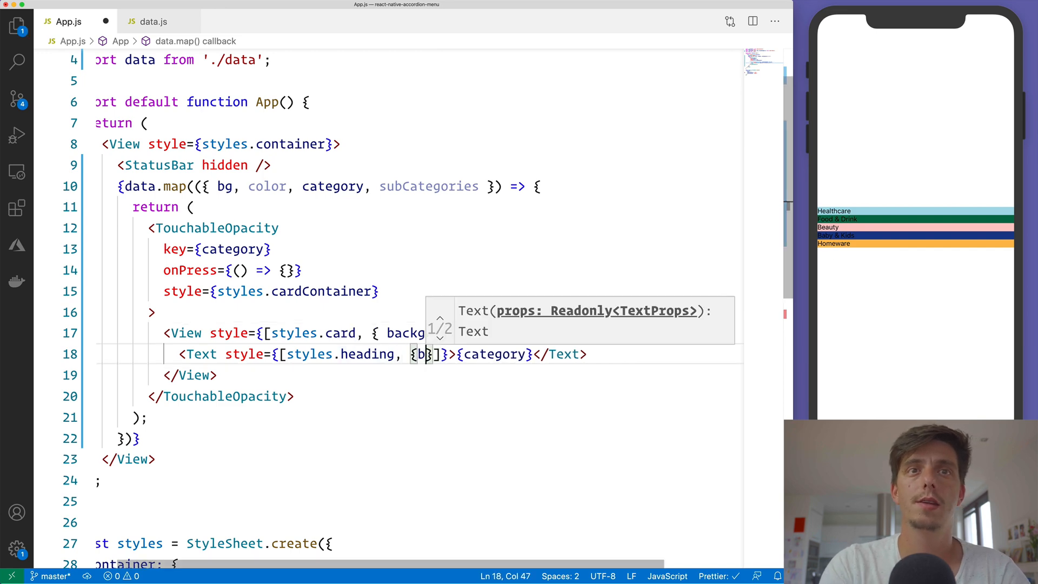
{"action": "type", "text": "color:"}
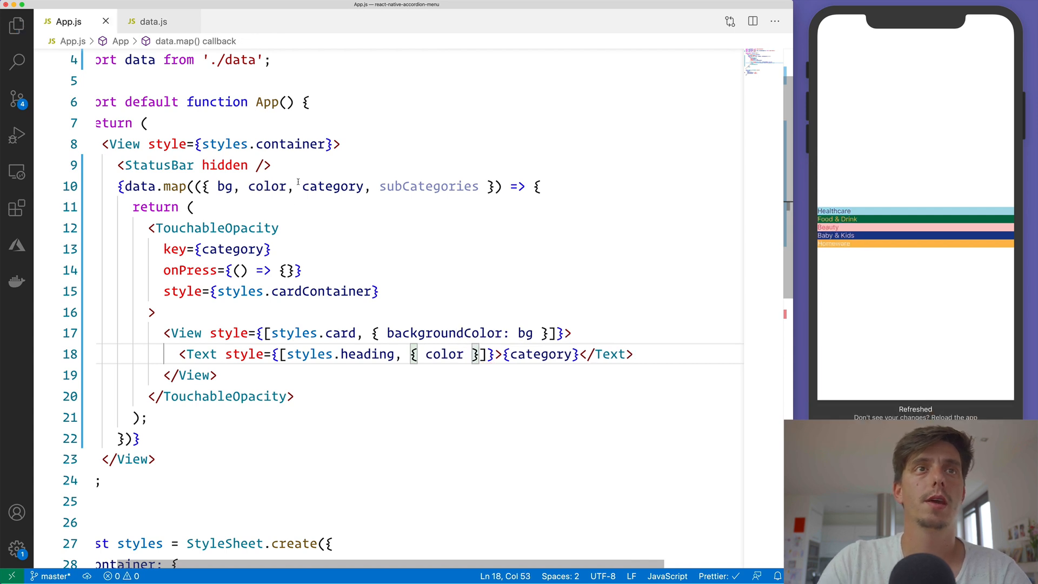
{"action": "double_click", "coordinate": [267, 186]}
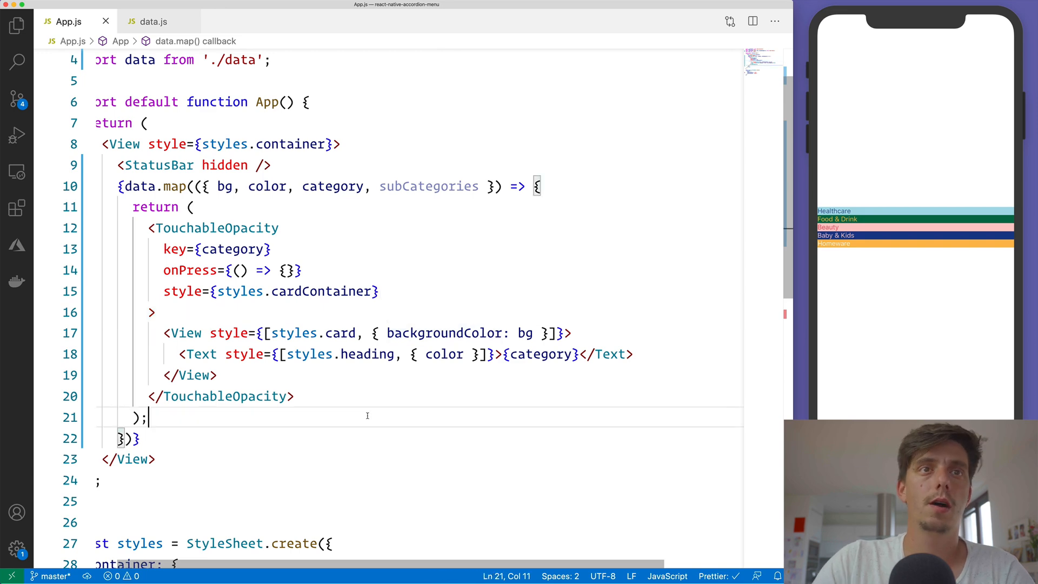
Step: Add cardContainer, card and heading styles, with heading fontSize 38 and fontWeight '900'
{"action": "scroll", "scroll_direction": "down", "scroll_amount": 3}
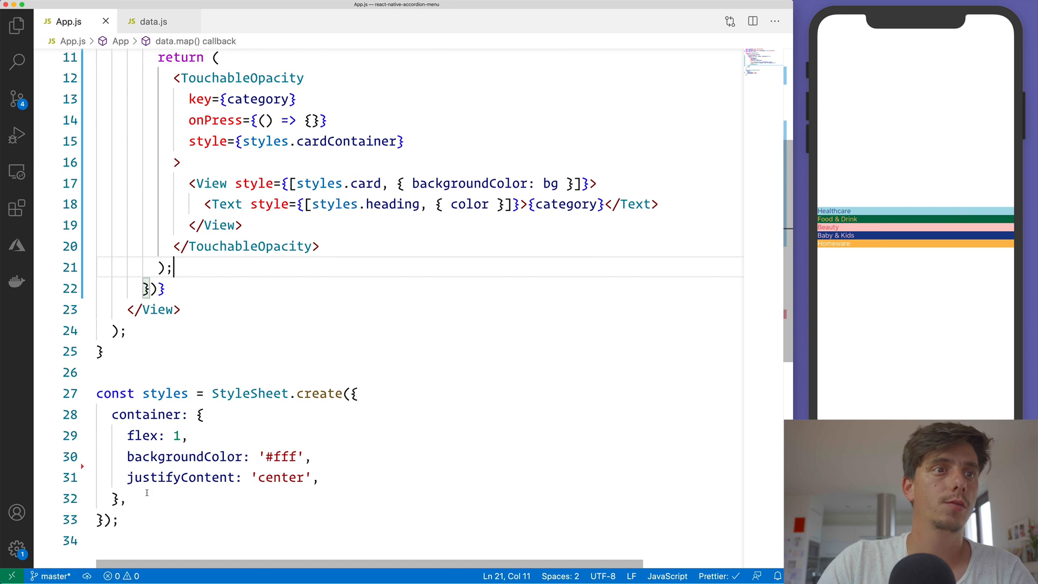
{"action": "type", "text": "cardContainer: {},"}
{"action": "type", "text": "heading: {"}
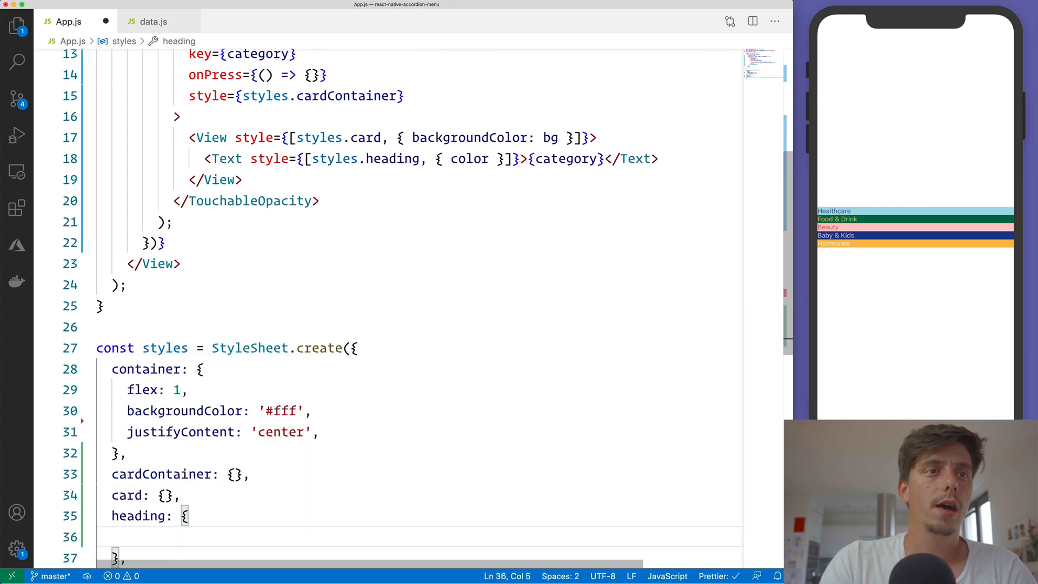
{"action": "type", "text": "fontSize:"}
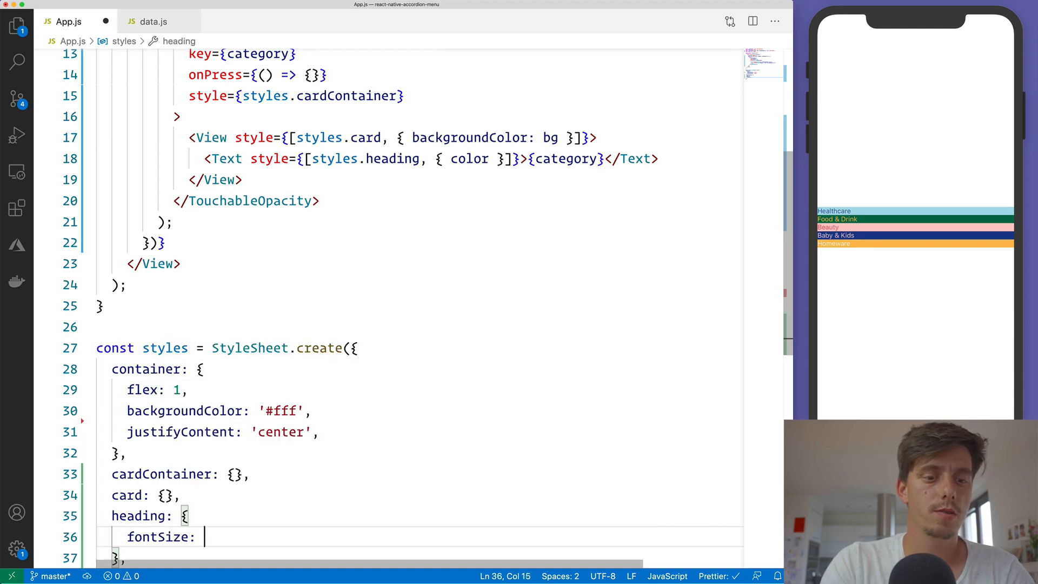
{"action": "type", "text": "38,"}
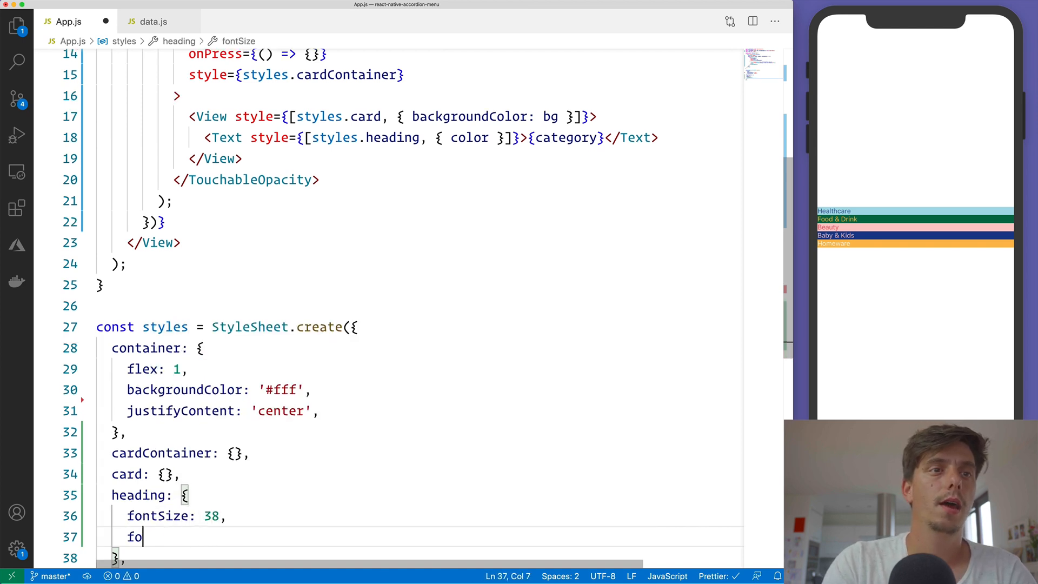
{"action": "type", "text": "n"}
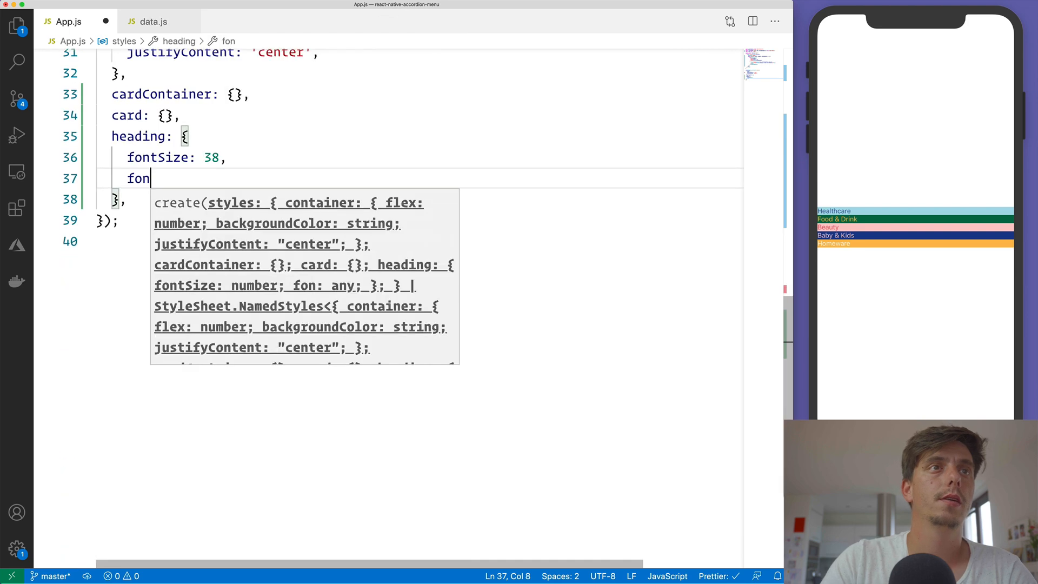
{"action": "type", "text": "tWeight: '900',"}
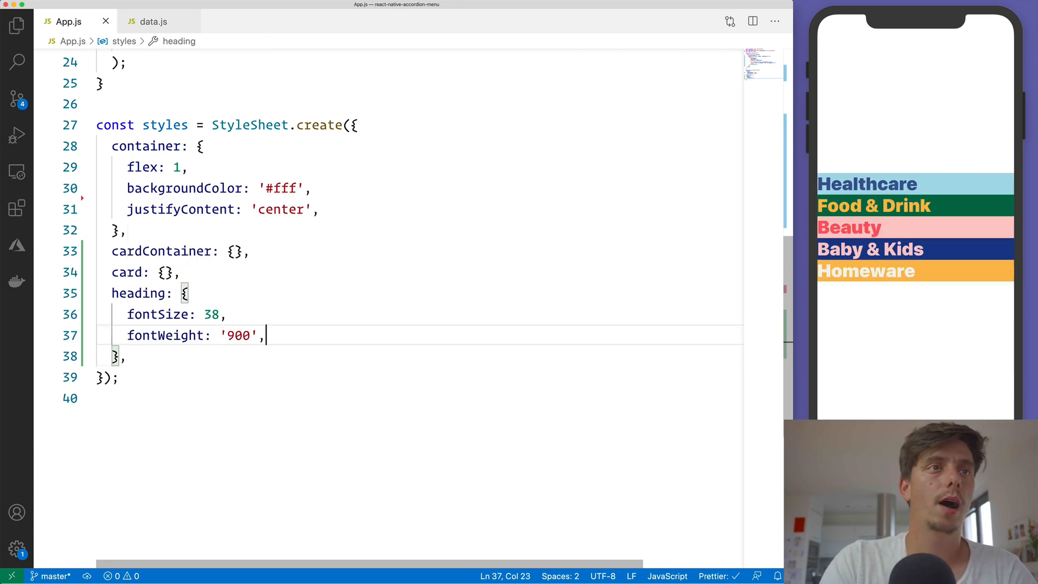
Step: Make the heading uppercase with letterSpacing -2 and save
{"action": "type", "text": "textTransform: 'uppercase',"}
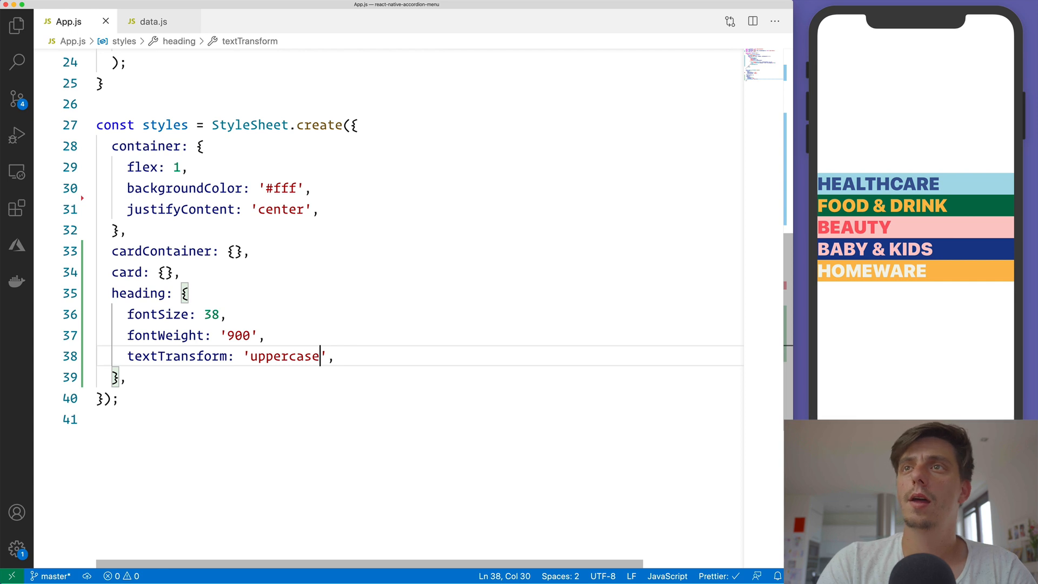
{"action": "type", "text": "tex"}
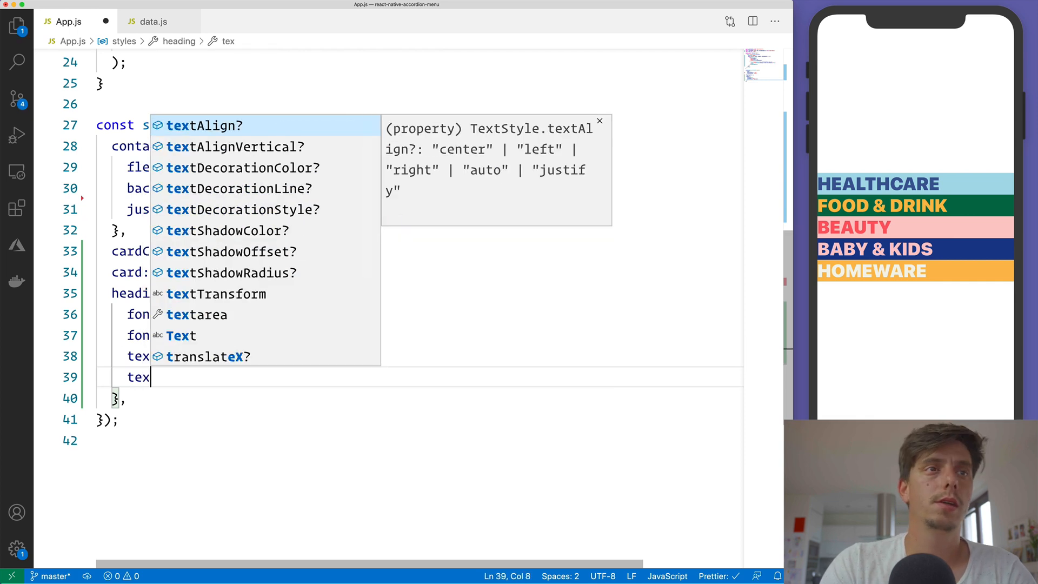
{"action": "type", "text": "letterSpacing:"}
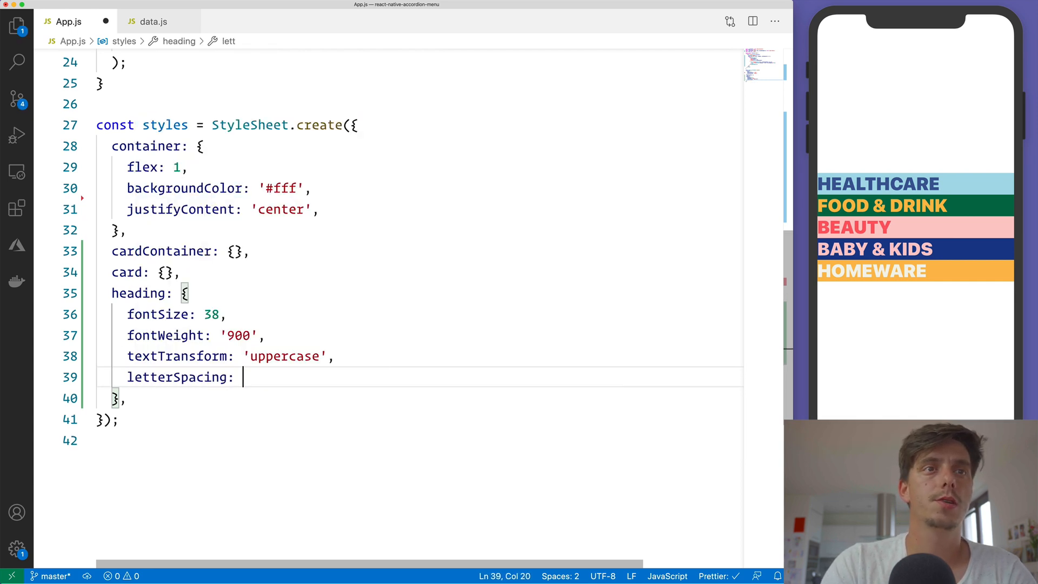
{"action": "type", "text": "-2,"}
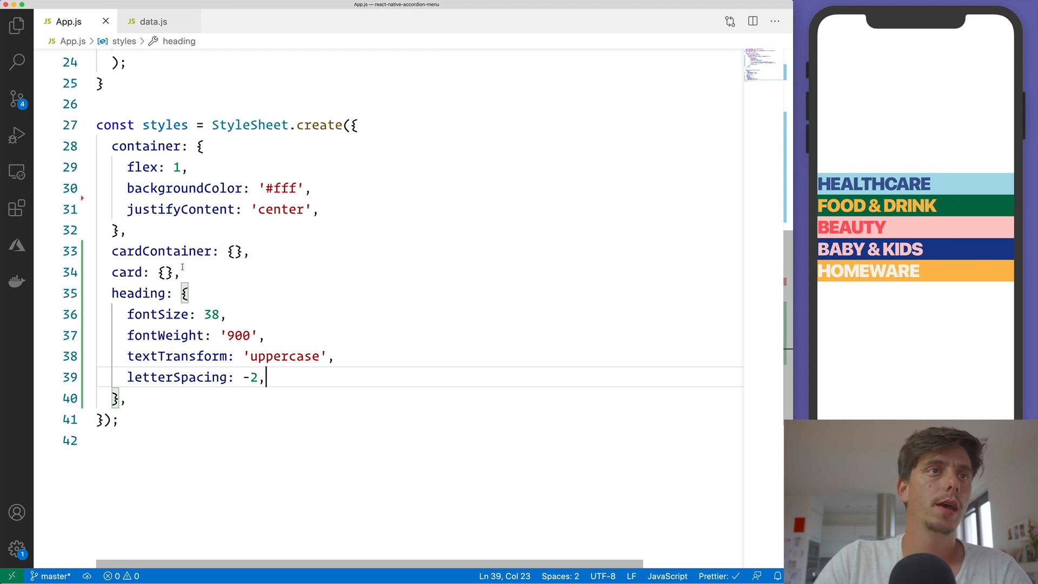
{"action": "double_click", "coordinate": [162, 251]}
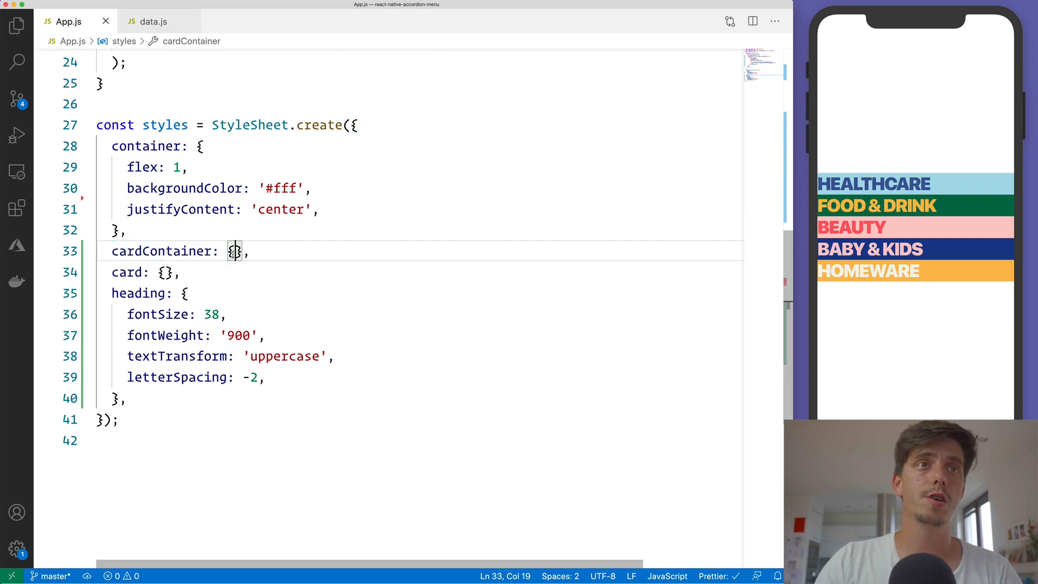
Step: Set flex: 1 on cardContainer and flex: 1 with alignItems and justifyContent 'center' on card
{"action": "type", "text": "flex: 1,"}
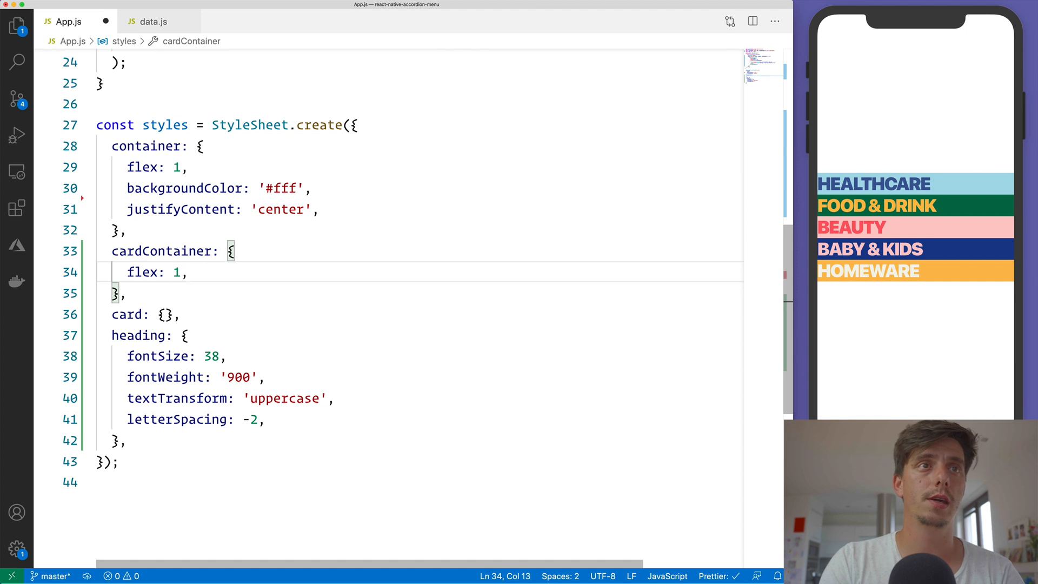
{"action": "type", "text": "flex:"}
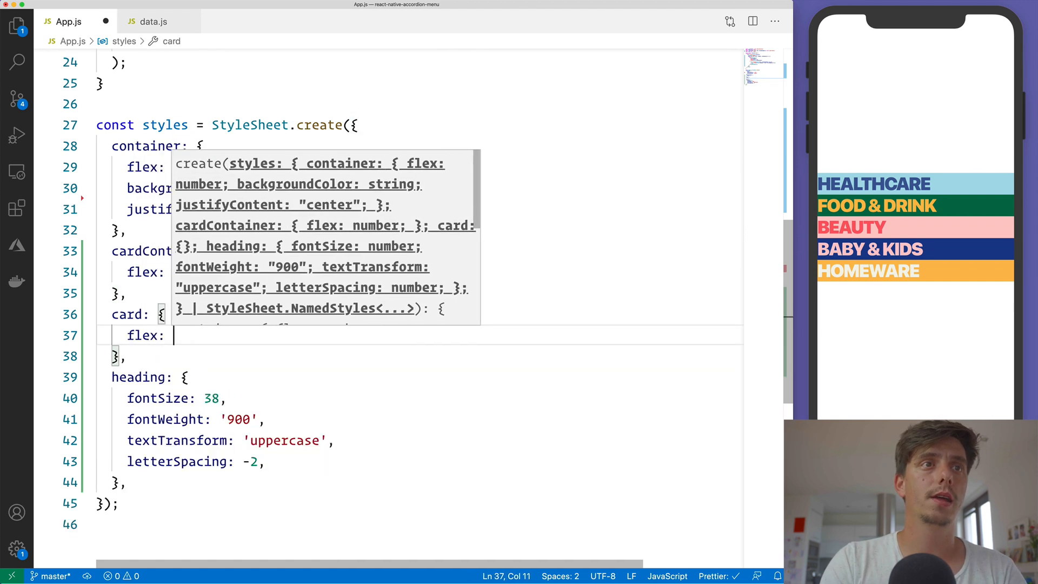
{"action": "type", "text": "1,"}
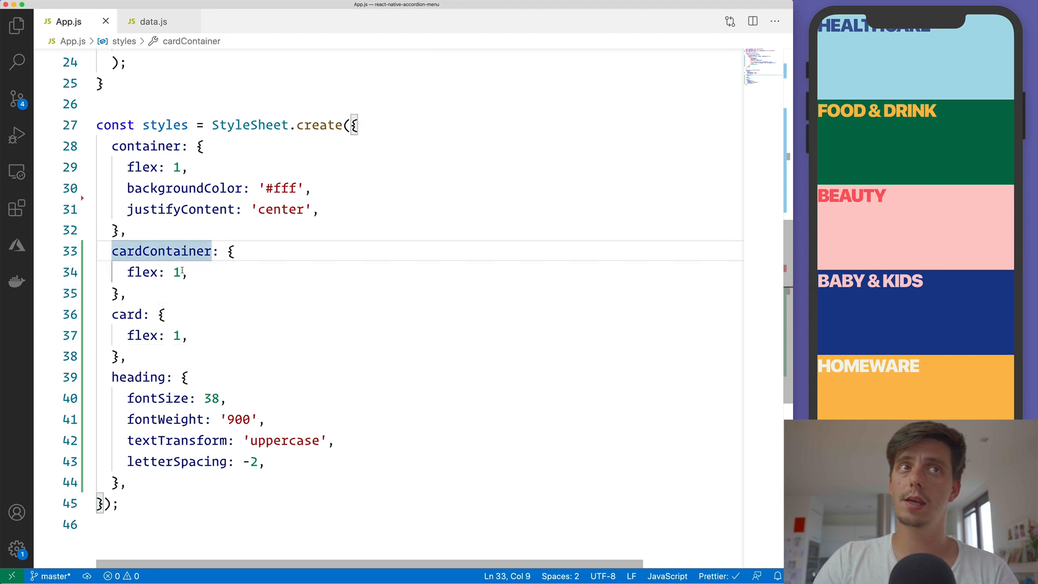
{"action": "type", "text": "ali"}
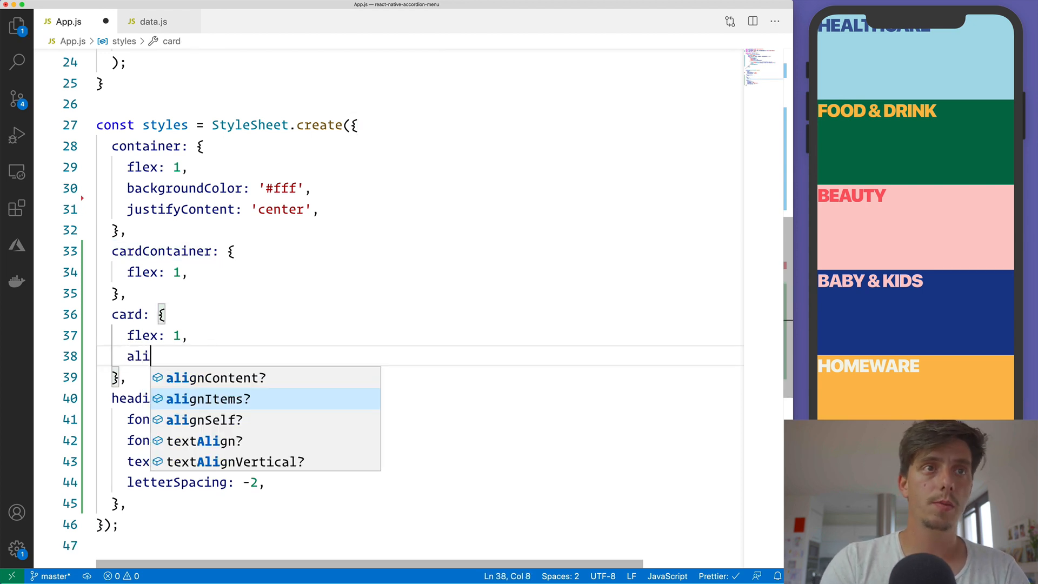
{"action": "type", "text": "gnItems: 'cetn"}
{"action": "type", "text": "justifyContent"}
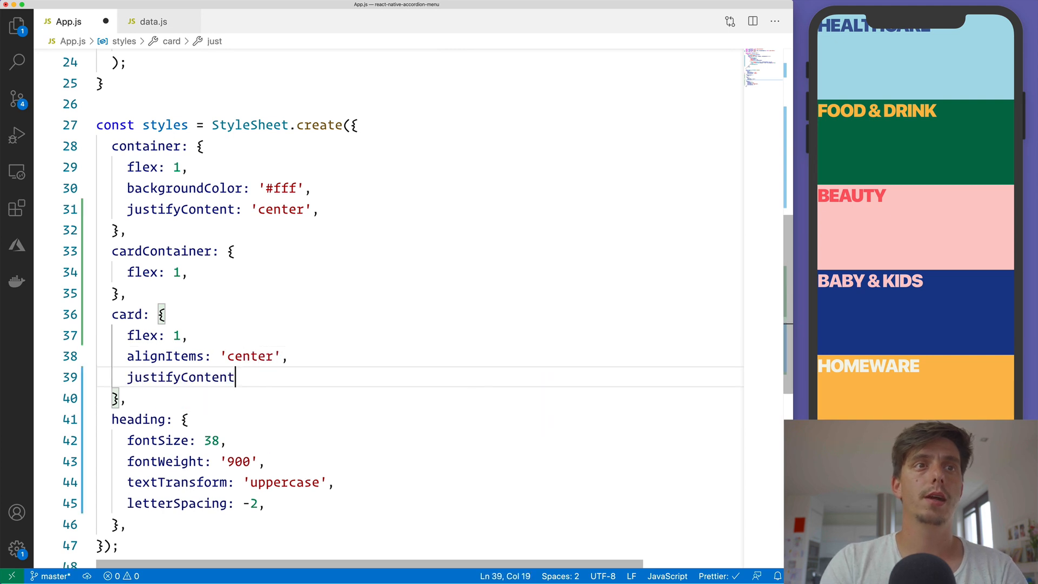
{"action": "type", "text": ": 'center',"}
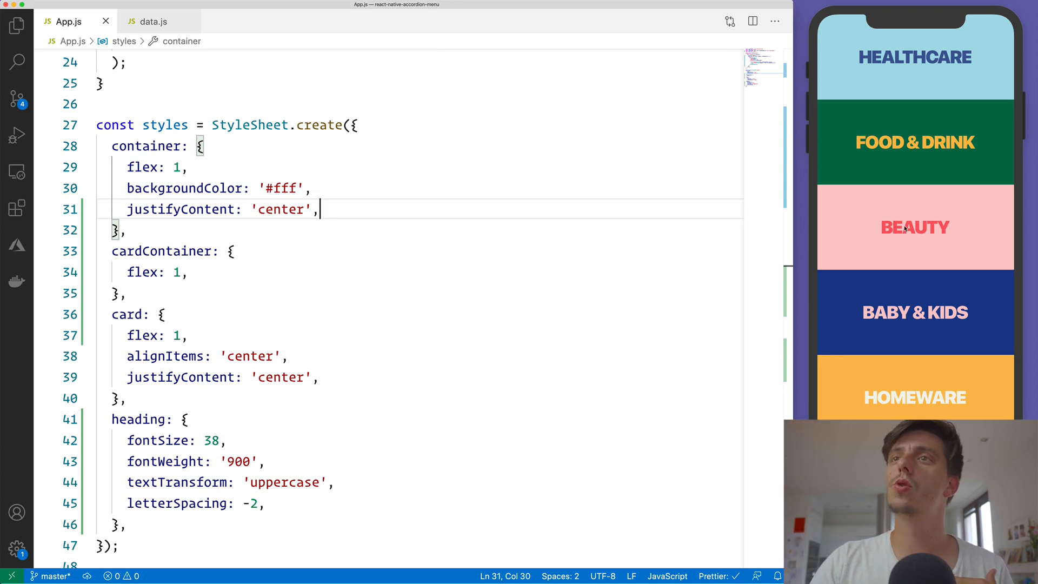
{"action": "mouse_move", "coordinate": [936, 260]}
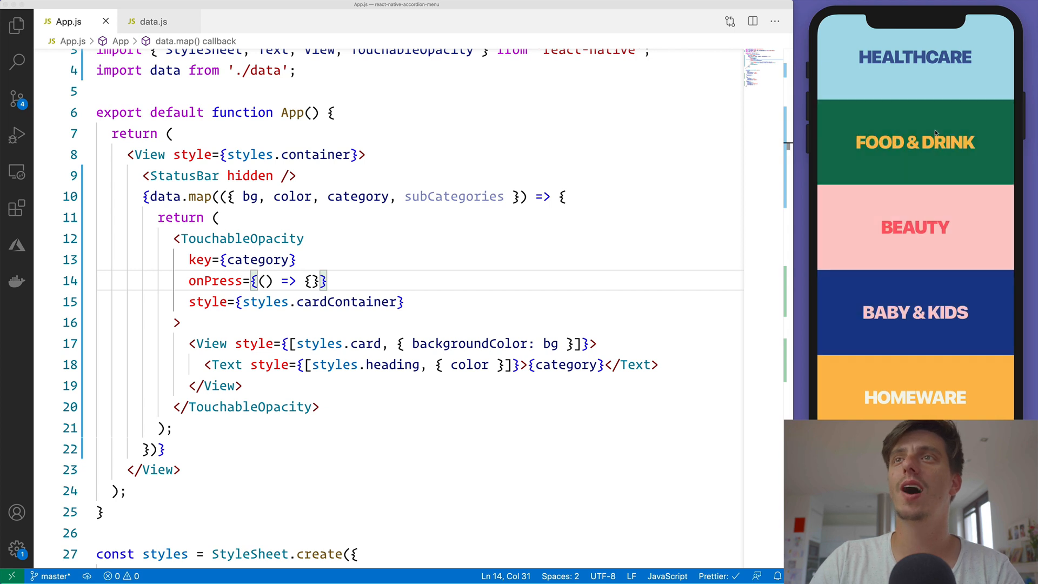
Step: Give each category TouchableOpacity activeOpacity={0.9}
{"action": "left_click", "coordinate": [405, 301]}
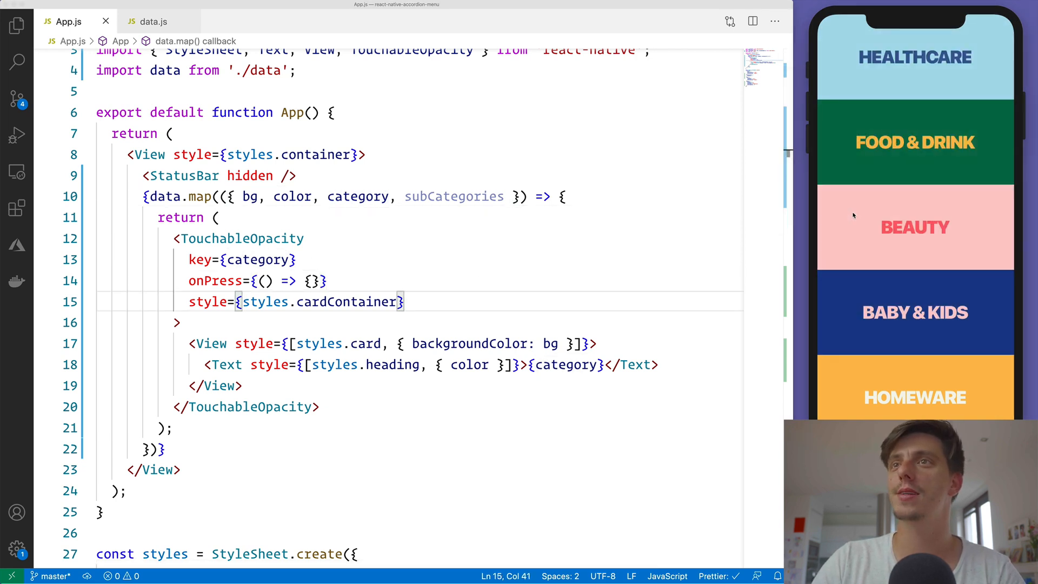
{"action": "type", "text": "ac"}
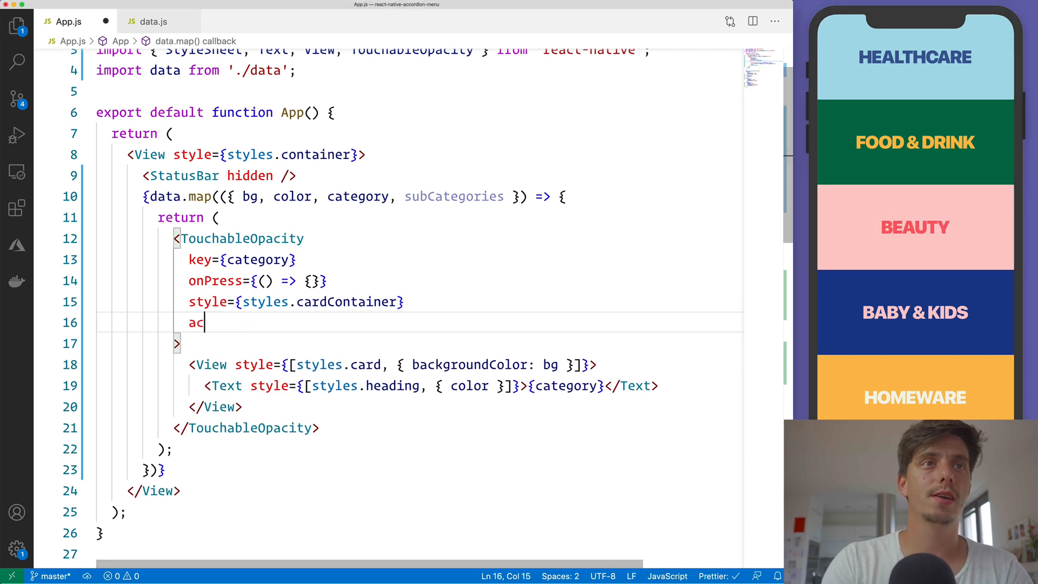
{"action": "type", "text": "tiveOpacity={"}
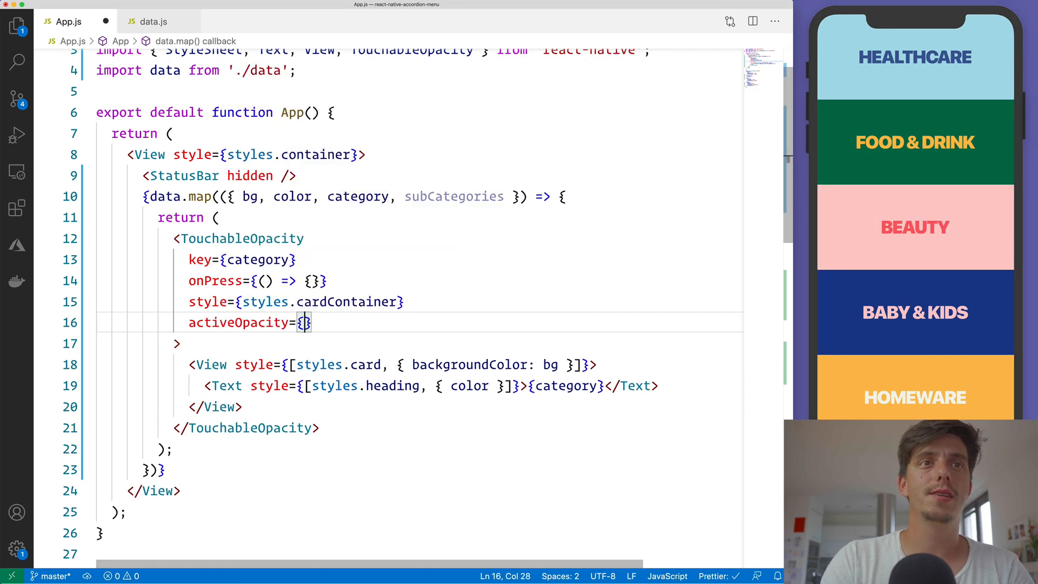
{"action": "type", "text": "0.9"}
{"action": "type", "text": "<View style={}>"}
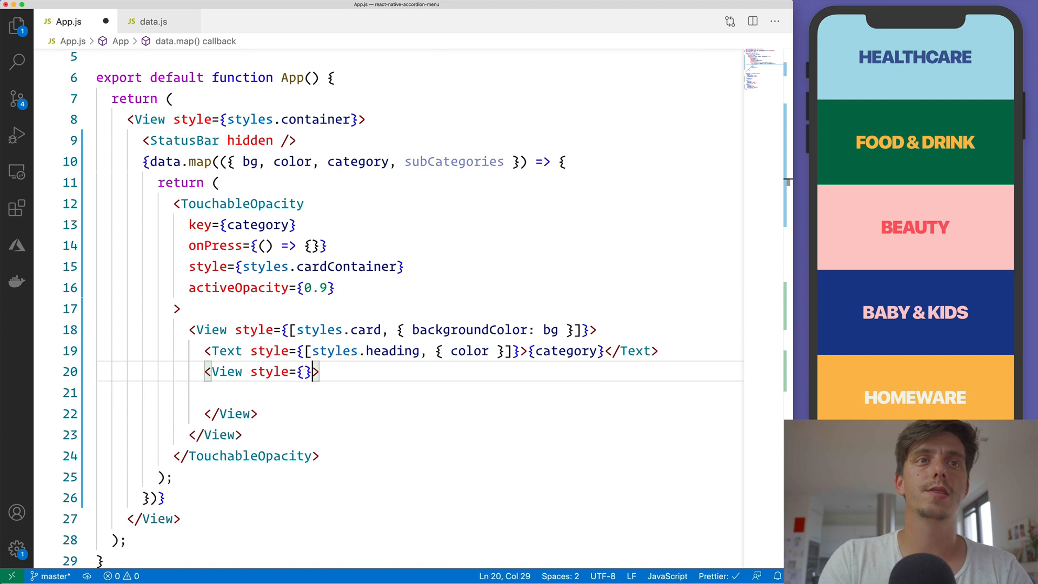
Step: Add a subCategoriesList View that maps subCategories into Text items keyed by subCategory
{"action": "type", "text": "styles.subCategoriesList"}
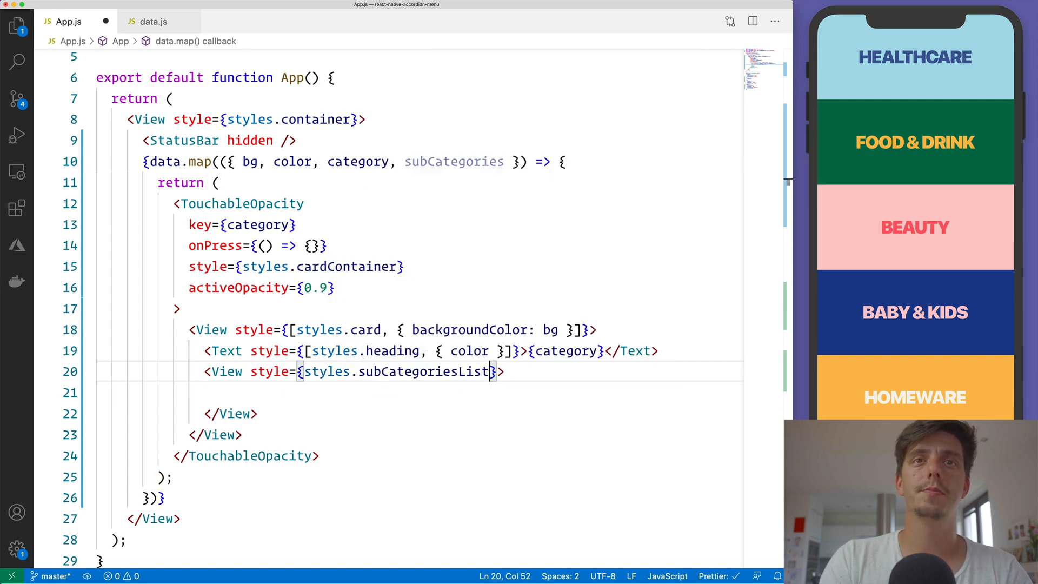
{"action": "type", "text": "{}"}
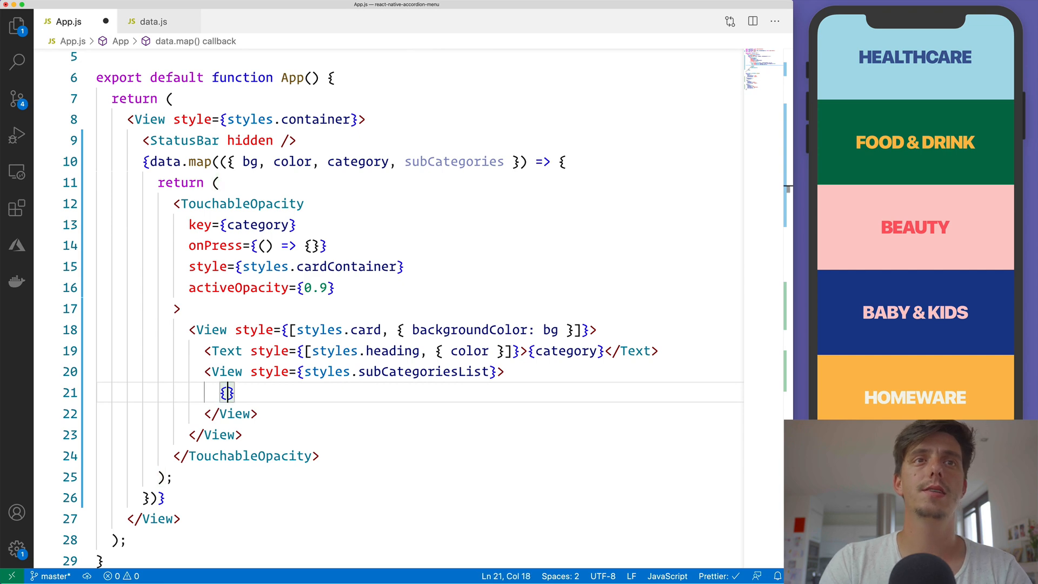
{"action": "type", "text": "subCategories.map("}
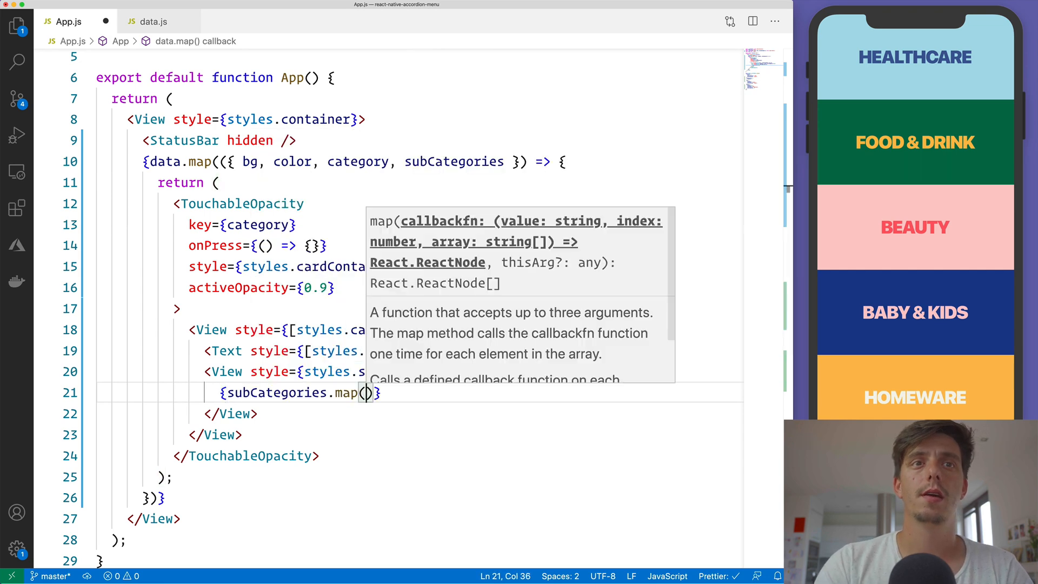
{"action": "type", "text": "subCa"}
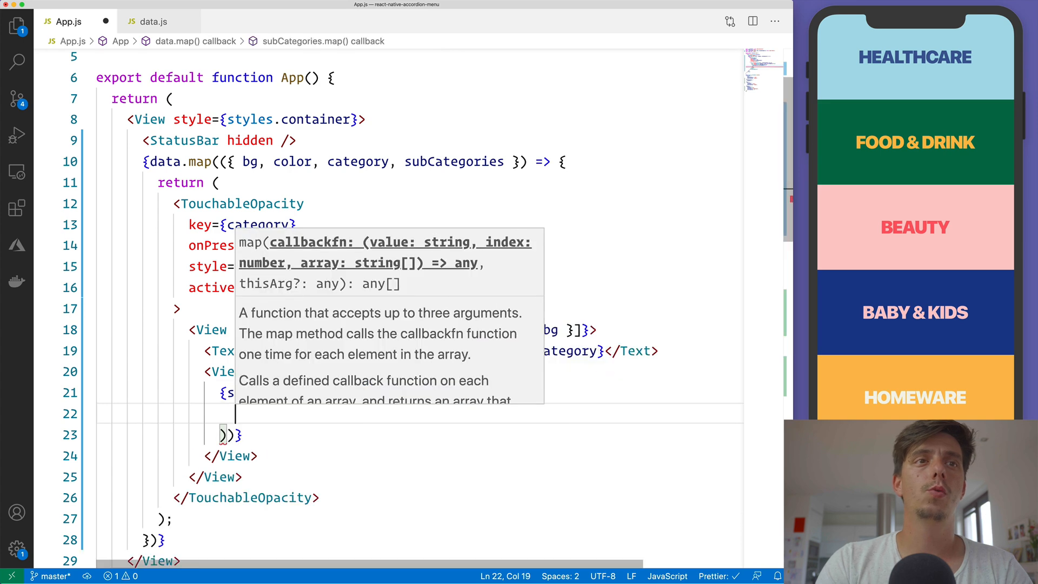
{"action": "type", "text": "<Text></Text>"}
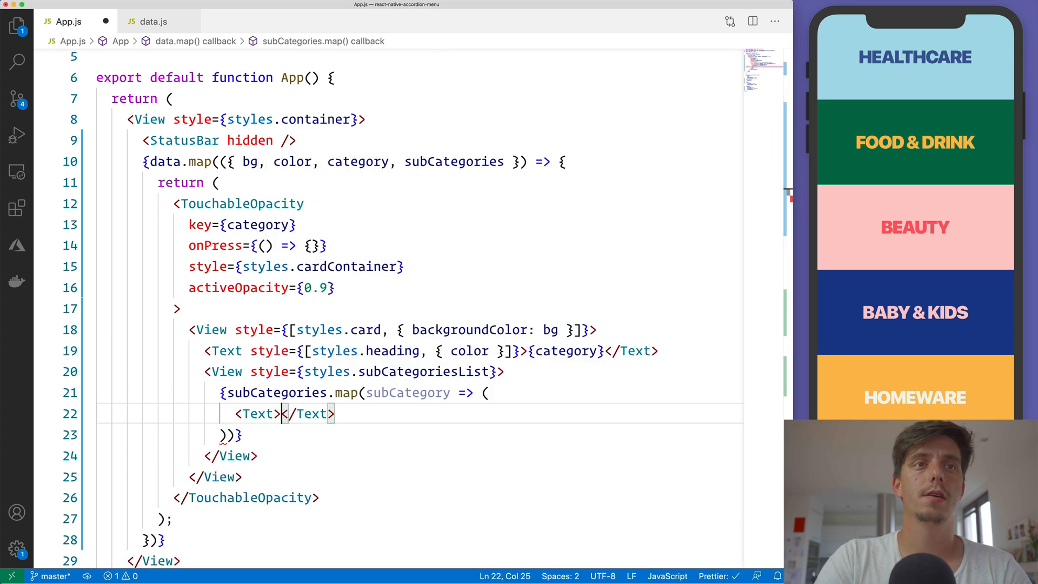
{"action": "type", "text": "key={}"}
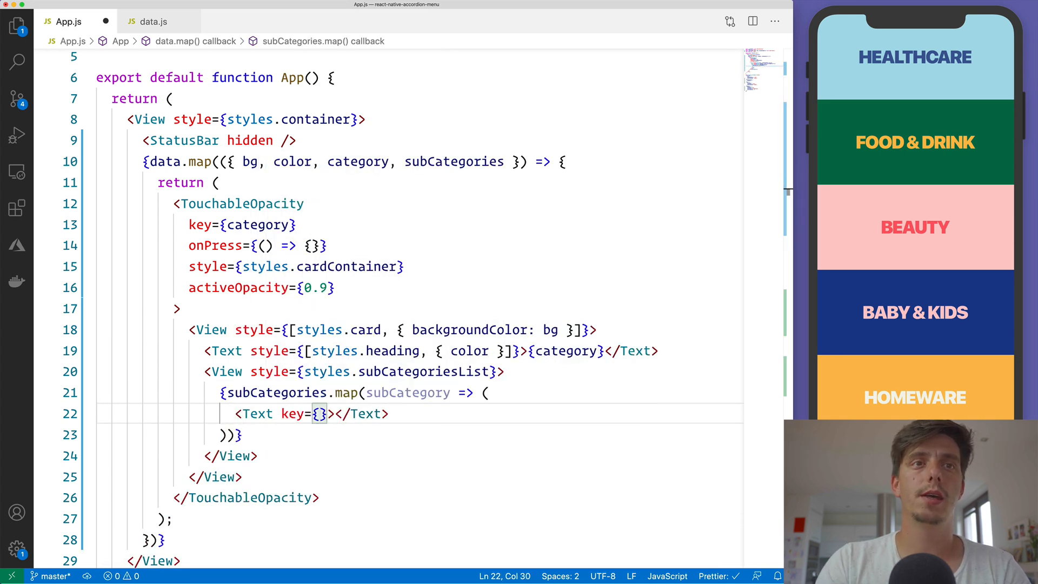
{"action": "type", "text": "subCategories"}
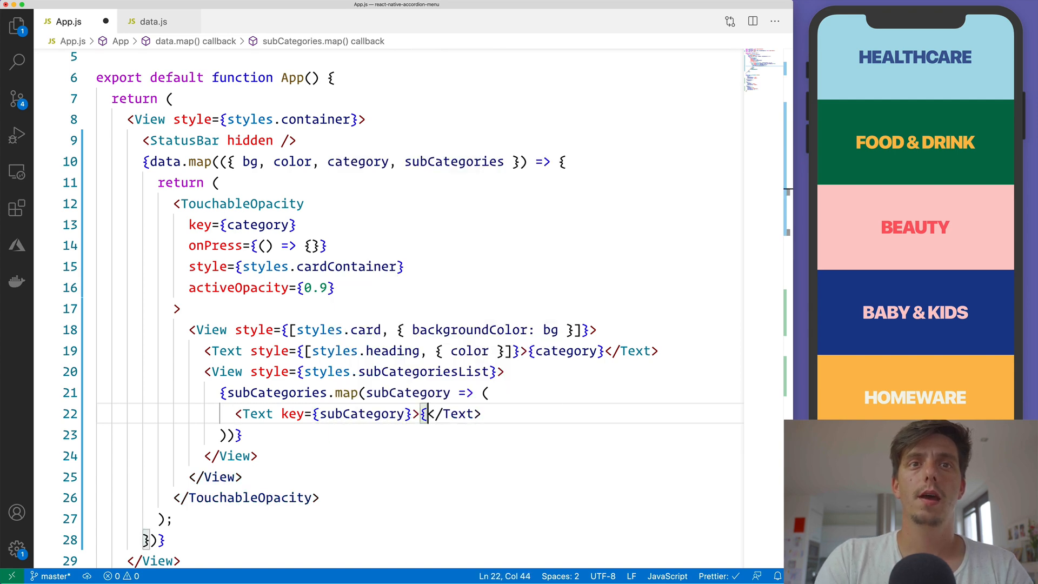
Step: Show each subCategory name styled with [styles.body, { color }] and save
{"action": "type", "text": "subCategory"}
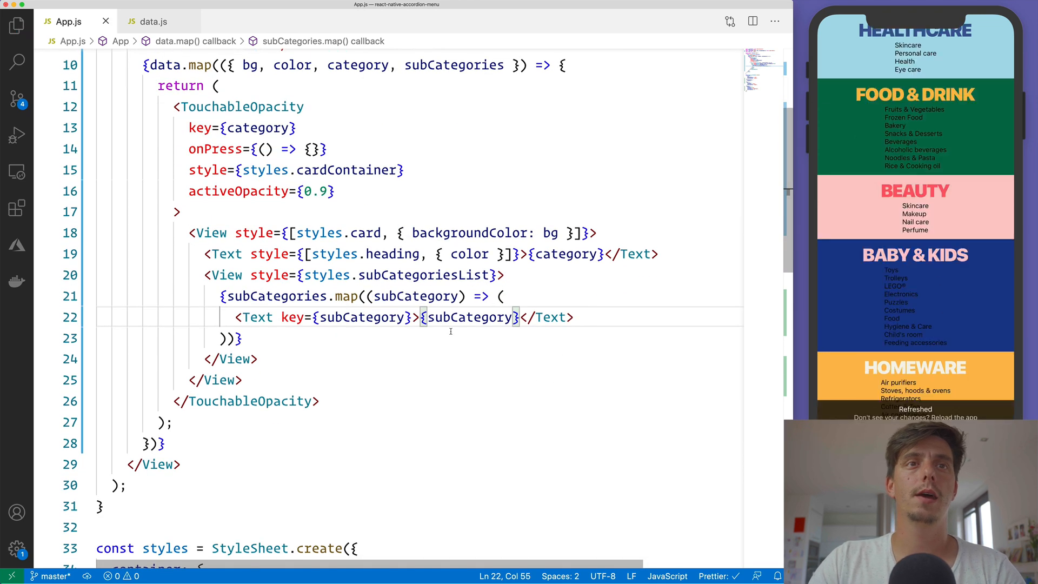
{"action": "type", "text": "s"}
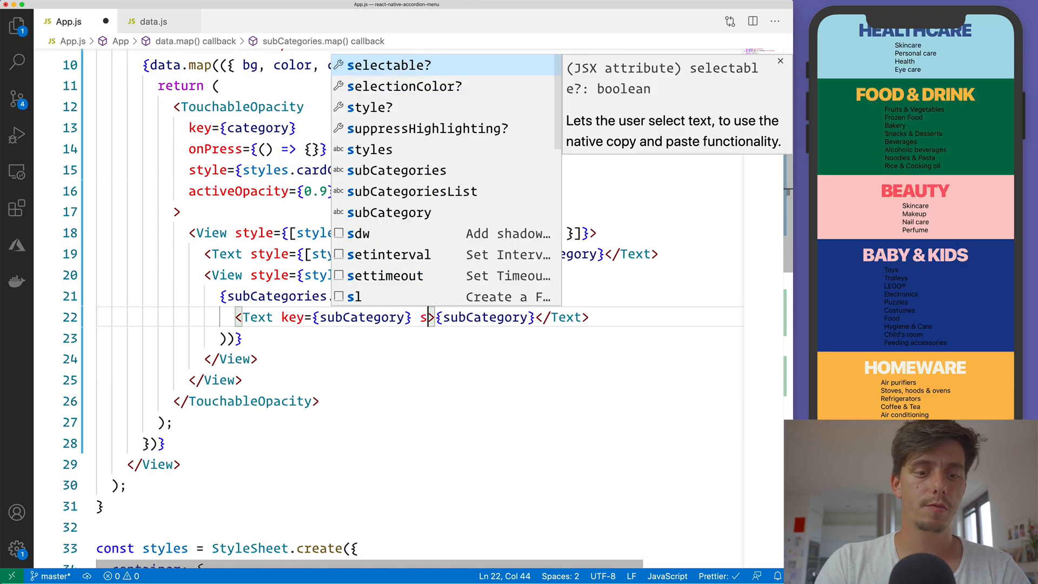
{"action": "type", "text": "style={s"}
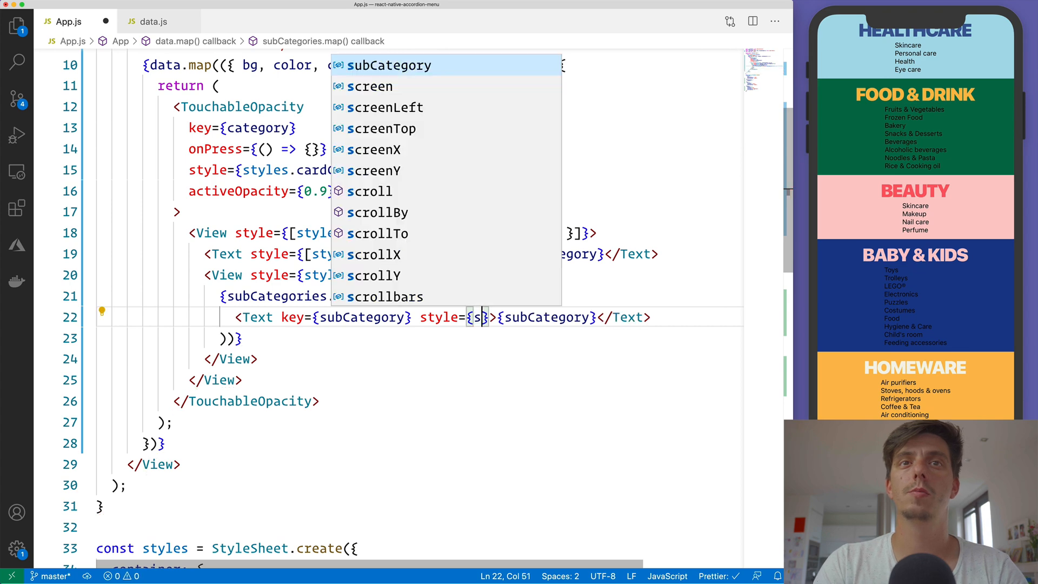
{"action": "type", "text": "styles.body, {}]"}
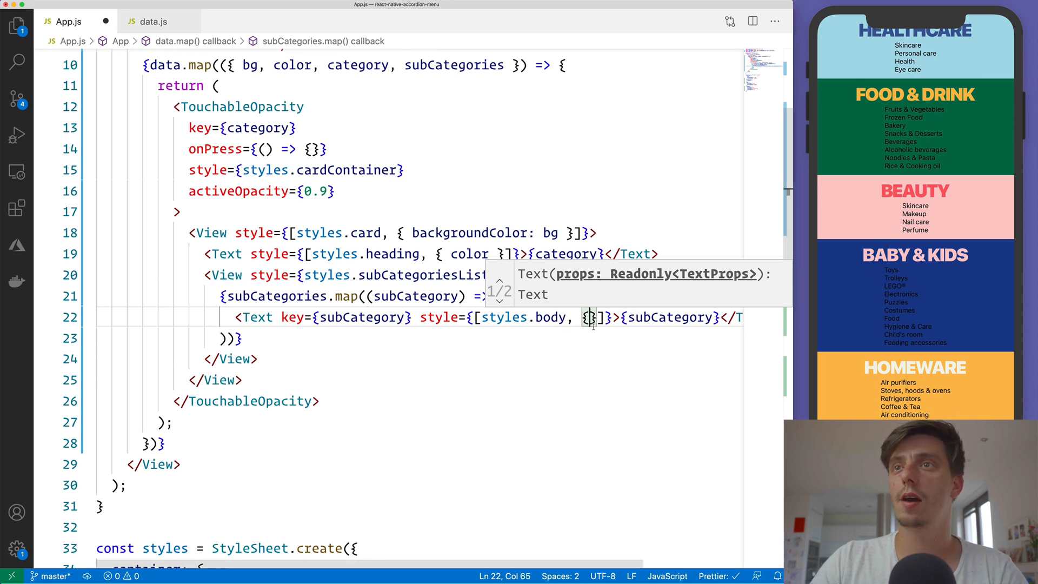
{"action": "type", "text": "color"}
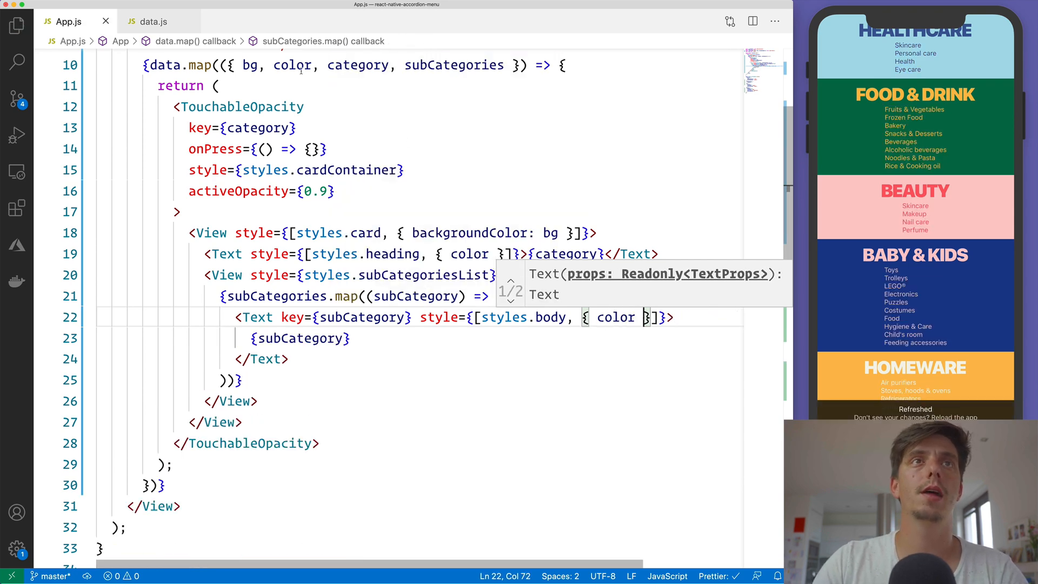
{"action": "double_click", "coordinate": [291, 65]}
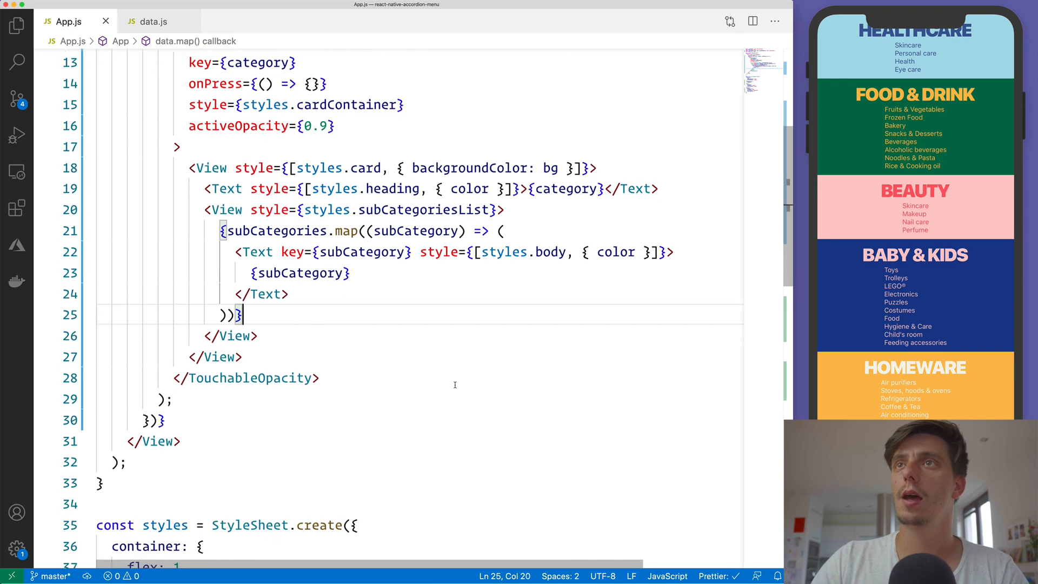
Step: Add a body style with fontSize 20, lineHeight 20 * 1.5 and textAlign 'center'
{"action": "scroll", "scroll_direction": "down", "scroll_amount": 3}
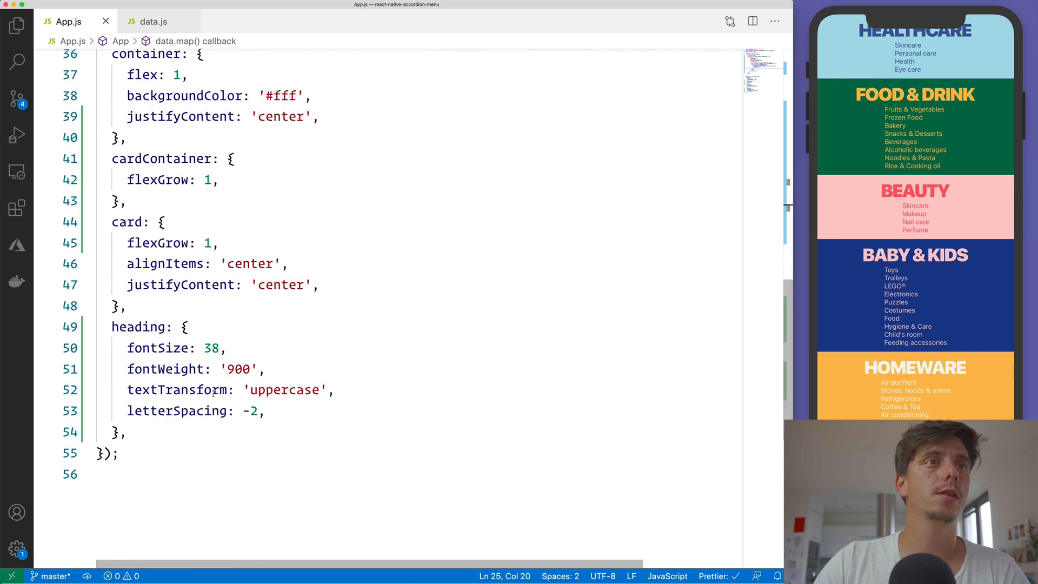
{"action": "type", "text": "body: {"}
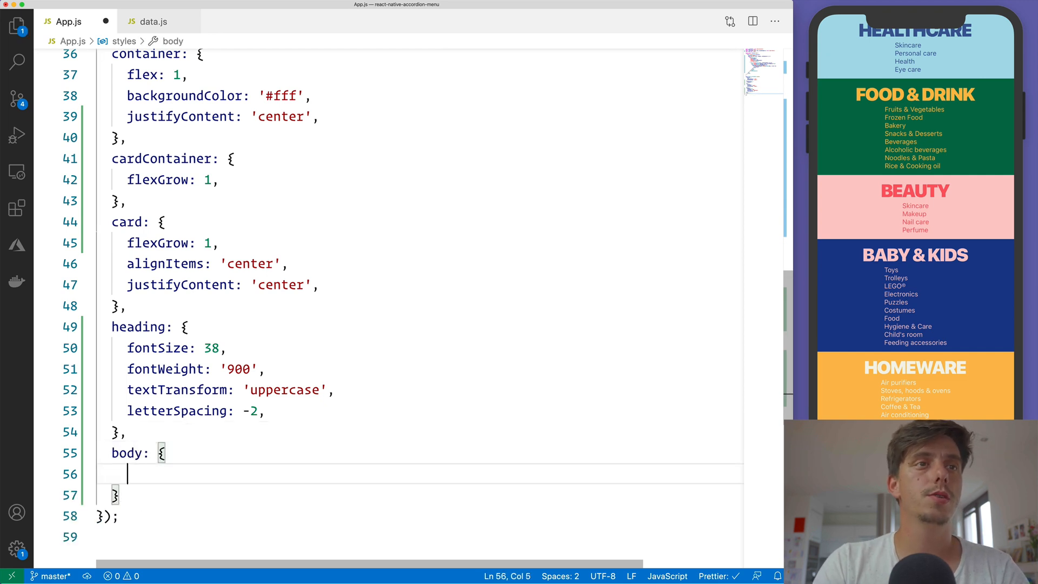
{"action": "type", "text": "fontSize: 20,"}
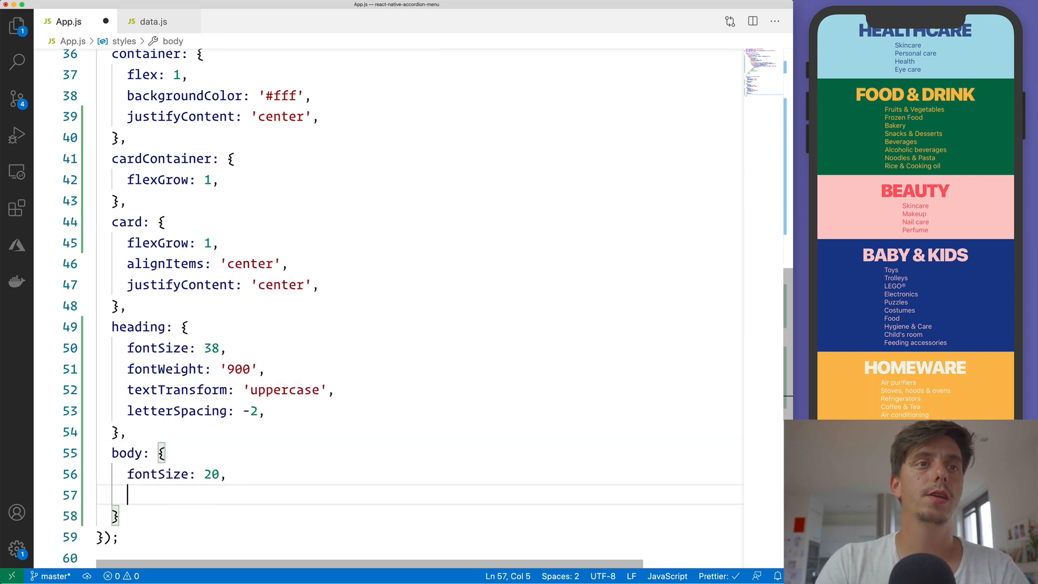
{"action": "type", "text": "lineHeight:"}
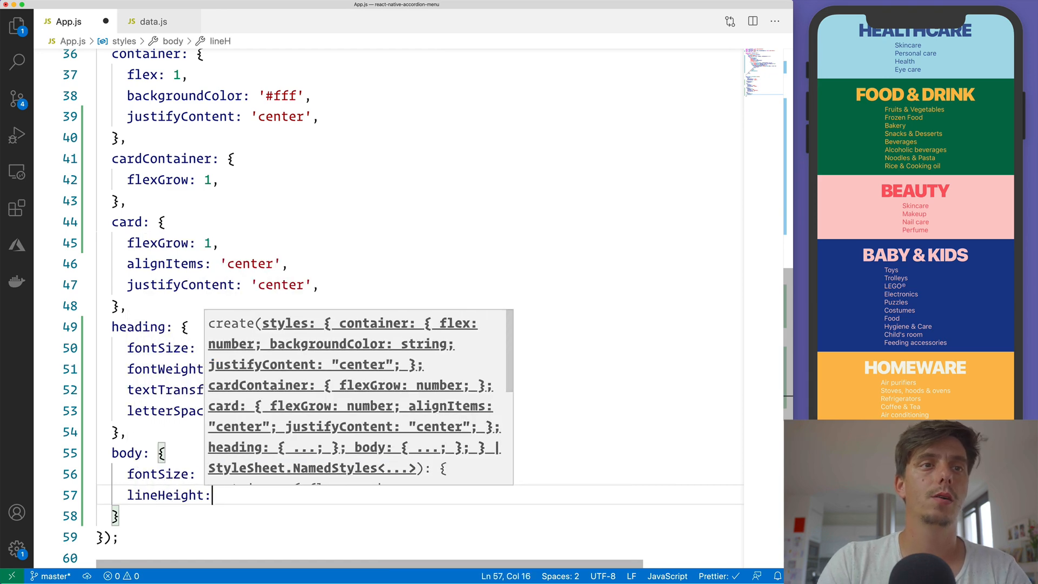
{"action": "type", "text": "20 * 1."}
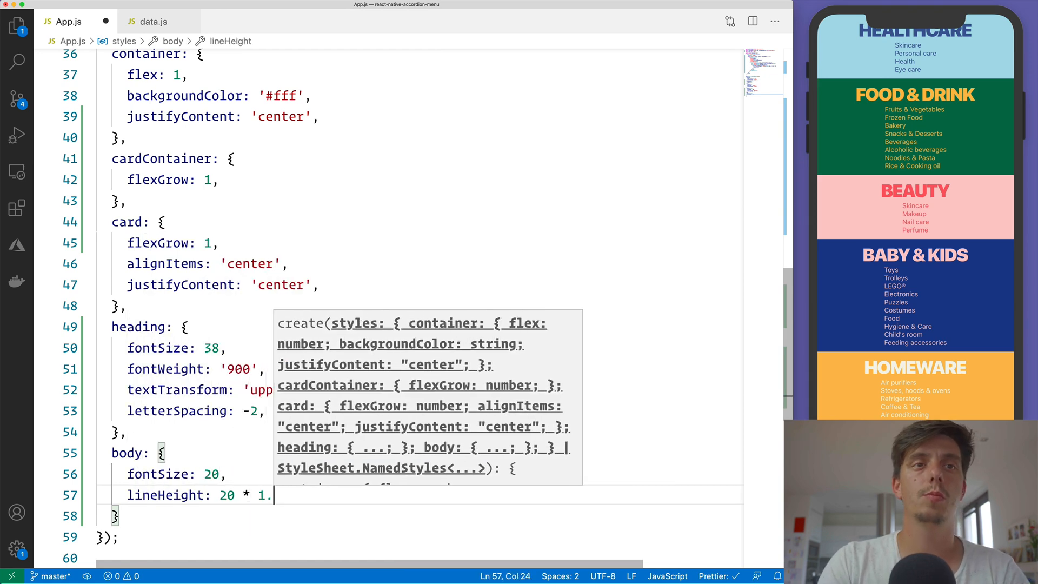
{"action": "type", "text": "5"}
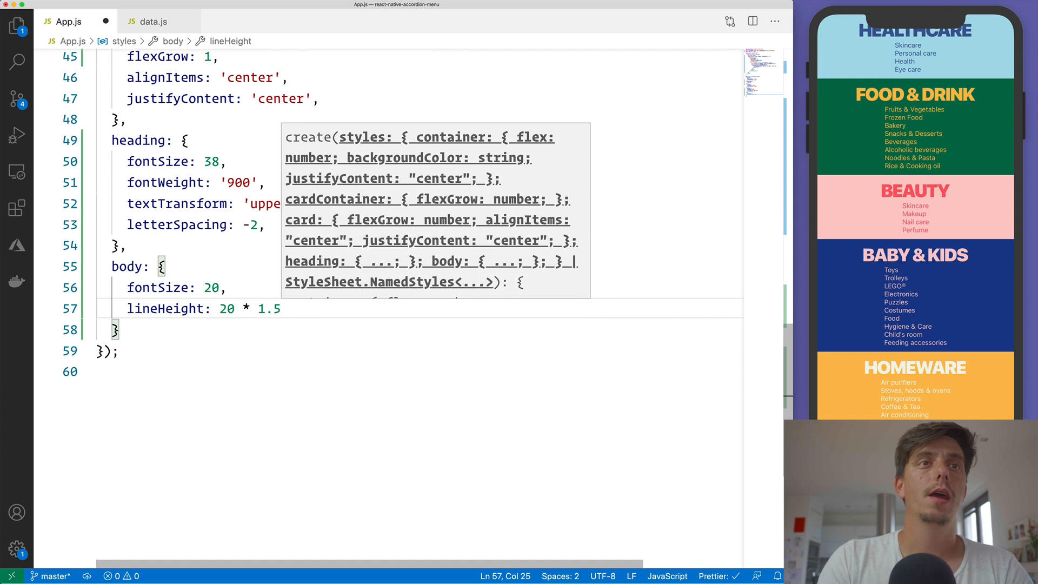
{"action": "type", "text": ","}
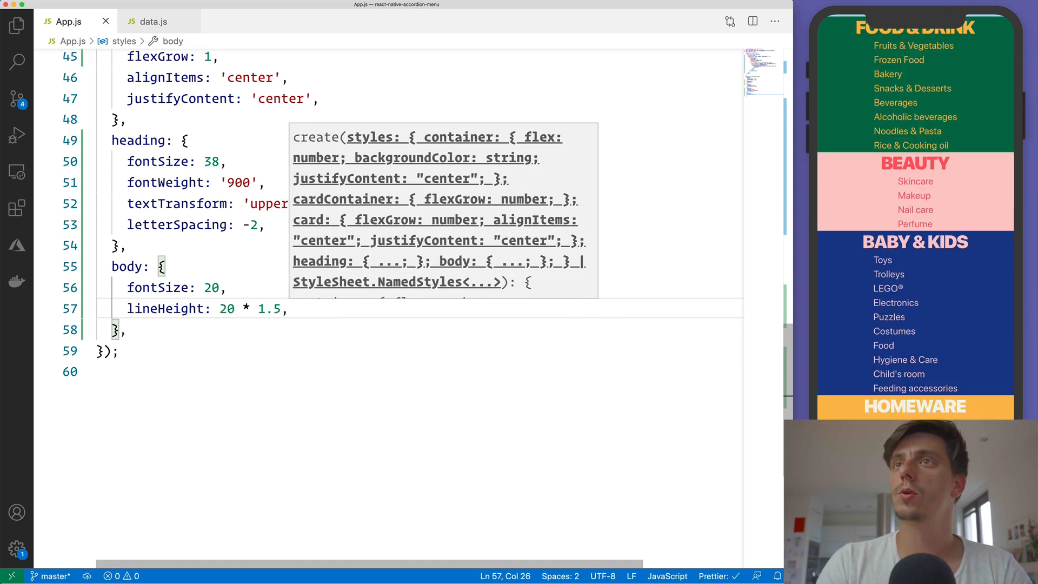
{"action": "key", "text": "enter"}
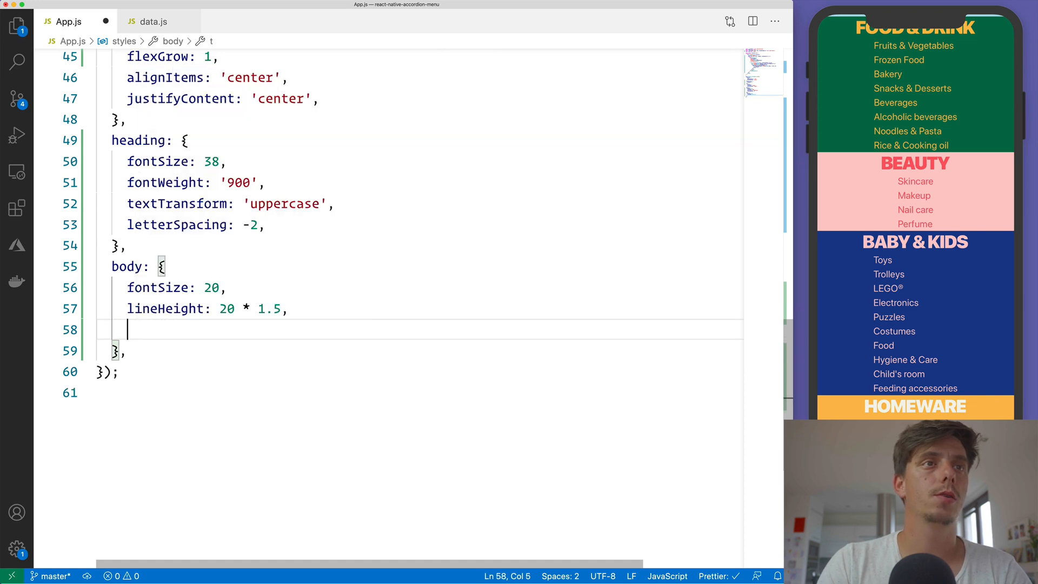
{"action": "type", "text": "textAlign"}
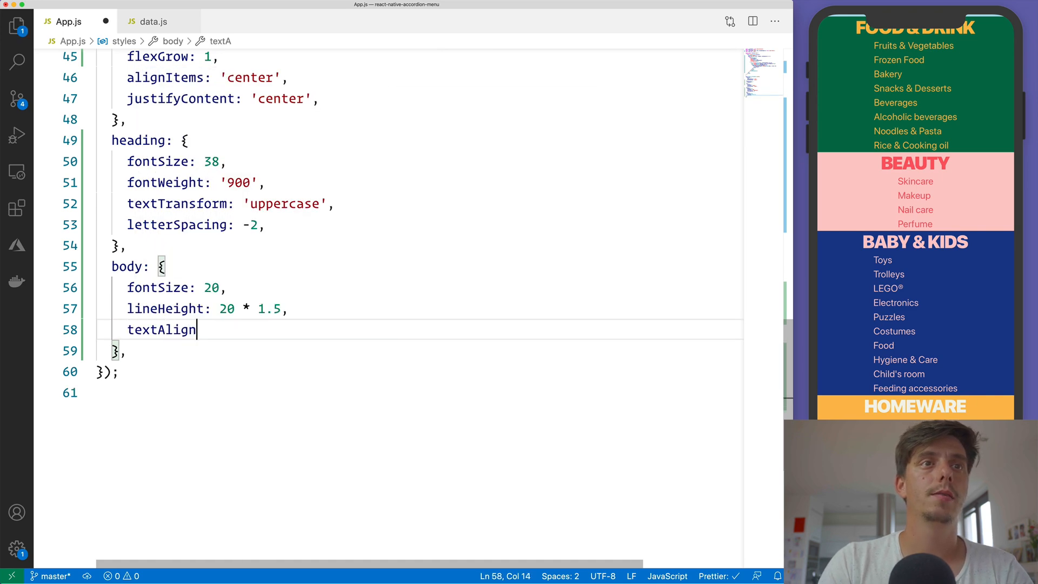
{"action": "type", "text": ": 'center',"}
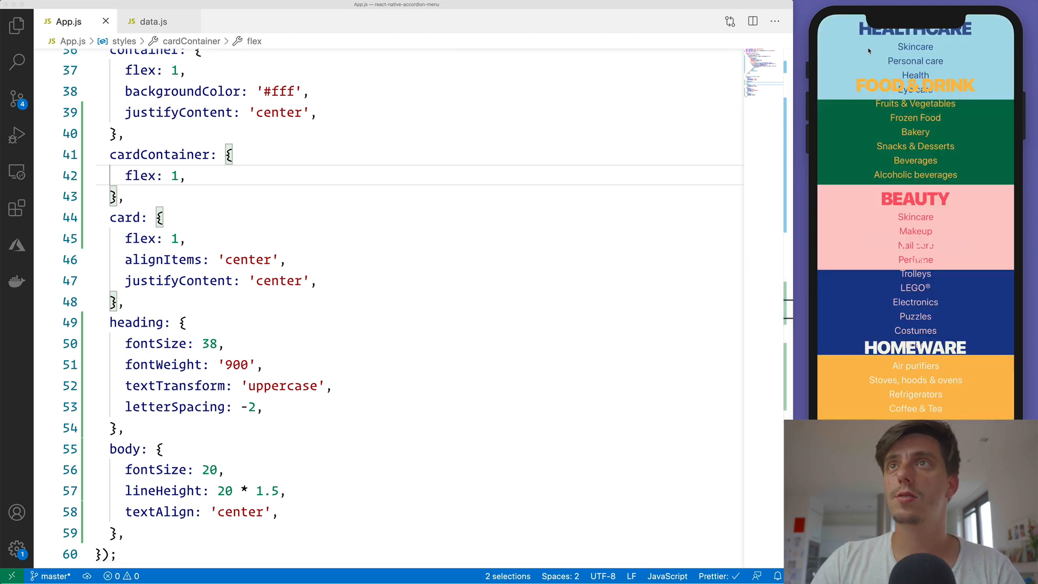
{"action": "mouse_move", "coordinate": [859, 318]}
{"action": "type", "text": "Grow"}
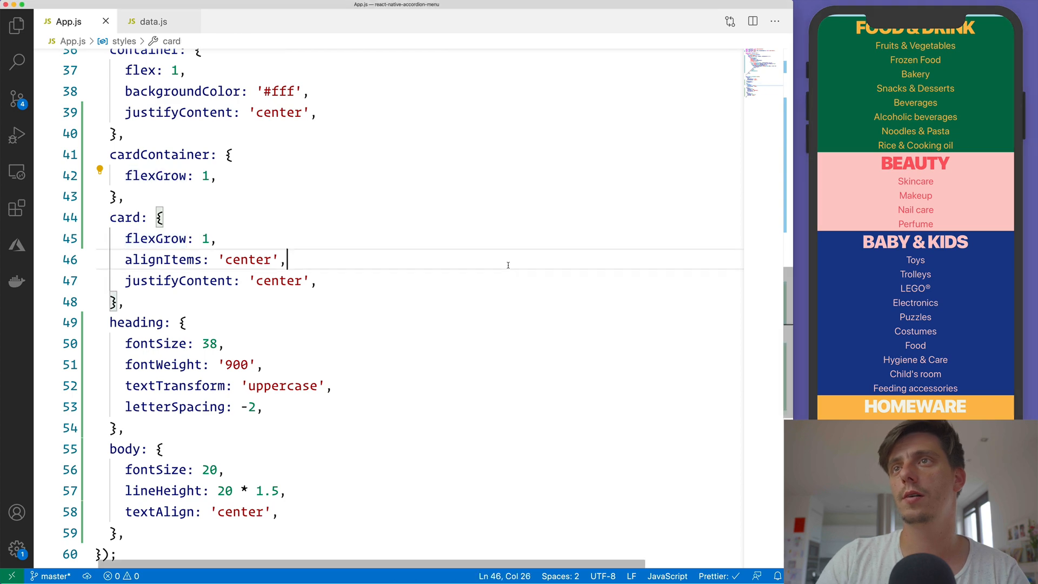
{"action": "mouse_move", "coordinate": [882, 262]}
{"action": "type", "text": "const ["}
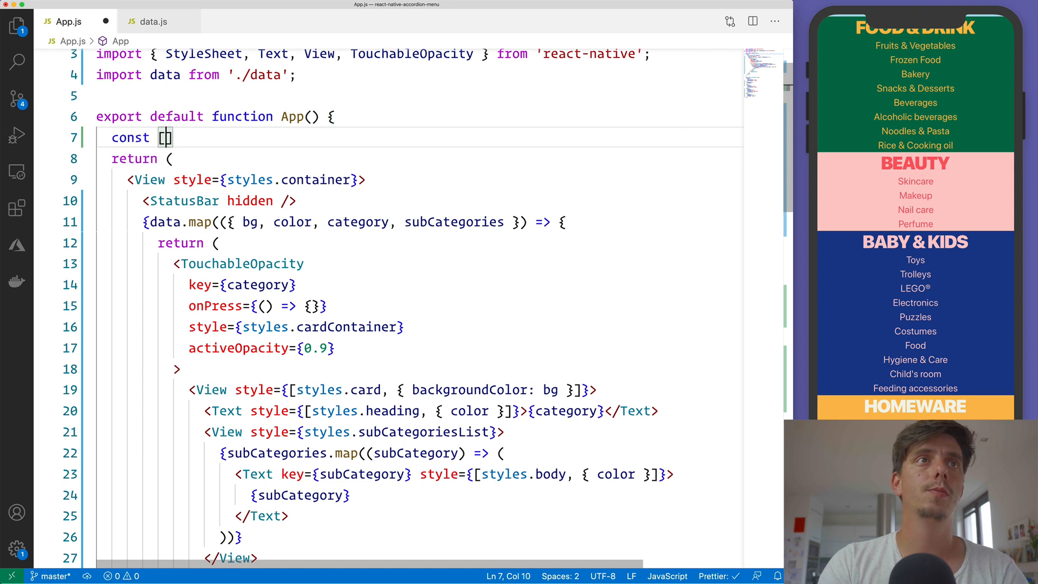
Step: Declare const [currentIndex, setCurrentIndex] = React.useState(null) in App
{"action": "type", "text": "currentIndex, setC"}
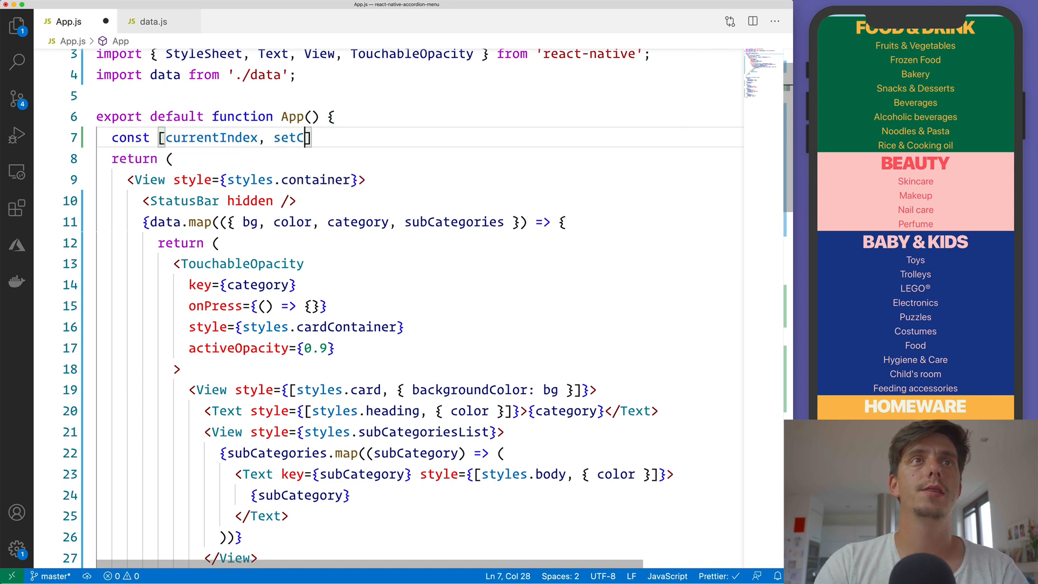
{"action": "type", "text": "urrentIndex] ="}
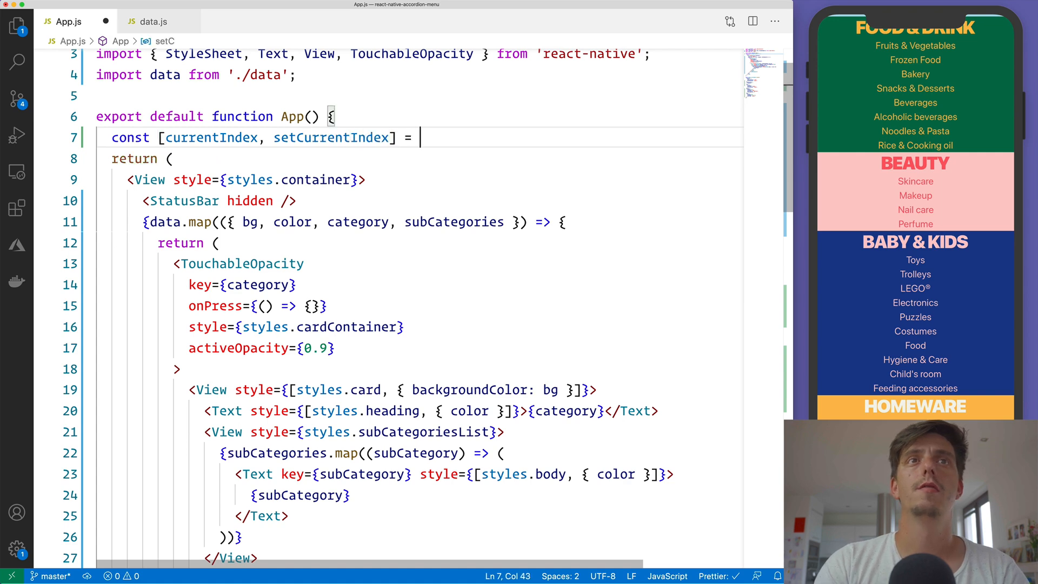
{"action": "type", "text": "React.useState(nu"}
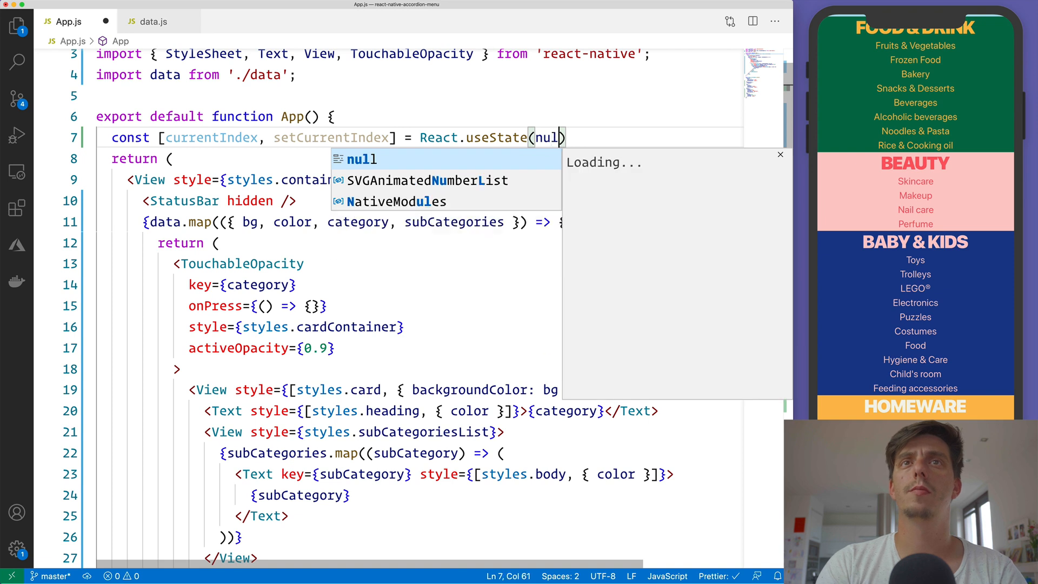
{"action": "type", "text": "l);"}
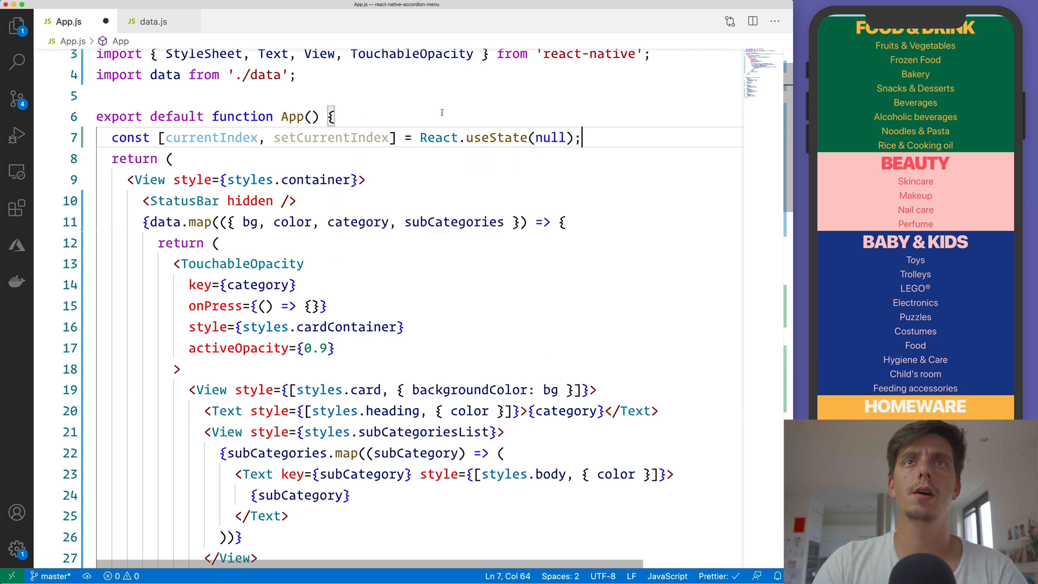
{"action": "double_click", "coordinate": [211, 138]}
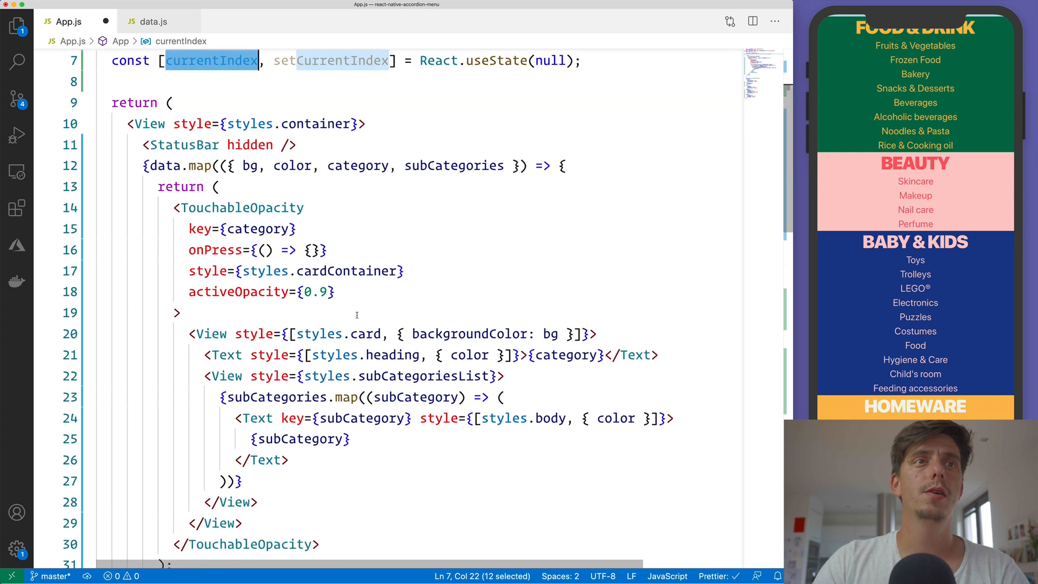
Step: Pass index into the data.map callback and call setCurrentIndex(index) in onPress
{"action": "scroll", "scroll_direction": "down", "scroll_amount": 3}
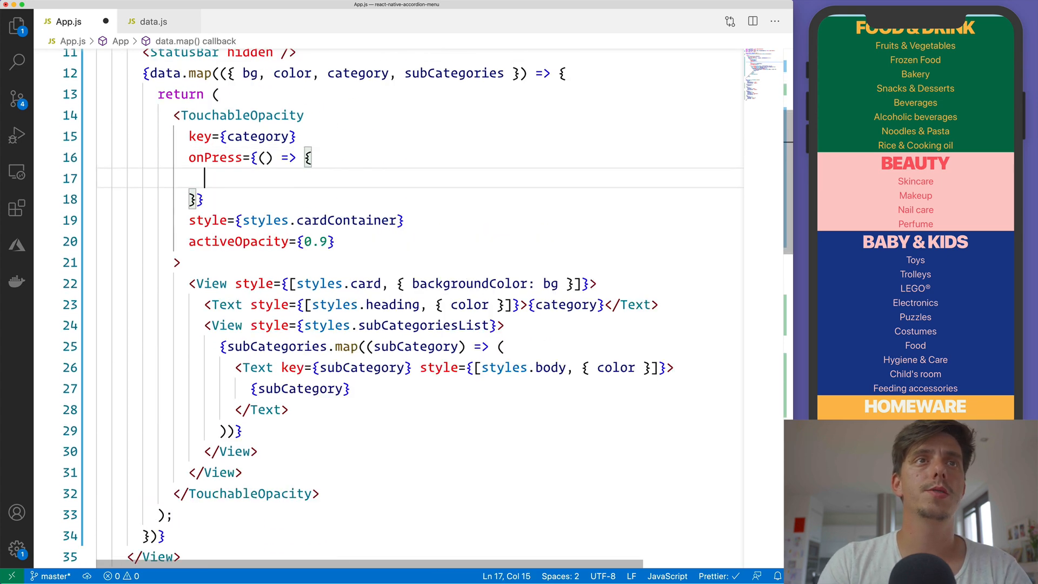
{"action": "type", "text": "set"}
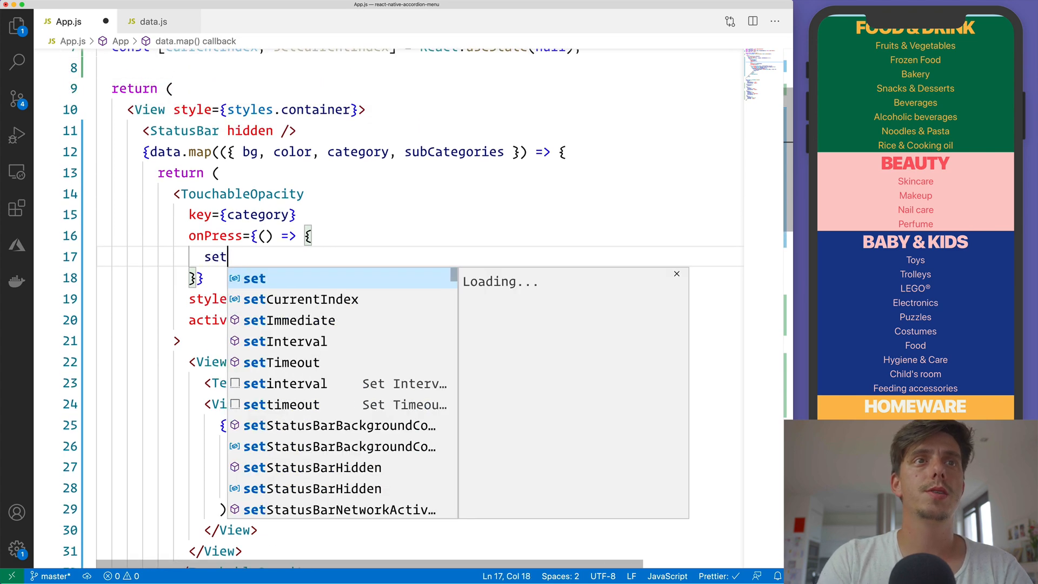
{"action": "type", "text": "CurrentIndex(index"}
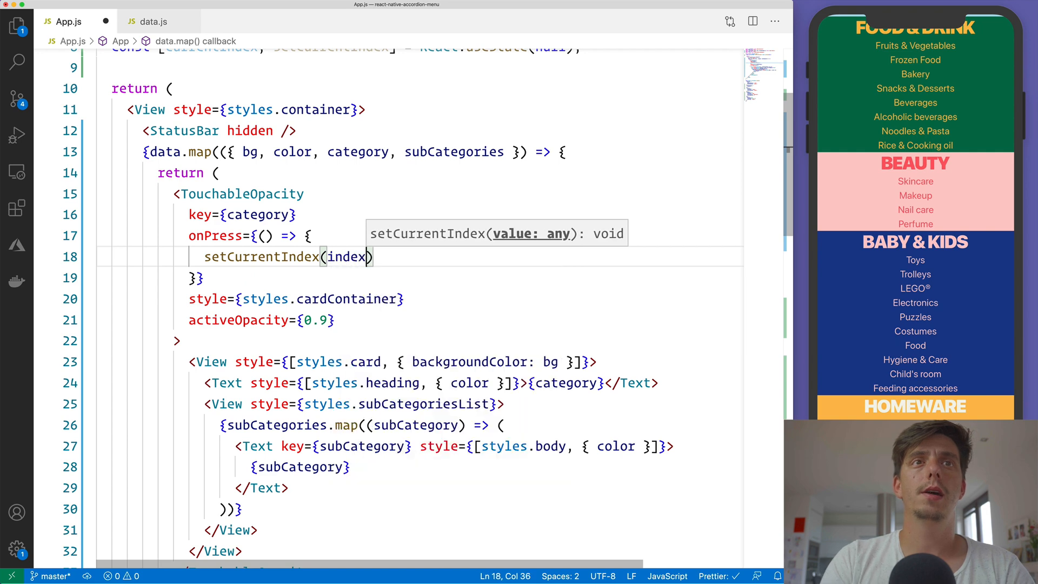
{"action": "left_click_drag", "start_coordinate": [225, 151], "coordinate": [538, 152]}
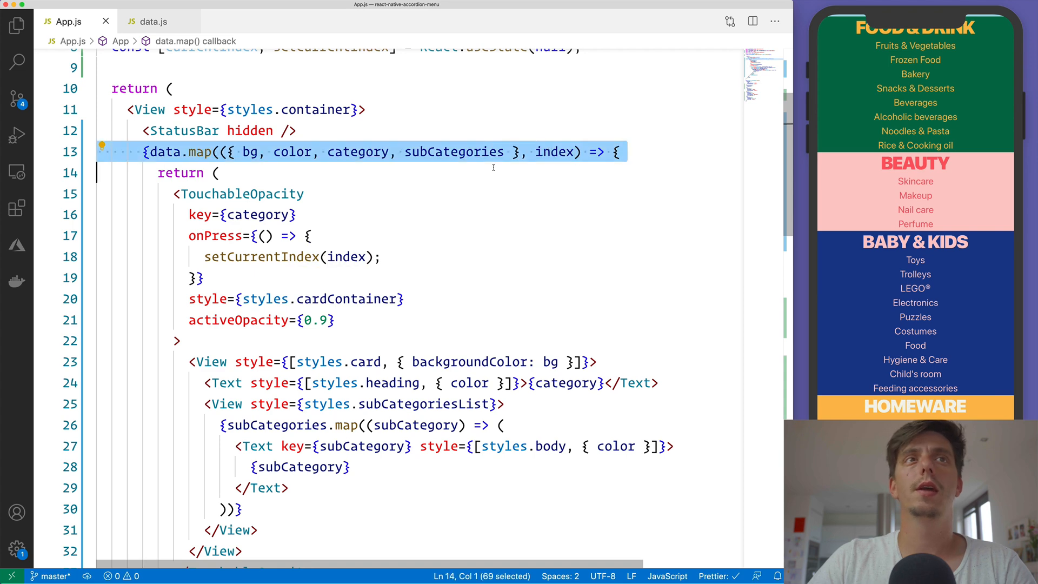
Step: Render the subcategory list only when index === currentIndex and test expanding cards in the simulator
{"action": "left_click", "coordinate": [297, 215]}
{"action": "type", "text": "{"}
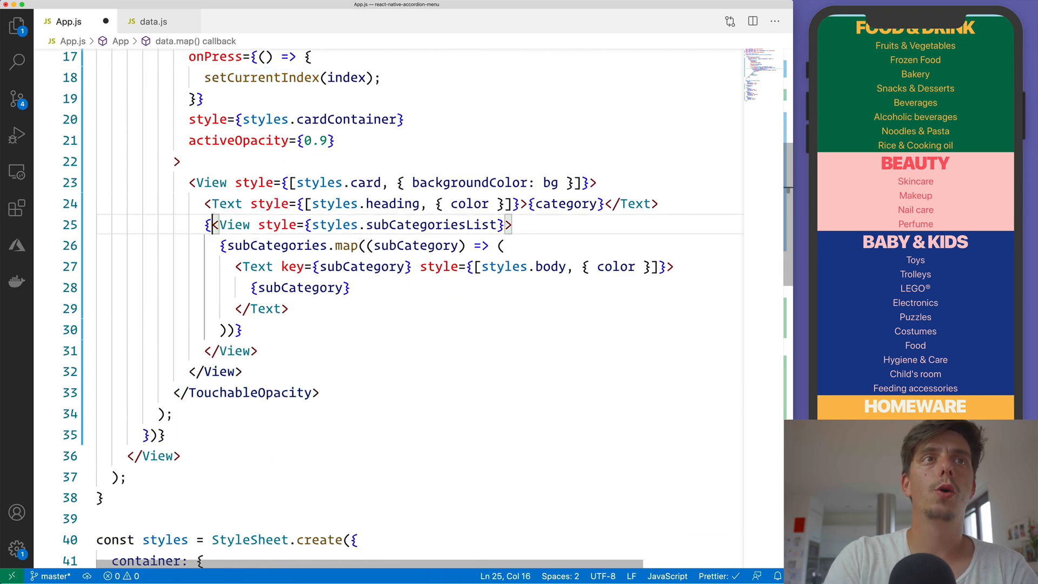
{"action": "type", "text": "currentIndex ==="}
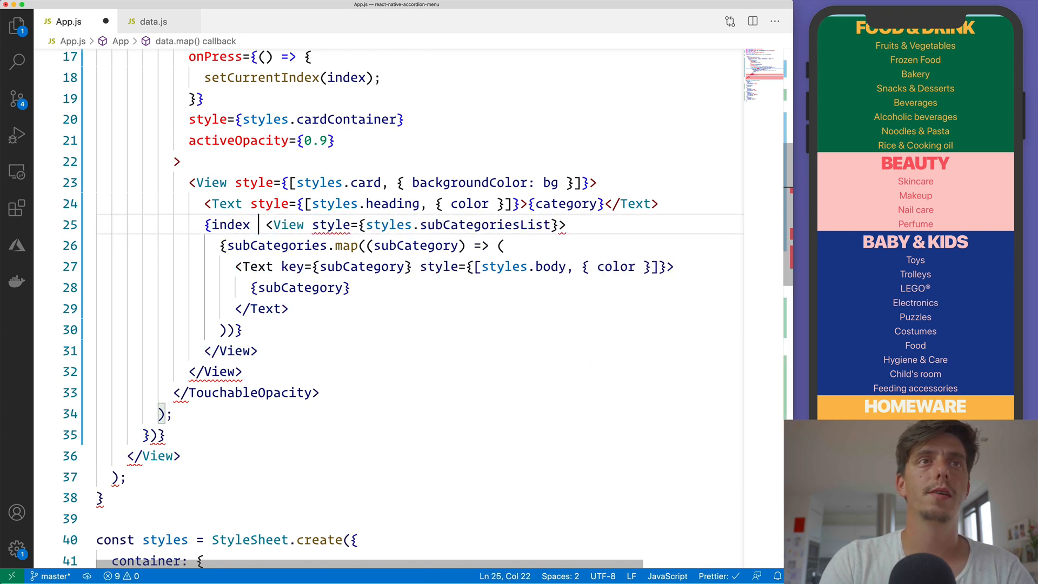
{"action": "type", "text": "=== currentIndex && ("}
{"action": "type", "text": ")}"}
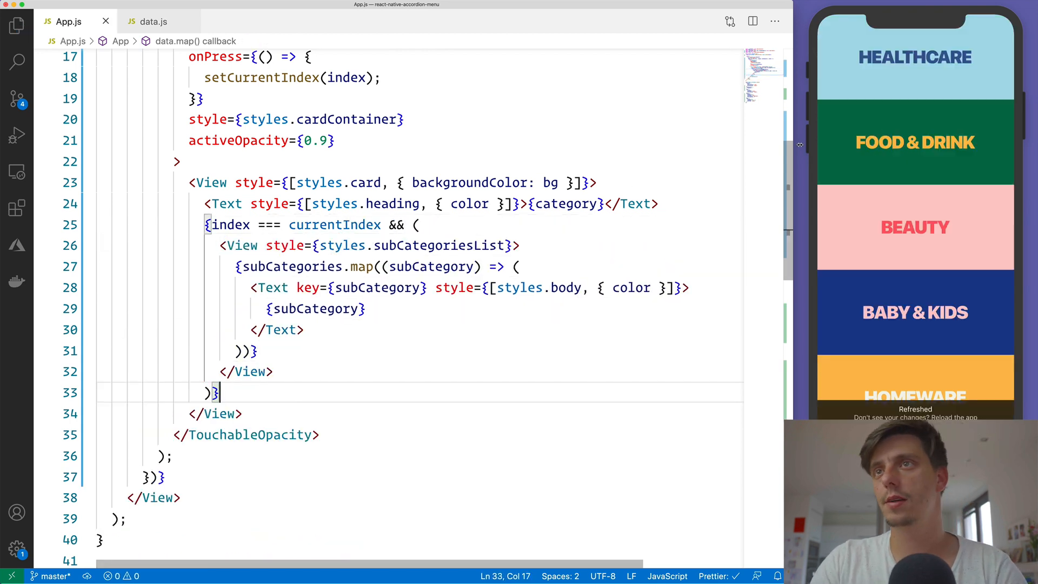
{"action": "left_click", "coordinate": [915, 311]}
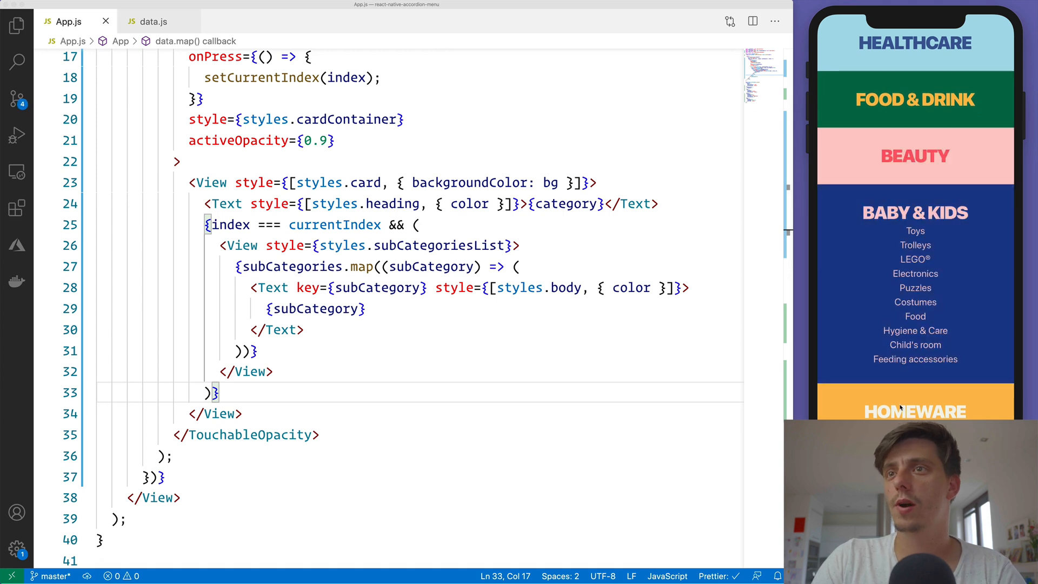
{"action": "left_click", "coordinate": [914, 156]}
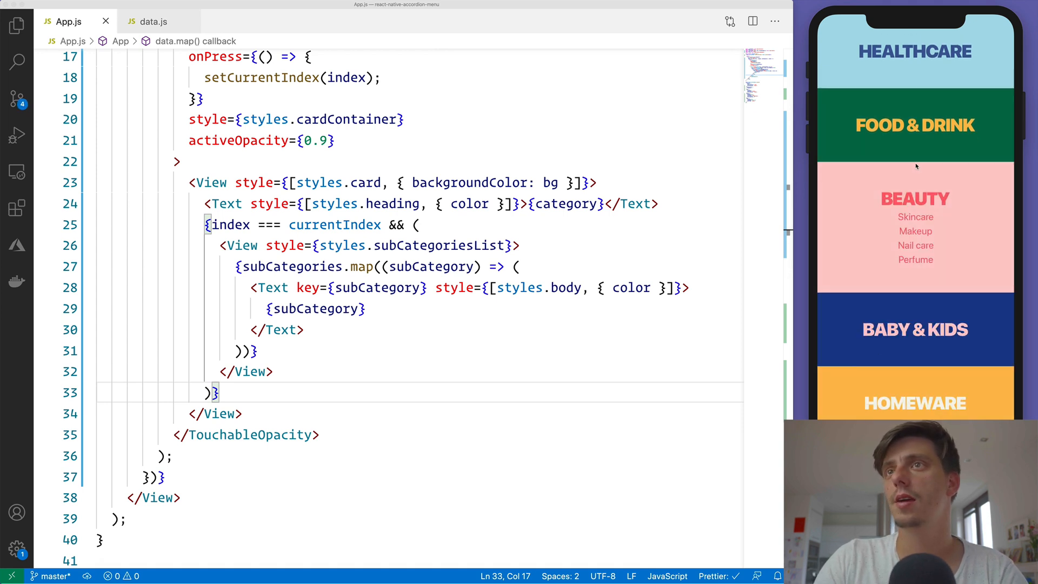
{"action": "left_click", "coordinate": [915, 125]}
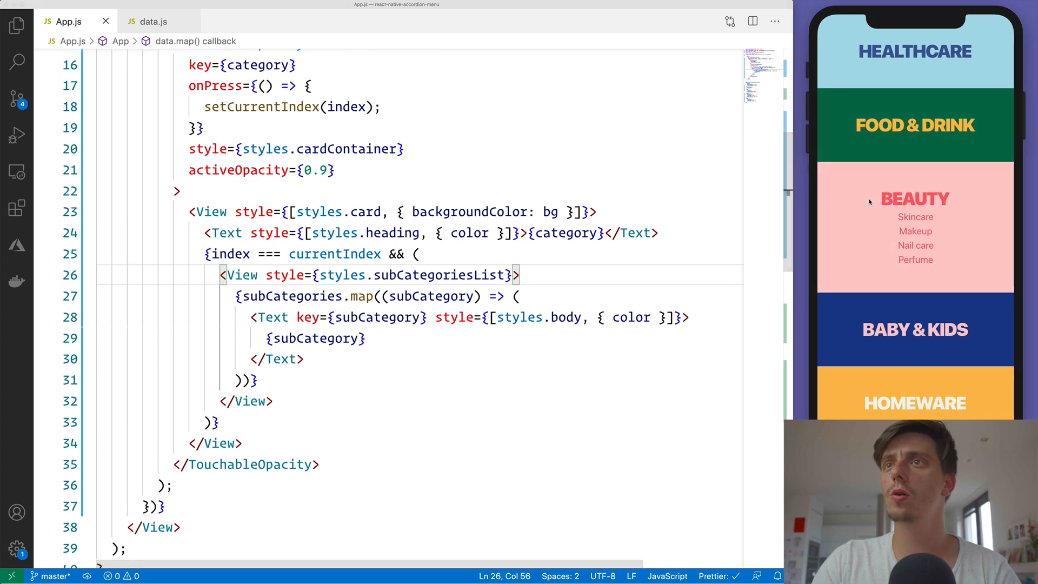
{"action": "mouse_move", "coordinate": [952, 224]}
{"action": "type", "text": " === "}
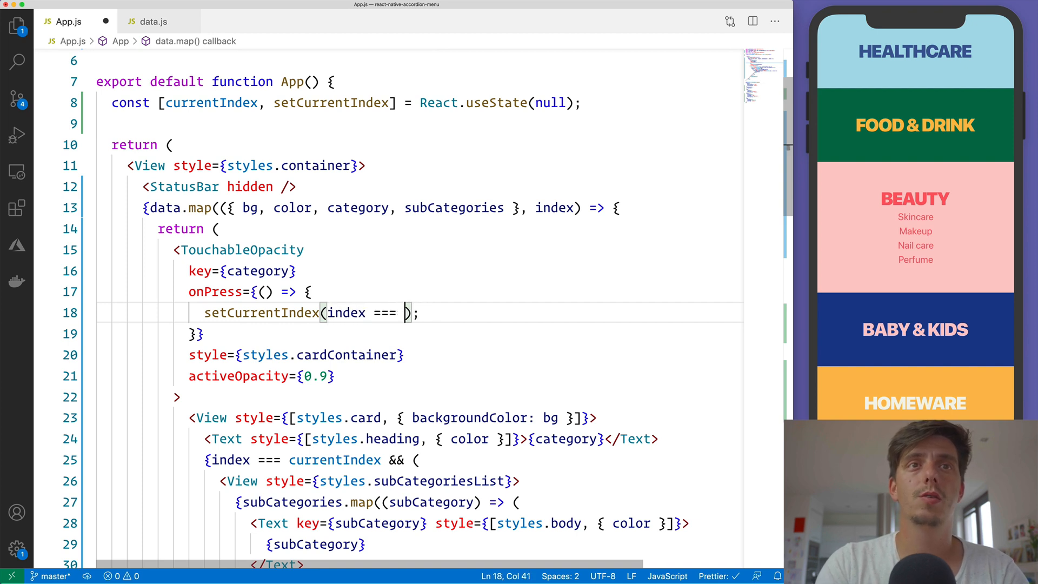
Step: Toggle onPress to setCurrentIndex(index === currentIndex ? null : index) so an open card collapses
{"action": "type", "text": "currentIndex"}
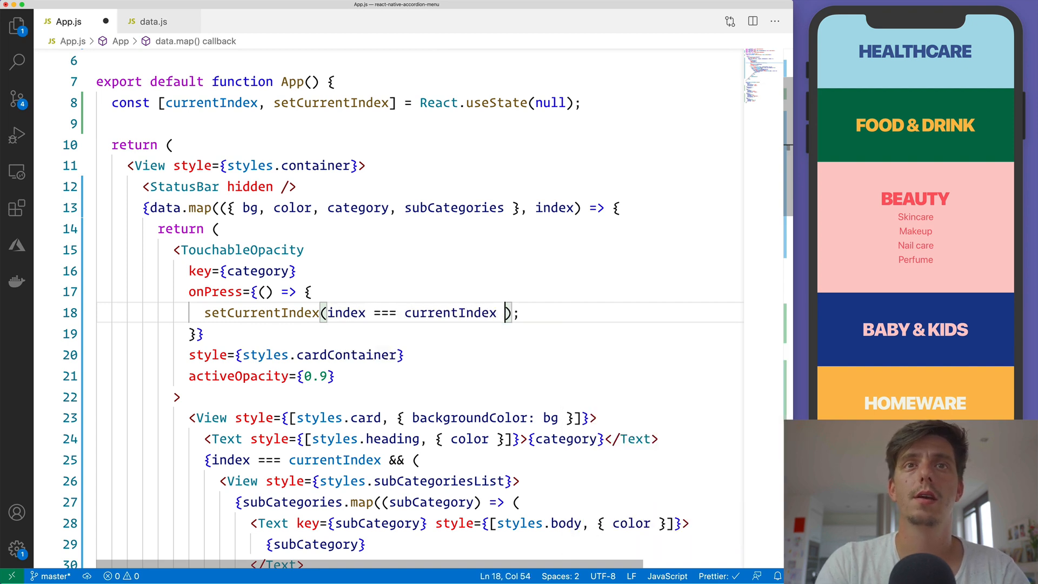
{"action": "type", "text": "? null : index"}
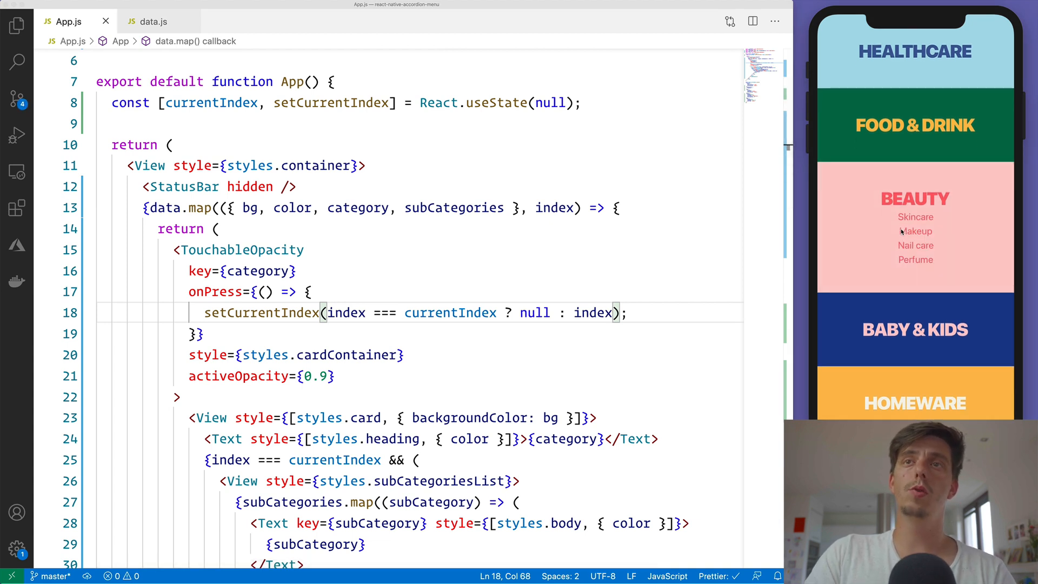
Step: Verify the toggle in the simulator, then import { Transition, Transitioning } from 'react-native-reanimated'
{"action": "left_click", "coordinate": [915, 226]}
{"action": "type", "text": "import {  } from 'react-native-reanimated';"}
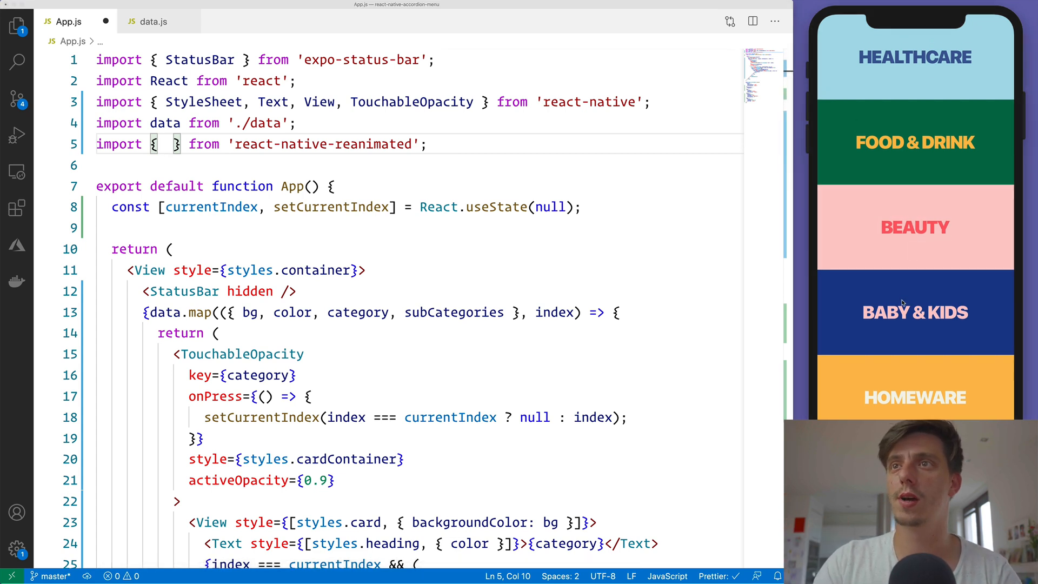
{"action": "left_click", "coordinate": [915, 142]}
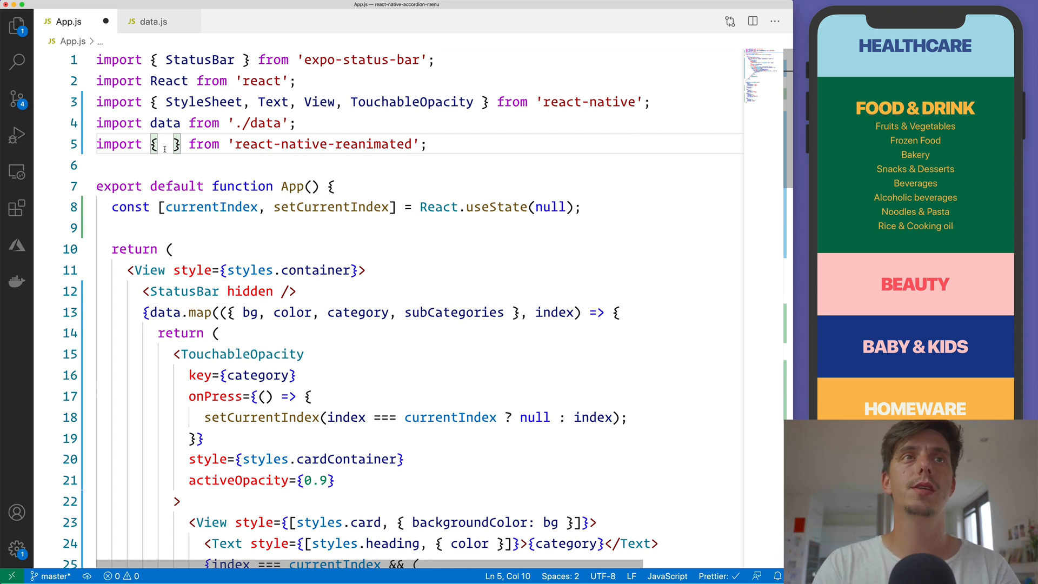
{"action": "type", "text": "T"}
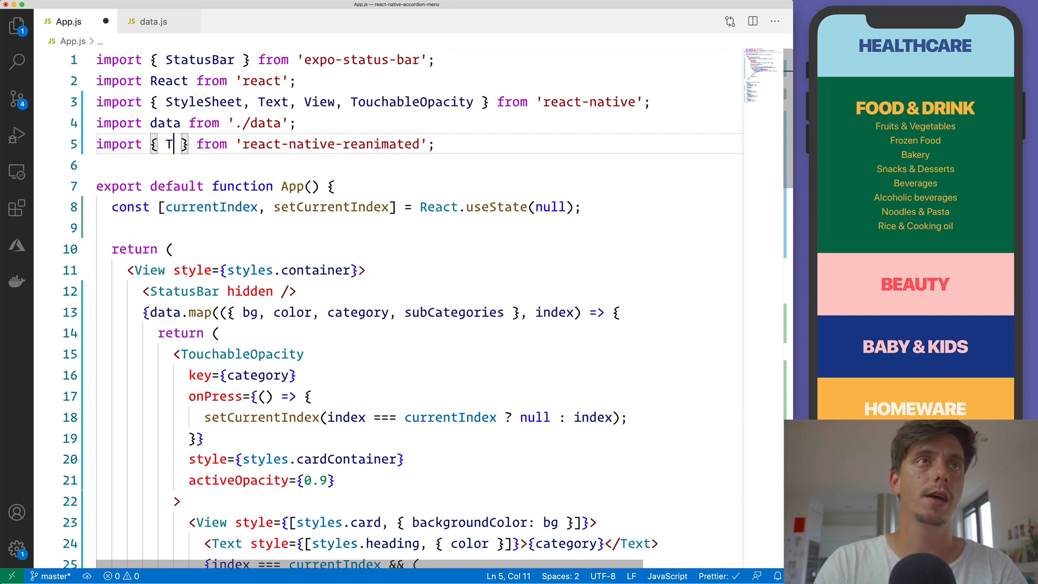
{"action": "type", "text": "ransition,"}
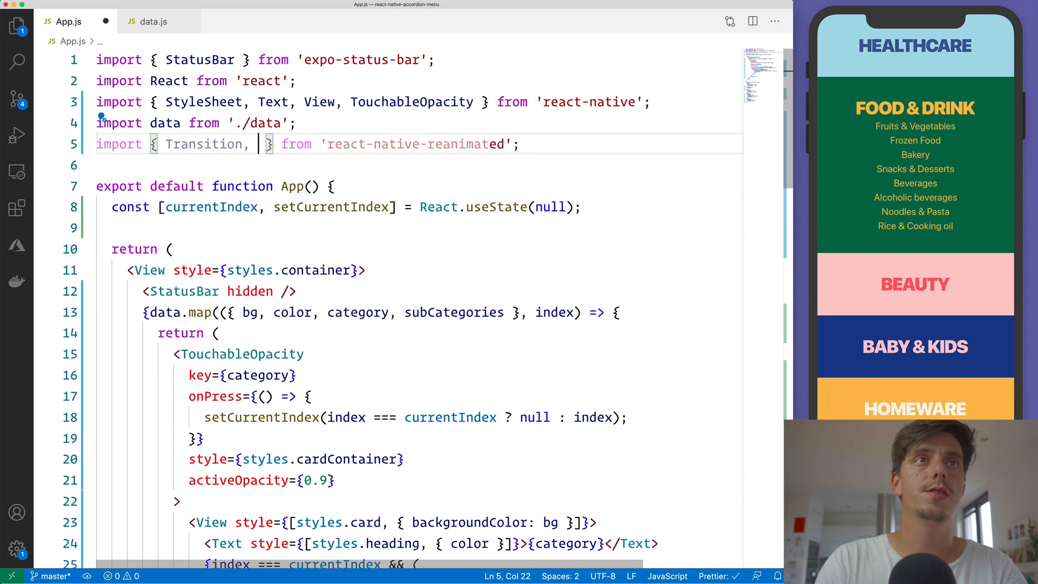
{"action": "type", "text": "Transitioning"}
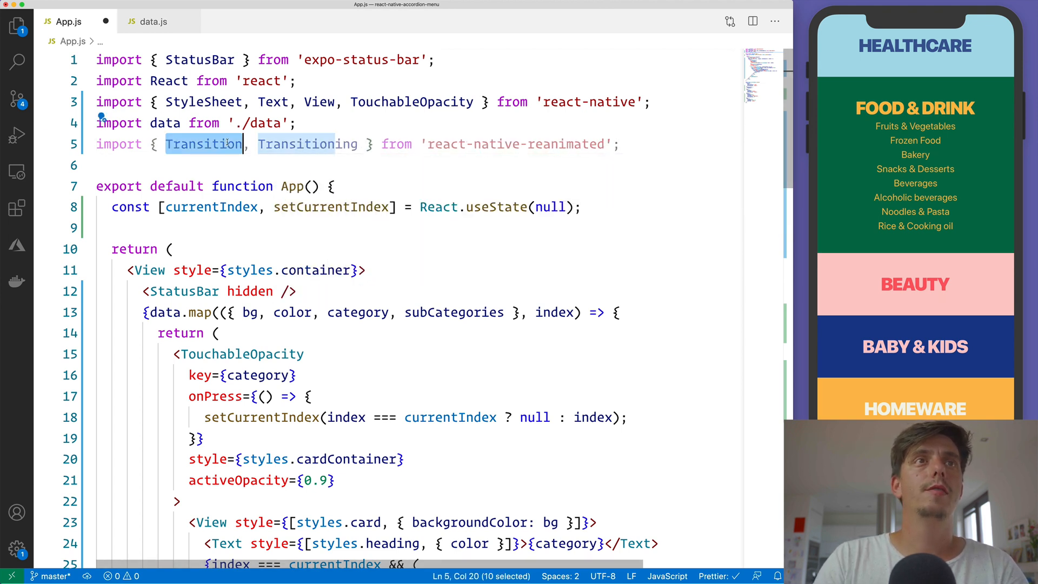
{"action": "left_click", "coordinate": [621, 144]}
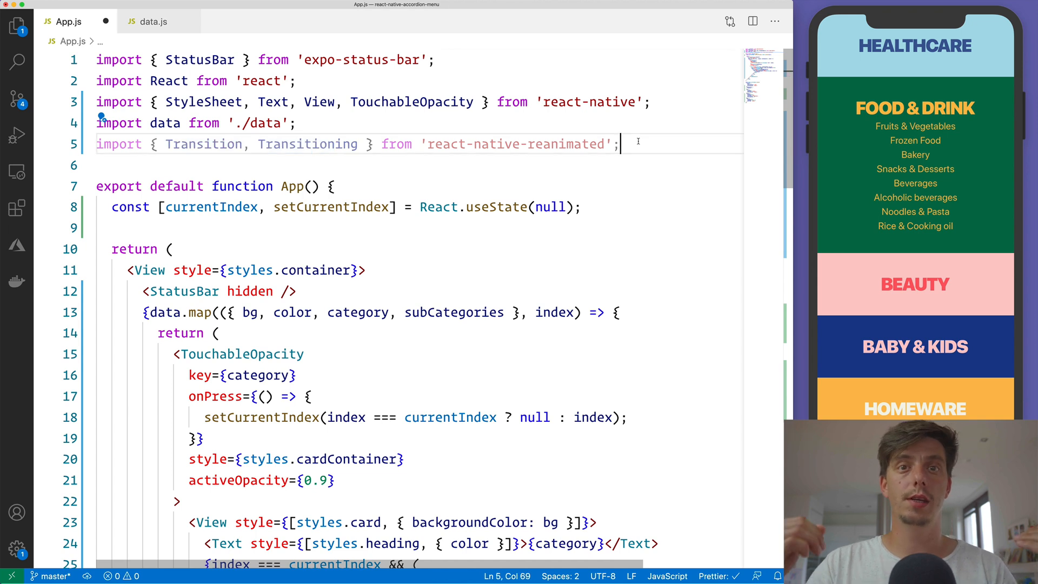
Step: Define const transition as Transition.Together wrapping Transition.In, Transition.Change and Transition.Out
{"action": "type", "text": "const transition ="}
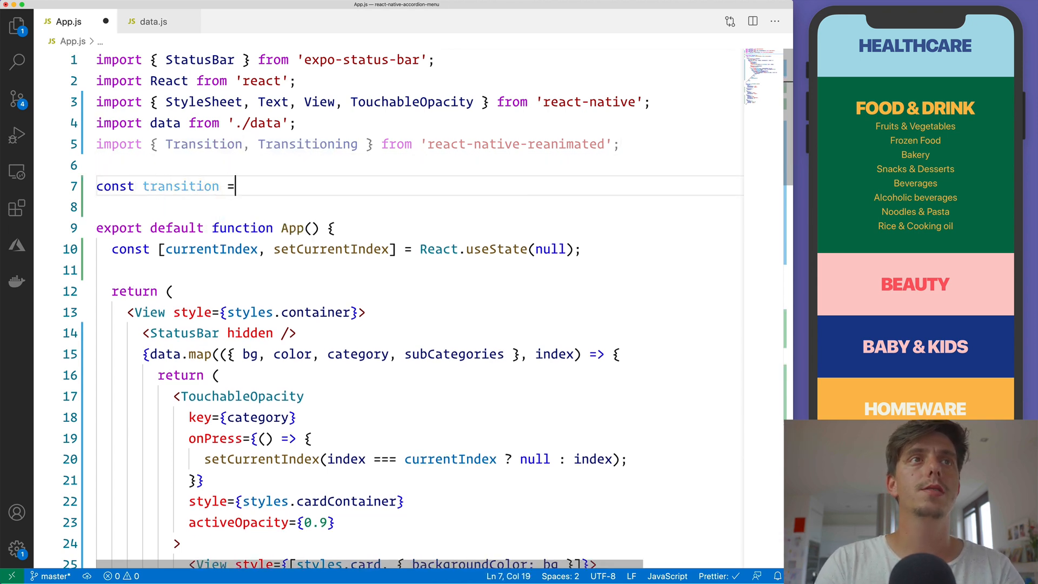
{"action": "type", "text": "("}
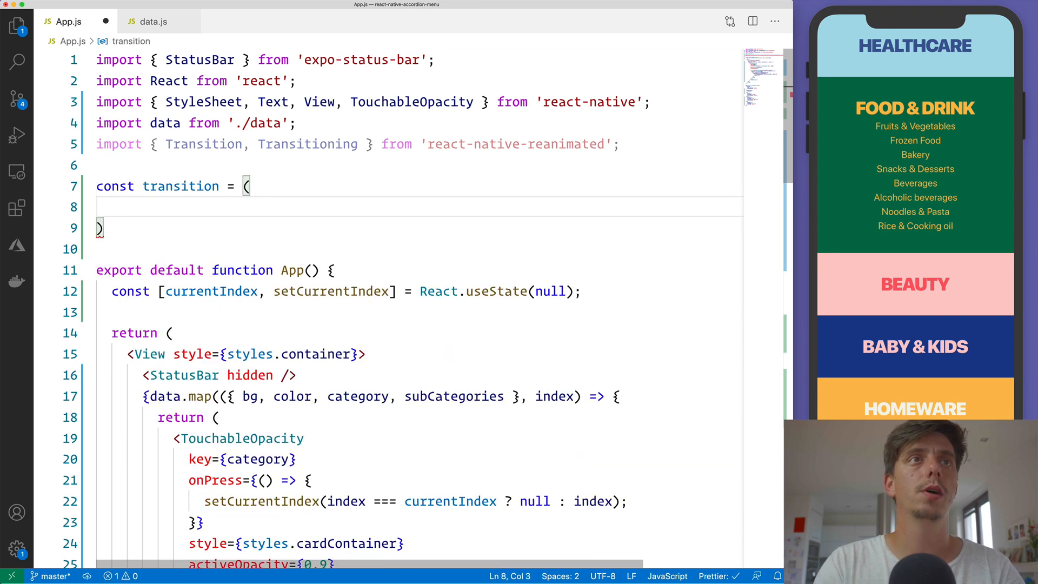
{"action": "type", "text": "<Transition.Together>"}
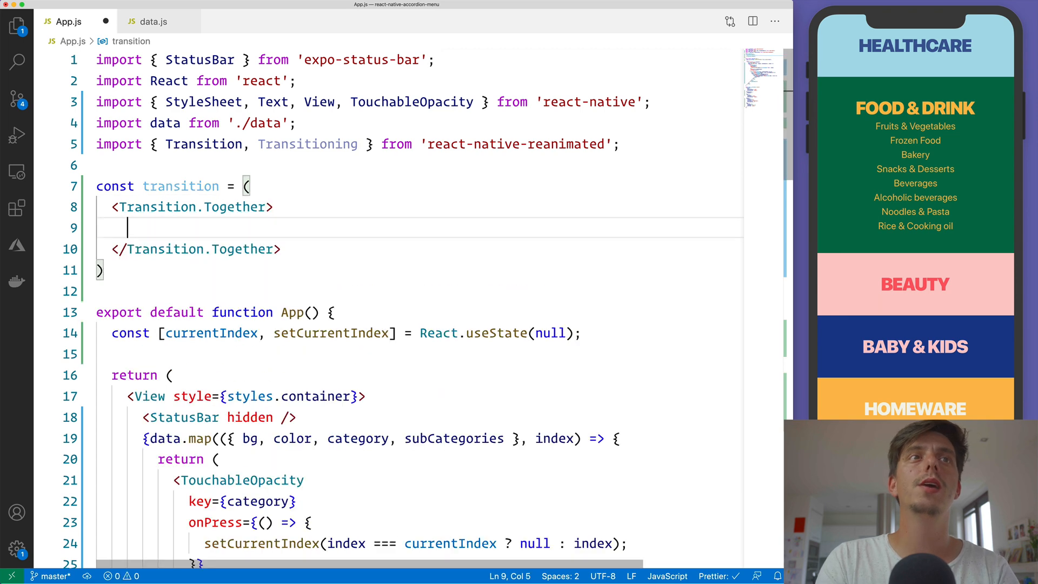
{"action": "type", "text": "<Transition.In />"}
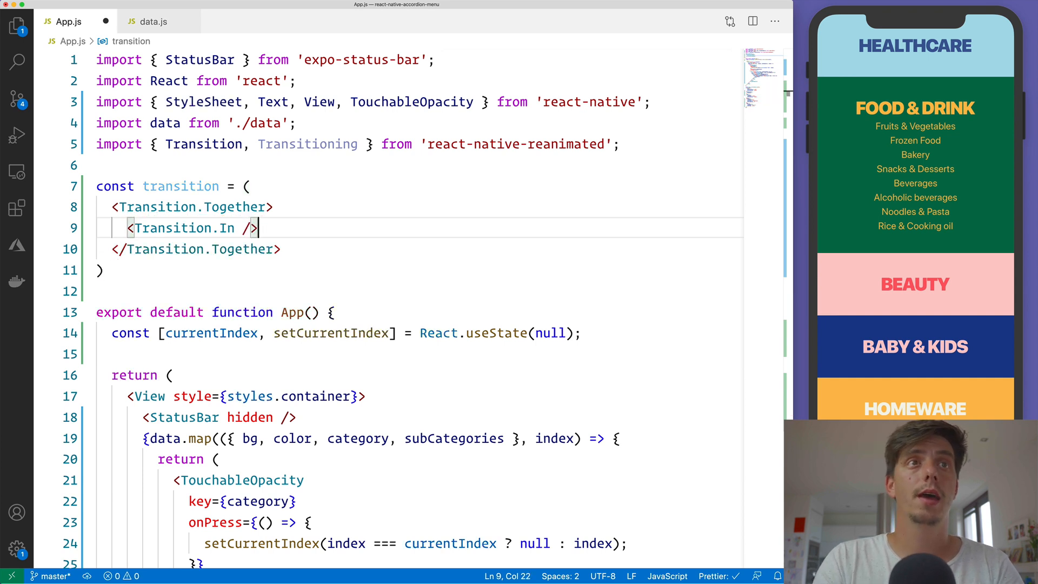
{"action": "type", "text": "<Transition.Out />"}
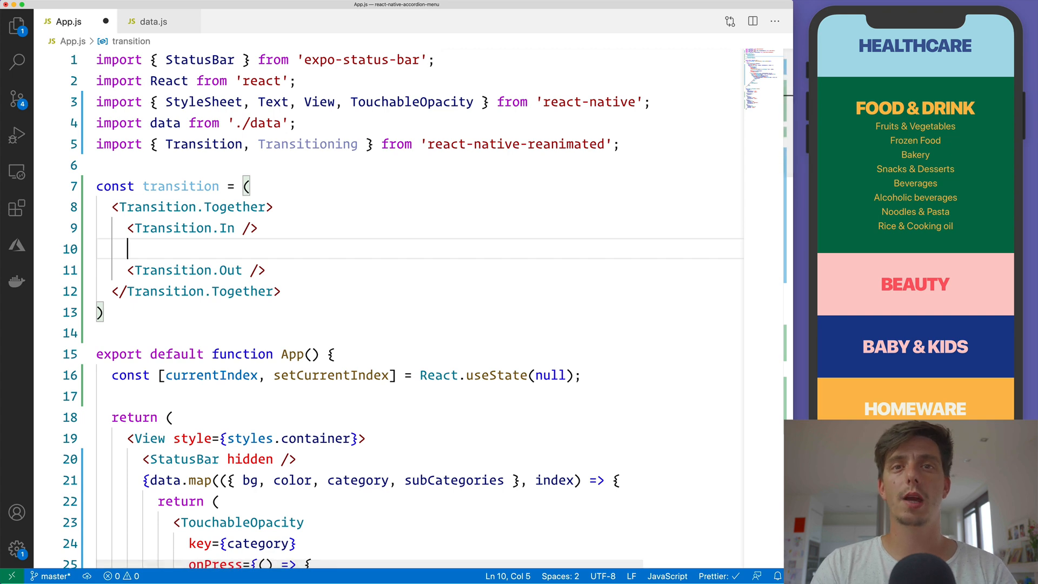
{"action": "type", "text": "<Transition."}
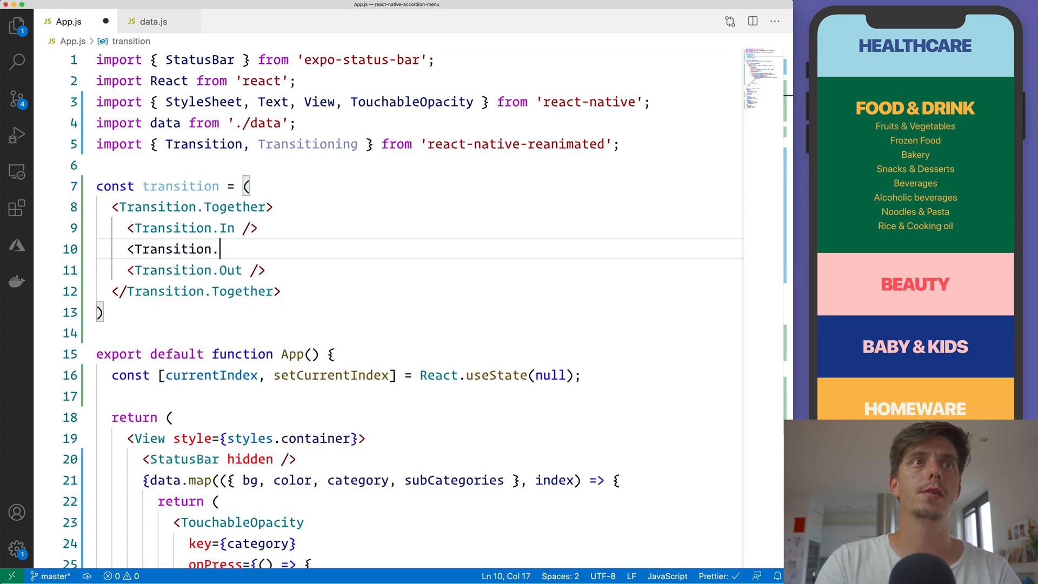
{"action": "type", "text": "Change />"}
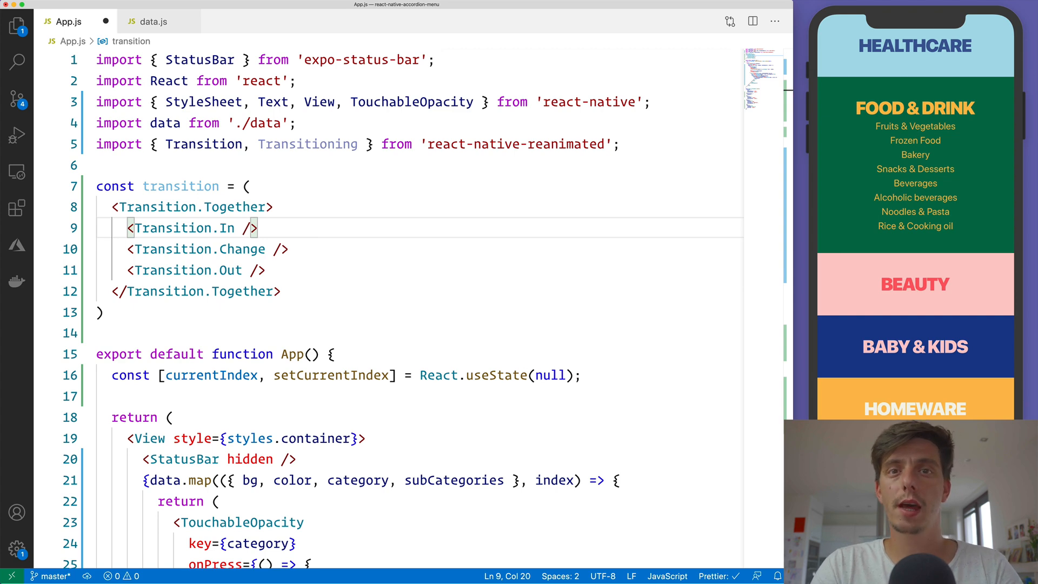
Step: Give Transition.In and Transition.Out type='fade' with durationMs={200}
{"action": "type", "text": "type=\""}
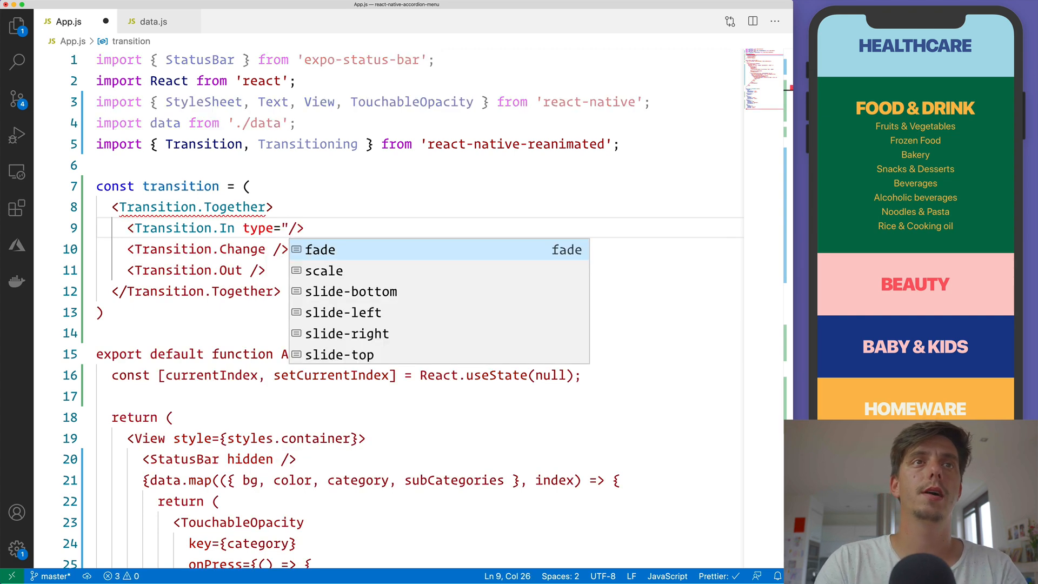
{"action": "type", "text": "fade\" durationMs={200"}
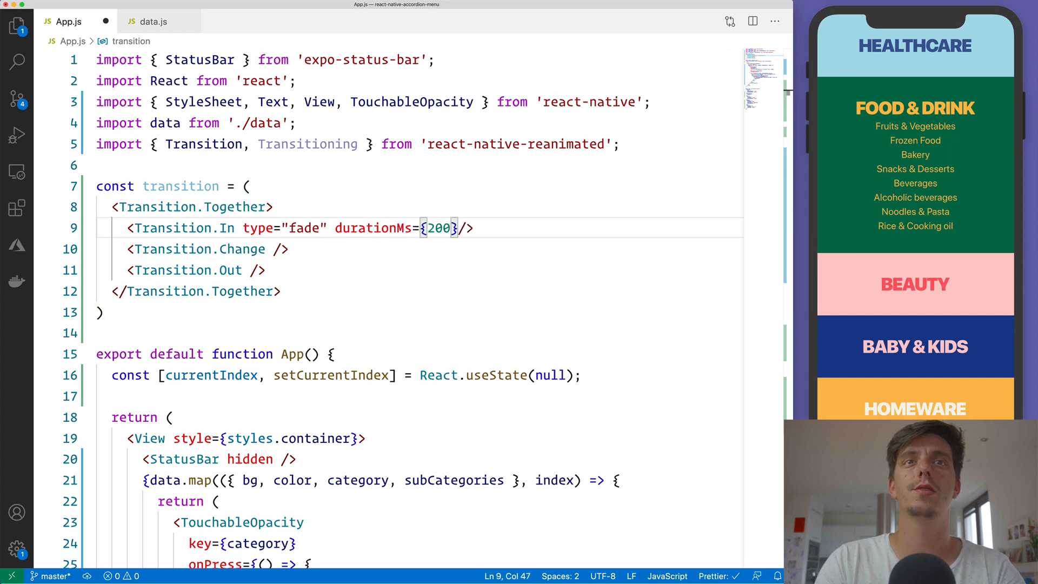
{"action": "left_click", "coordinate": [222, 228]}
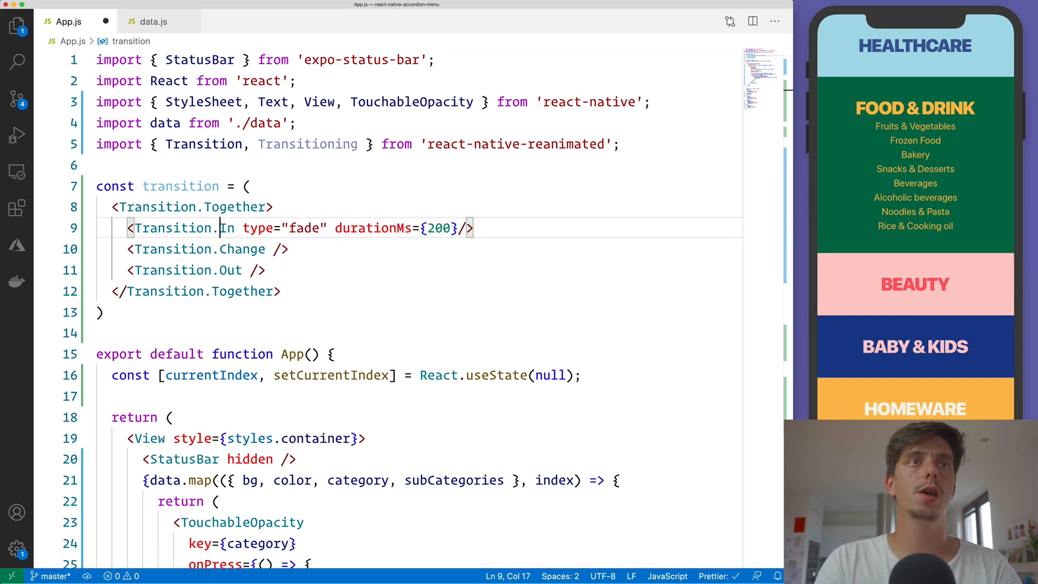
{"action": "left_click", "coordinate": [248, 271]}
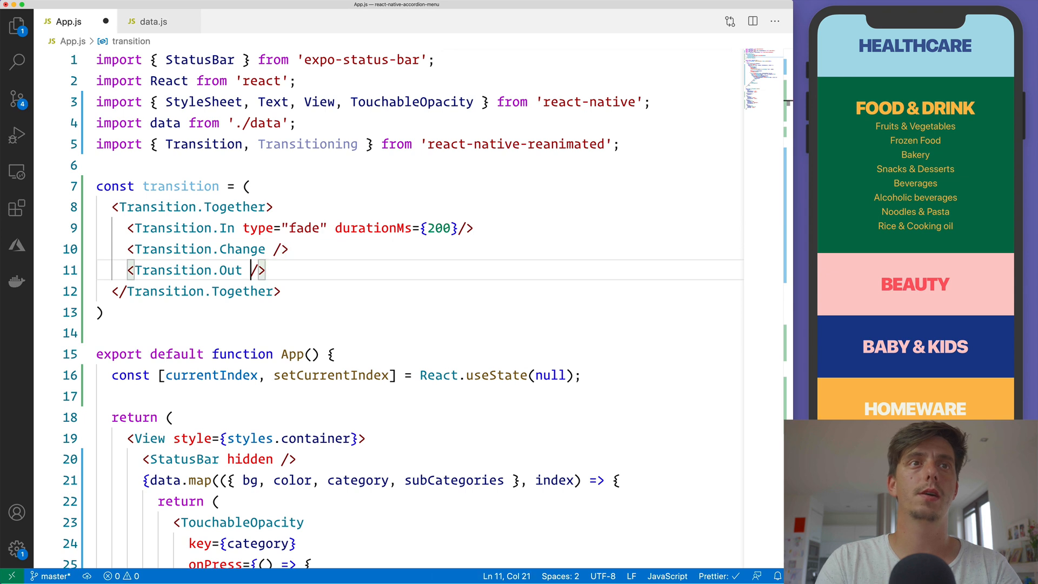
{"action": "type", "text": "type='fade' durationMs={200}"}
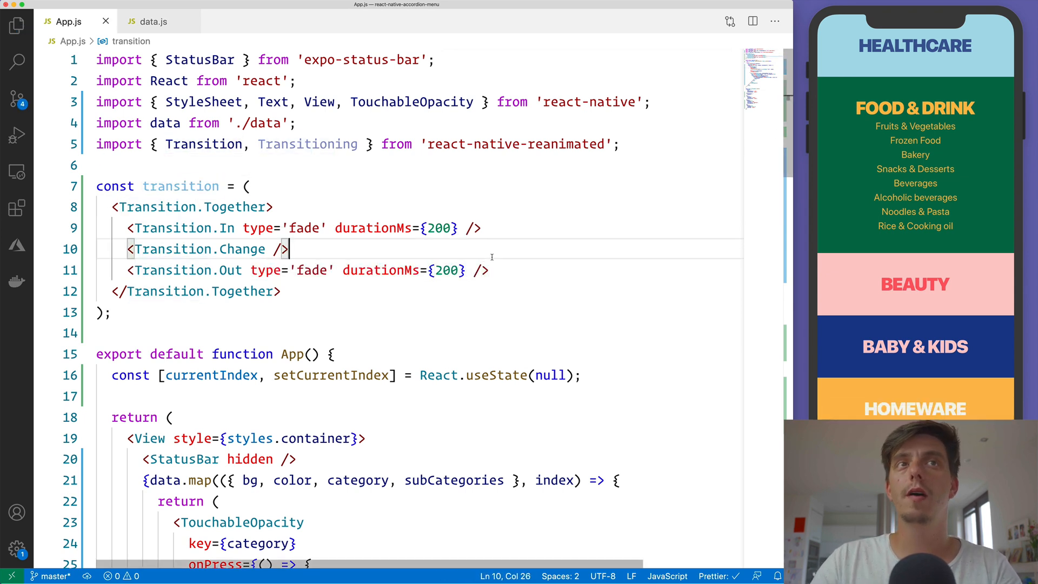
Step: Replace the root View with Transitioning.View and pass it transition={transition}
{"action": "scroll", "scroll_direction": "down", "scroll_amount": 3}
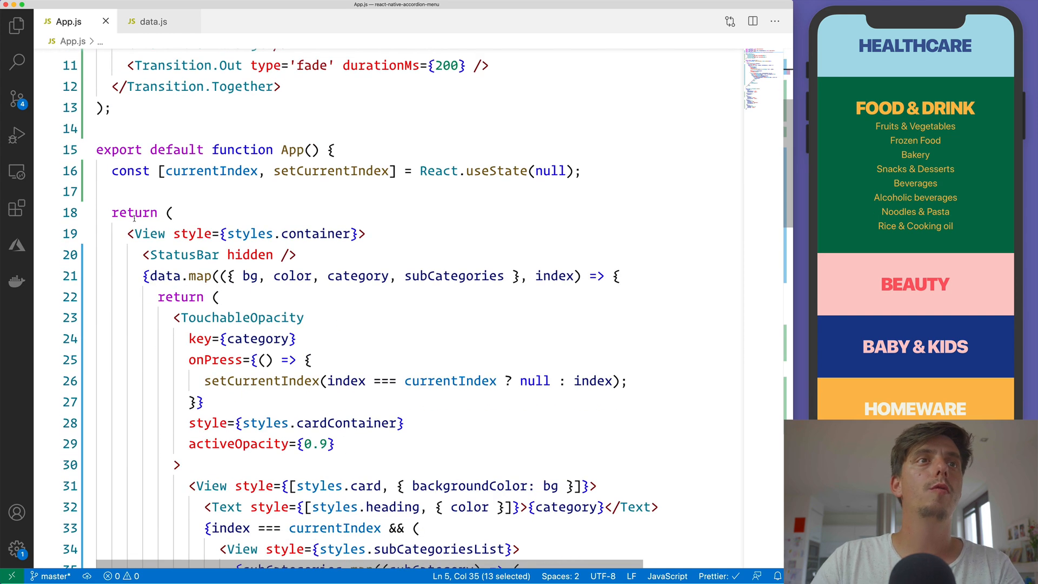
{"action": "triple_click", "coordinate": [246, 233]}
{"action": "type", "text": "Transitioning"}
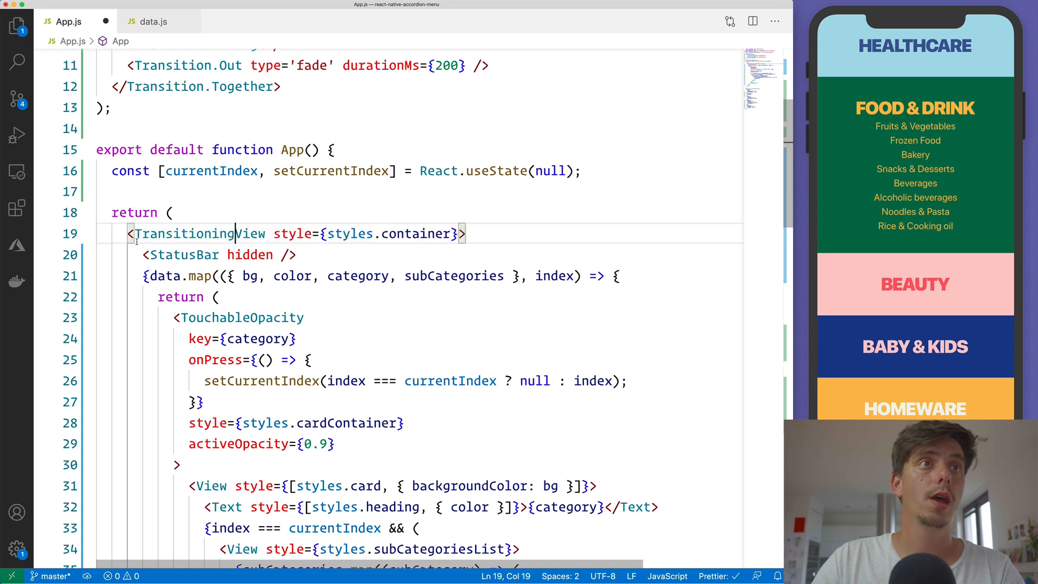
{"action": "scroll", "scroll_direction": "down", "scroll_amount": 3}
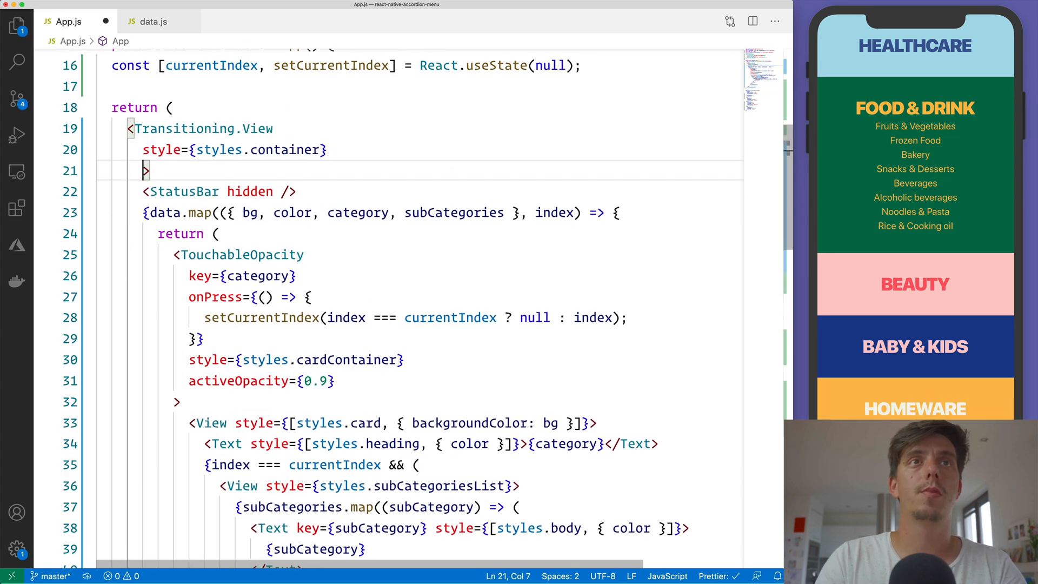
{"action": "type", "text": "transition="}
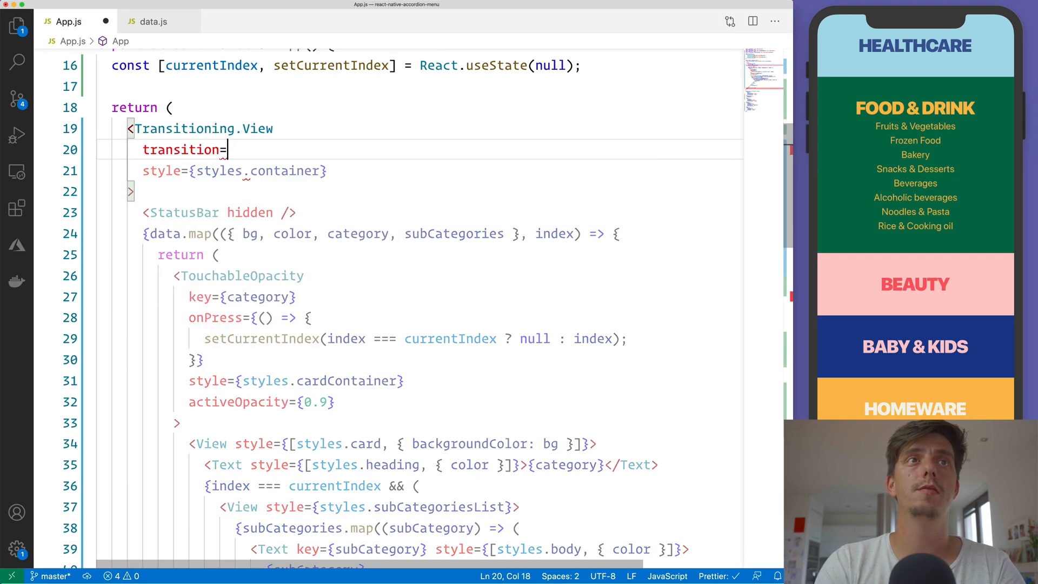
{"action": "type", "text": "{transition}"}
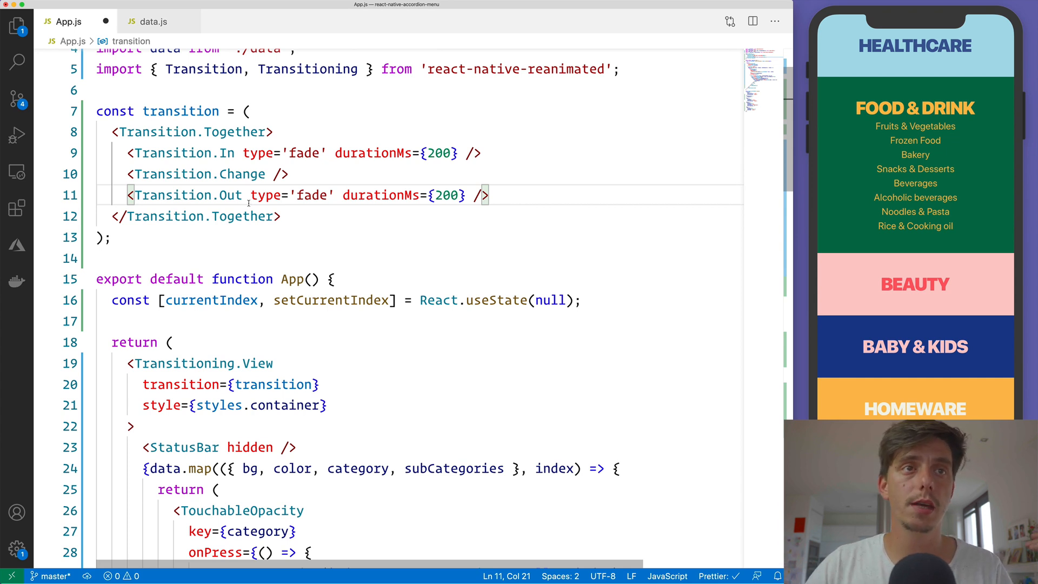
Step: Add a ref={ref} prop to the Transitioning.View
{"action": "key", "text": "Enter"}
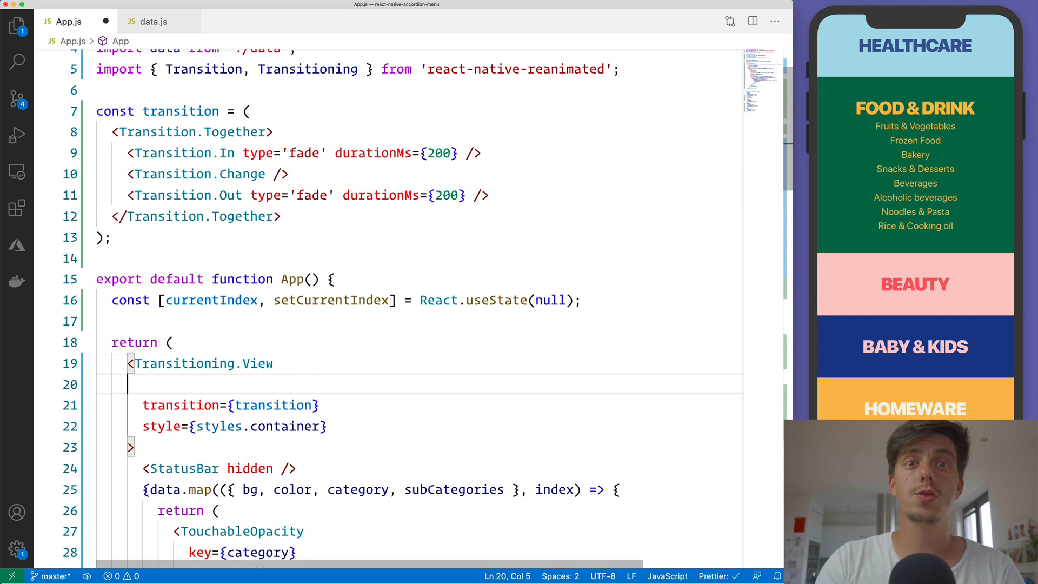
{"action": "type", "text": "ref={r}"}
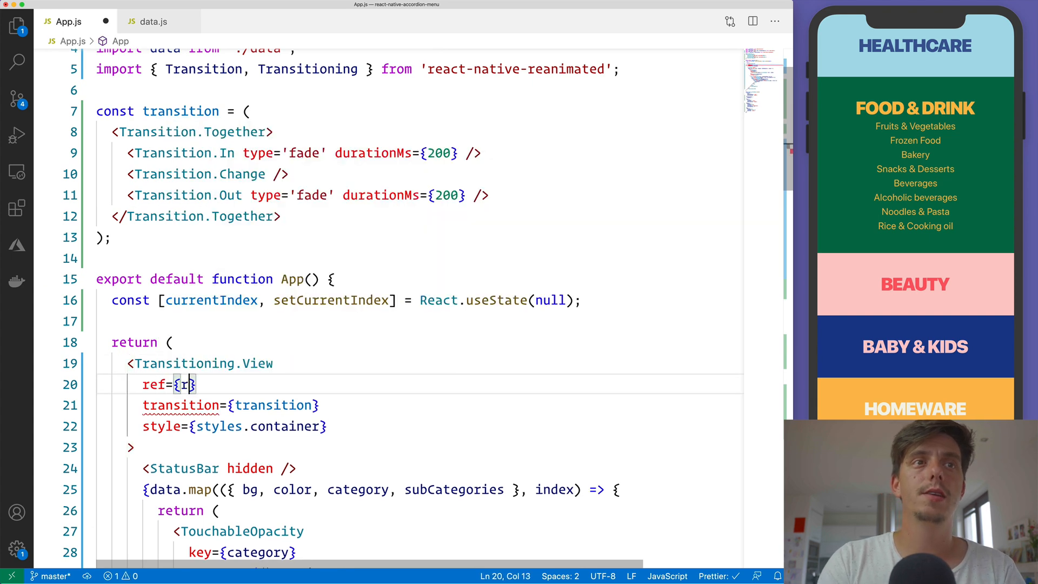
{"action": "type", "text": "ef"}
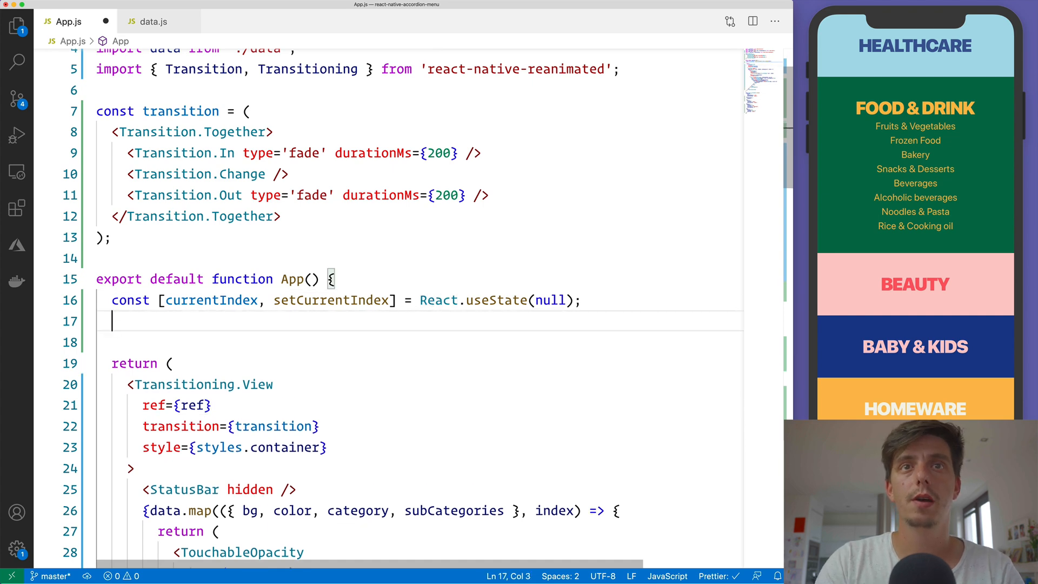
Step: Declare const ref = React.useRef(); below the useState line and review the props
{"action": "type", "text": "const ref"}
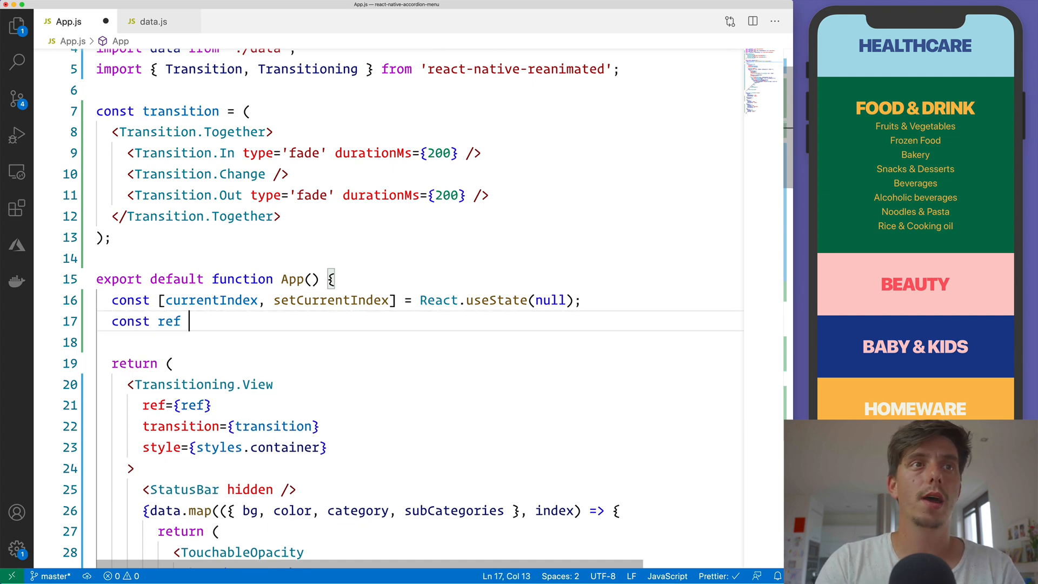
{"action": "type", "text": "= React.useF"}
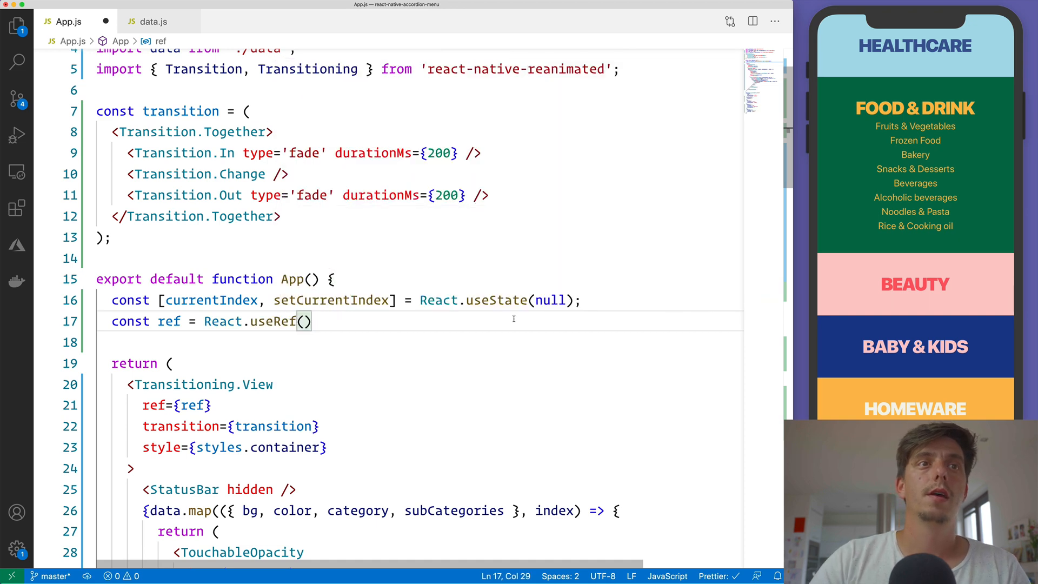
{"action": "type", "text": ";"}
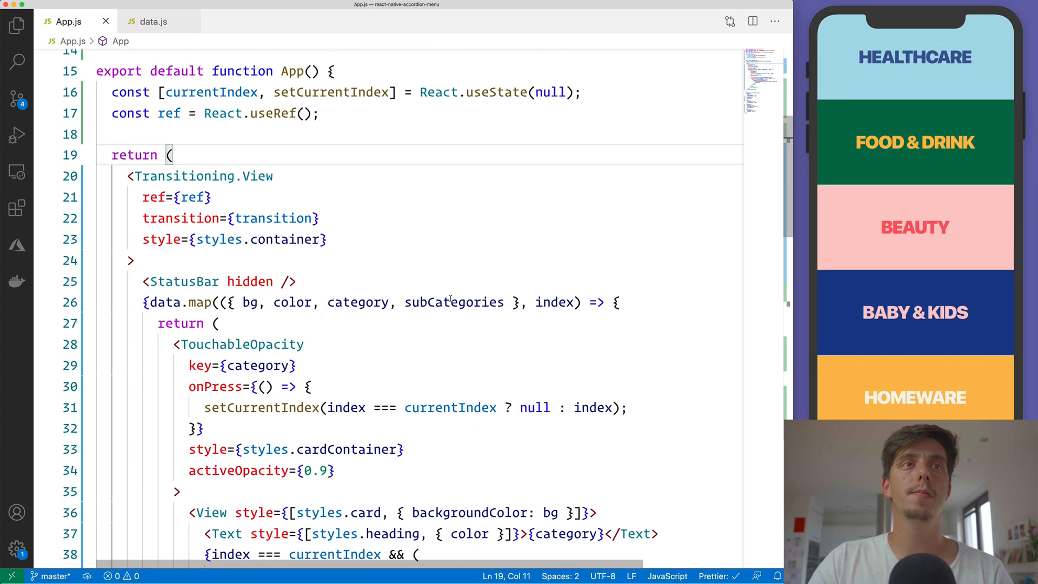
{"action": "double_click", "coordinate": [453, 301]}
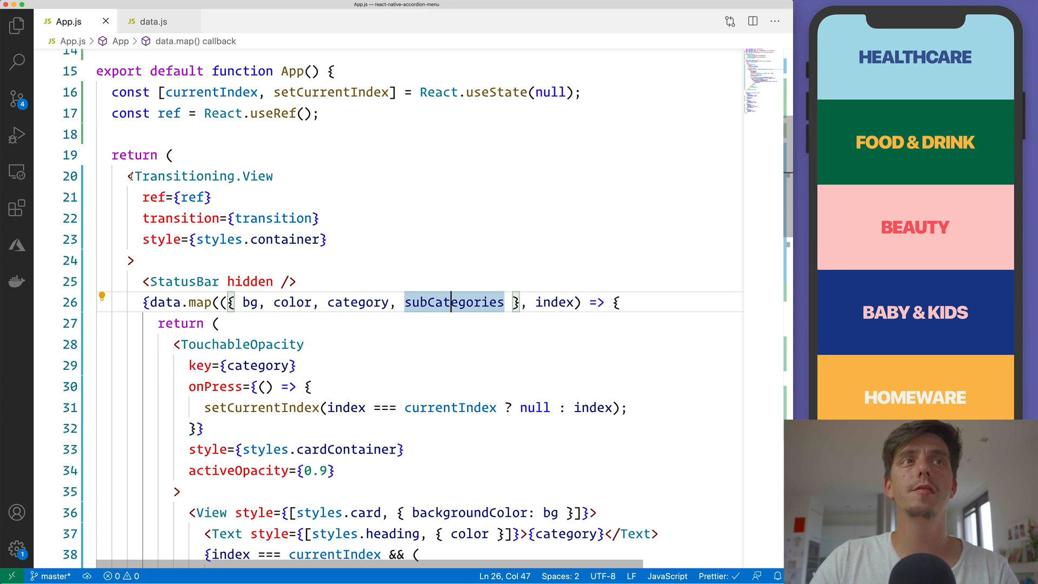
{"action": "left_click", "coordinate": [273, 217]}
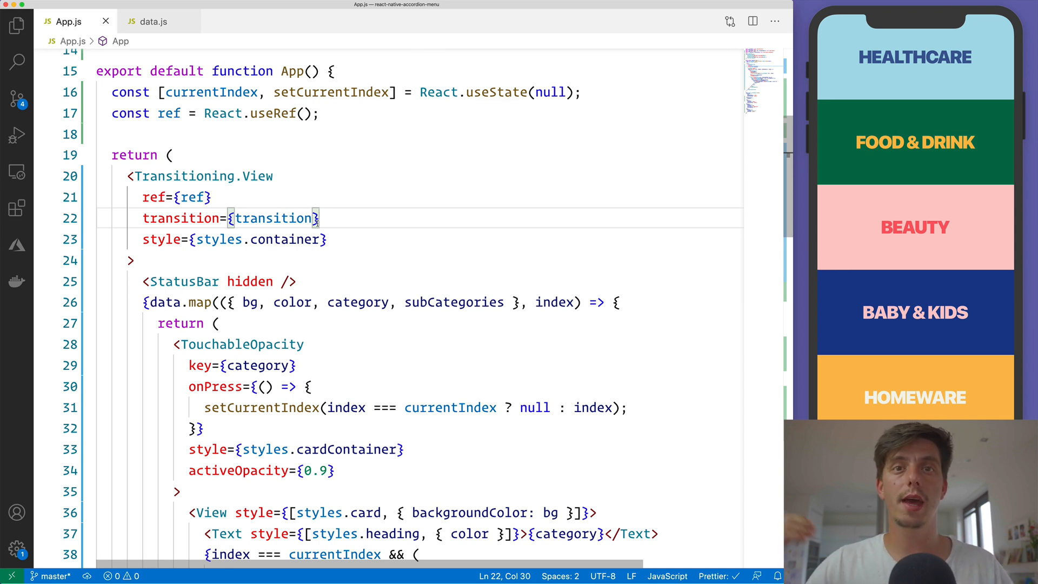
{"action": "double_click", "coordinate": [181, 217]}
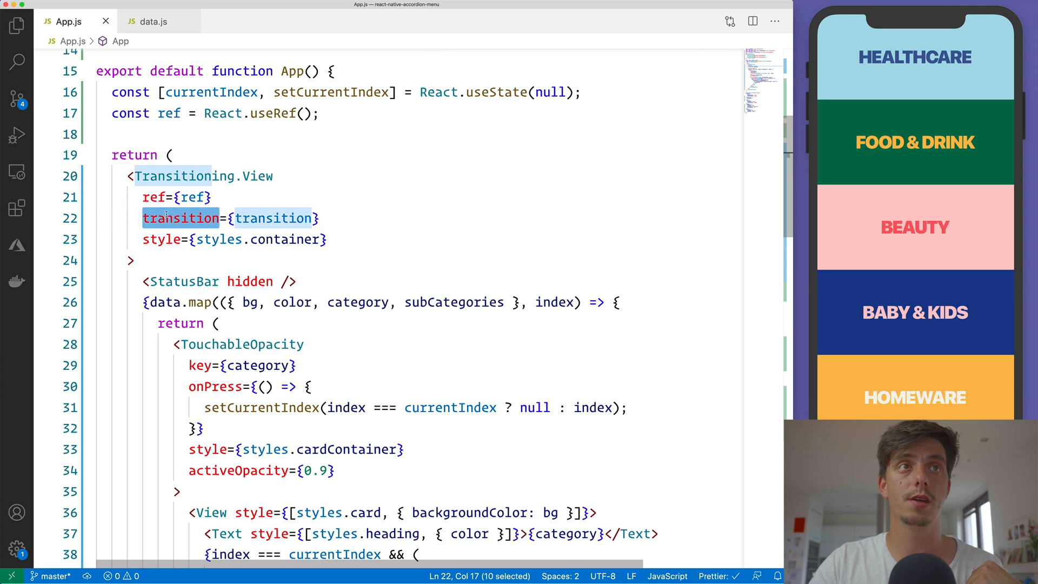
Step: Call ref.current.animateNextTransition() at the top of onPress and tap Baby & Kids and Beauty to test
{"action": "left_click", "coordinate": [309, 387]}
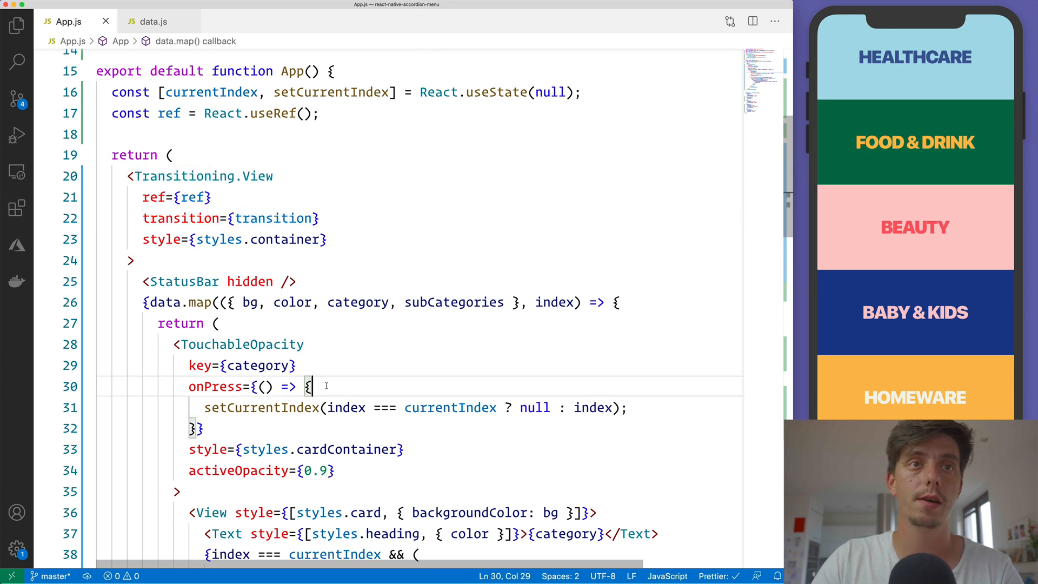
{"action": "key", "text": "enter"}
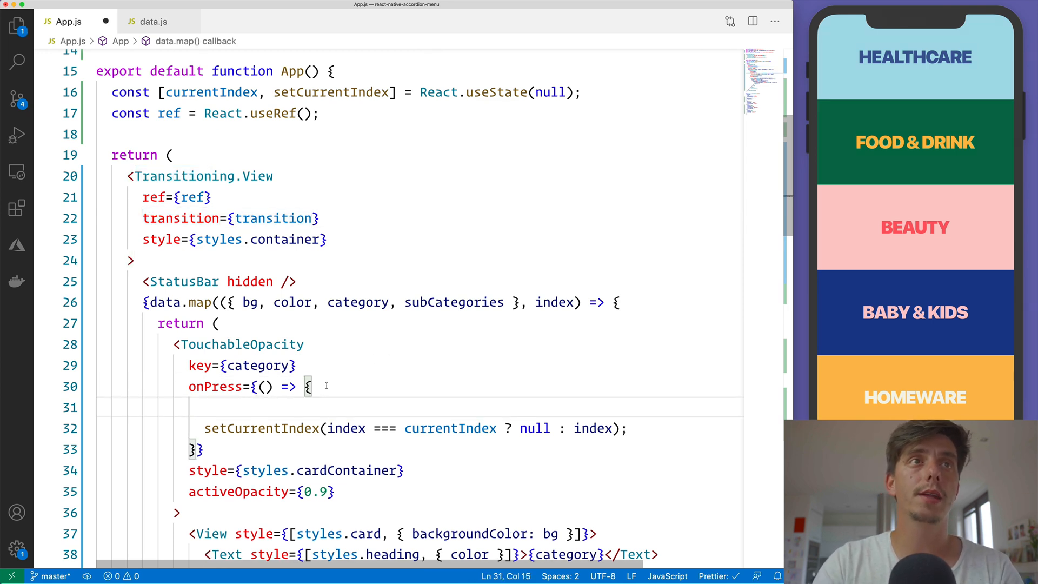
{"action": "type", "text": "ref.current.animated"}
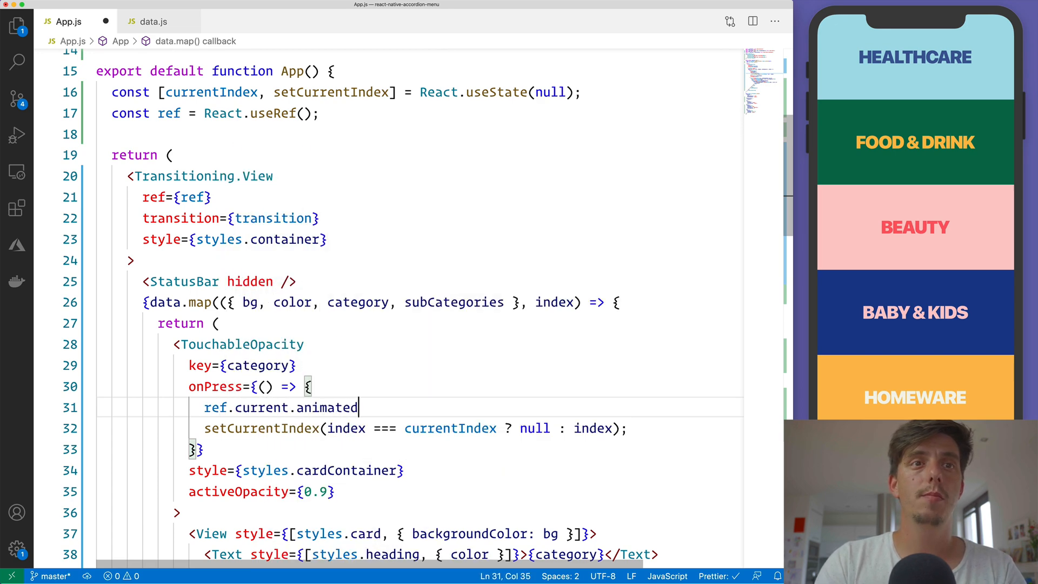
{"action": "type", "text": "NextTransition();"}
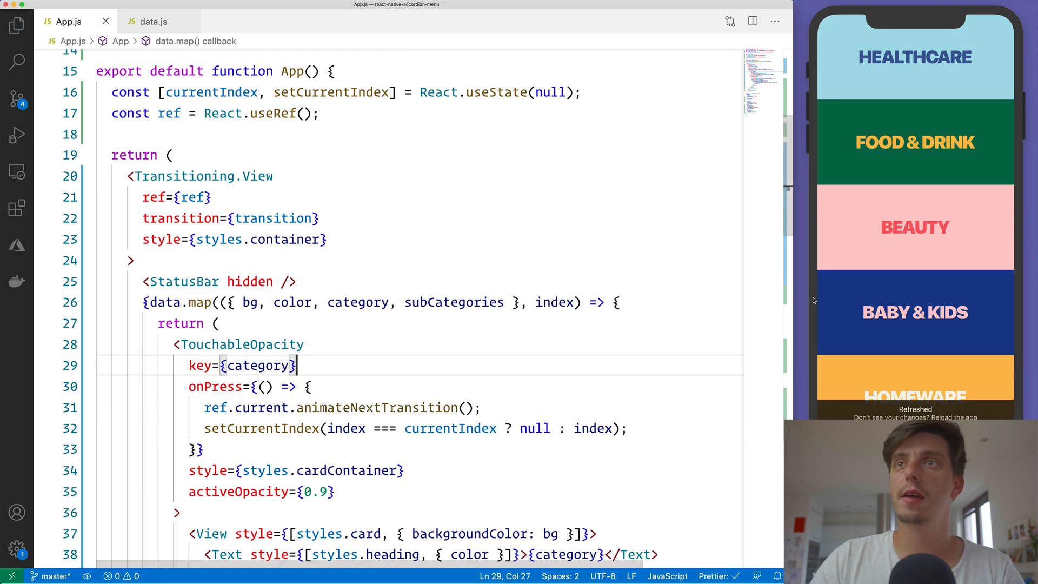
{"action": "left_click", "coordinate": [915, 227]}
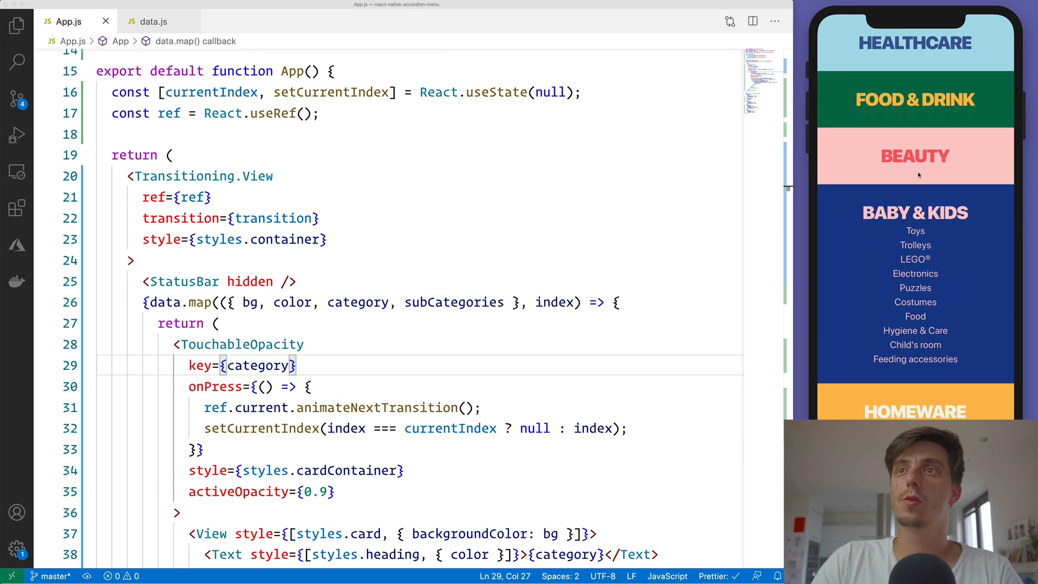
{"action": "left_click", "coordinate": [915, 156]}
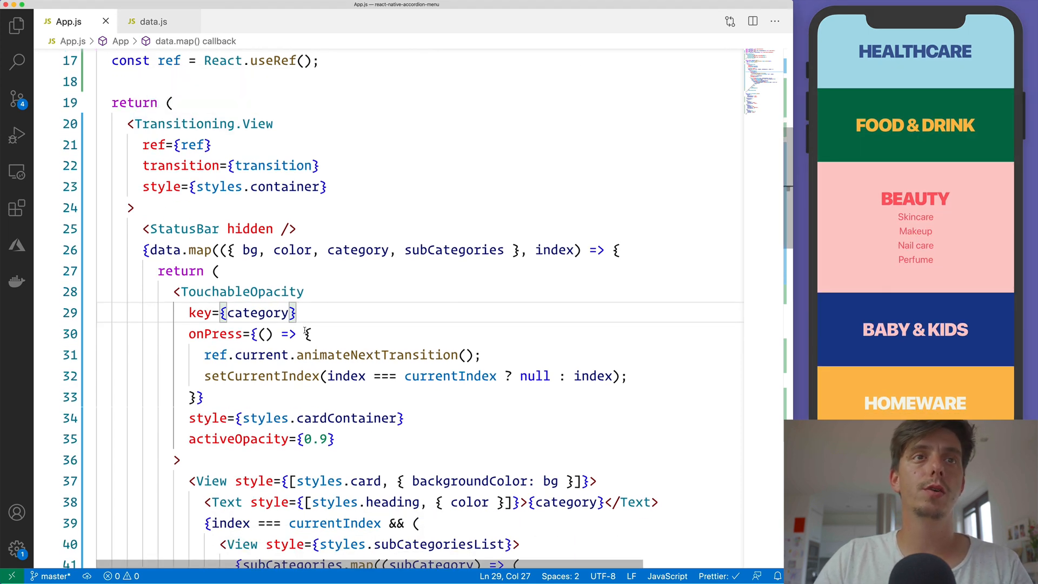
Step: Review the setCurrentIndex line and test the animated accordion on Baby & Kids, Food & Drink and Beauty
{"action": "double_click", "coordinate": [377, 355]}
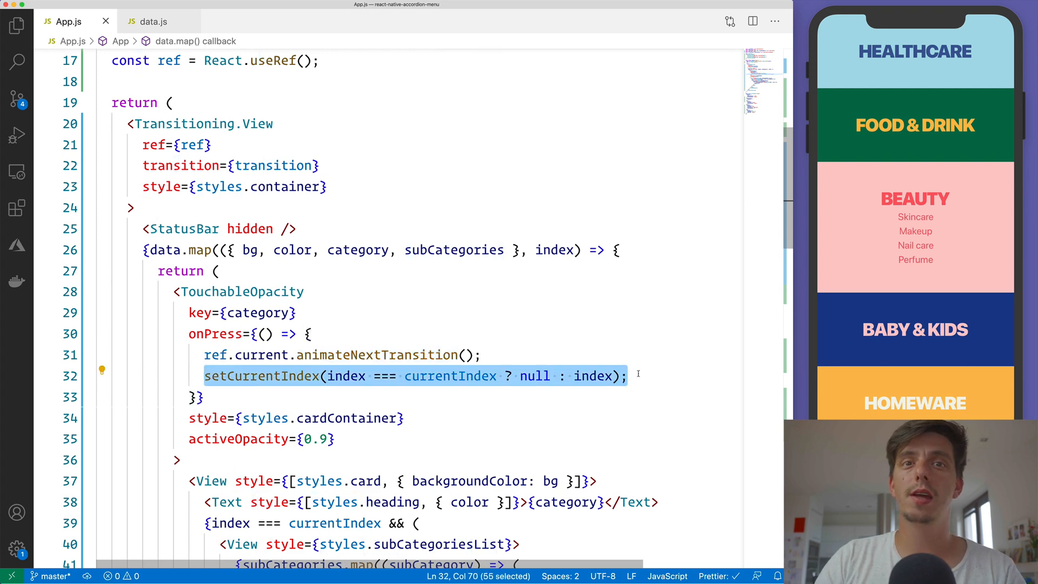
{"action": "scroll", "scroll_direction": "down", "scroll_amount": 3}
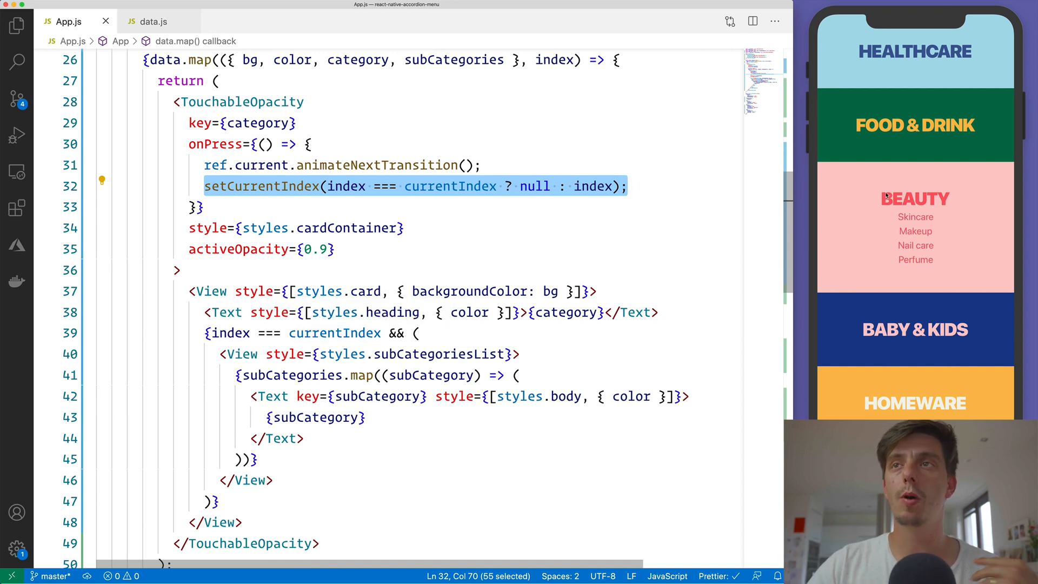
{"action": "left_click", "coordinate": [915, 329]}
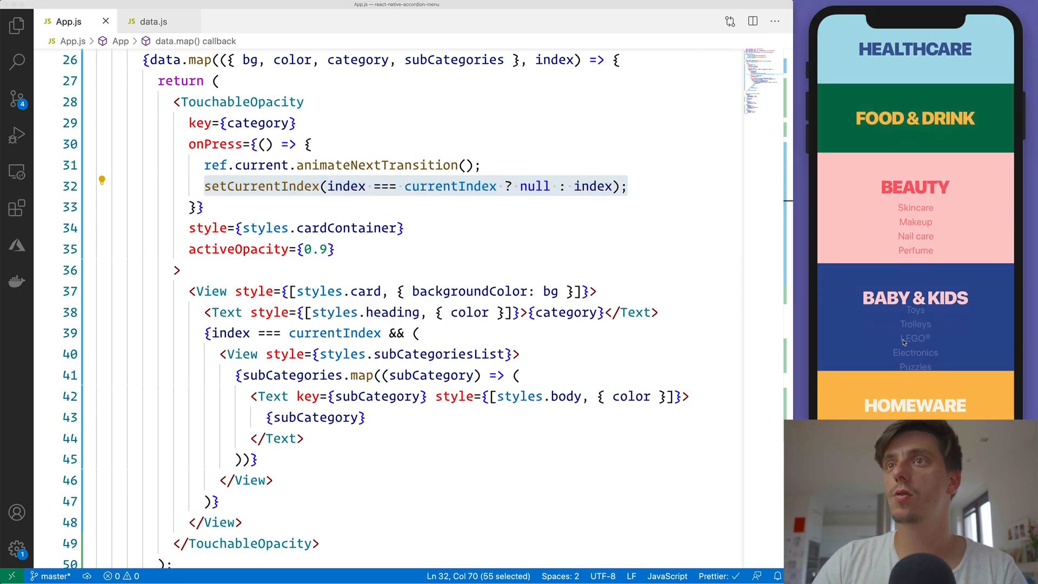
{"action": "left_click", "coordinate": [915, 118]}
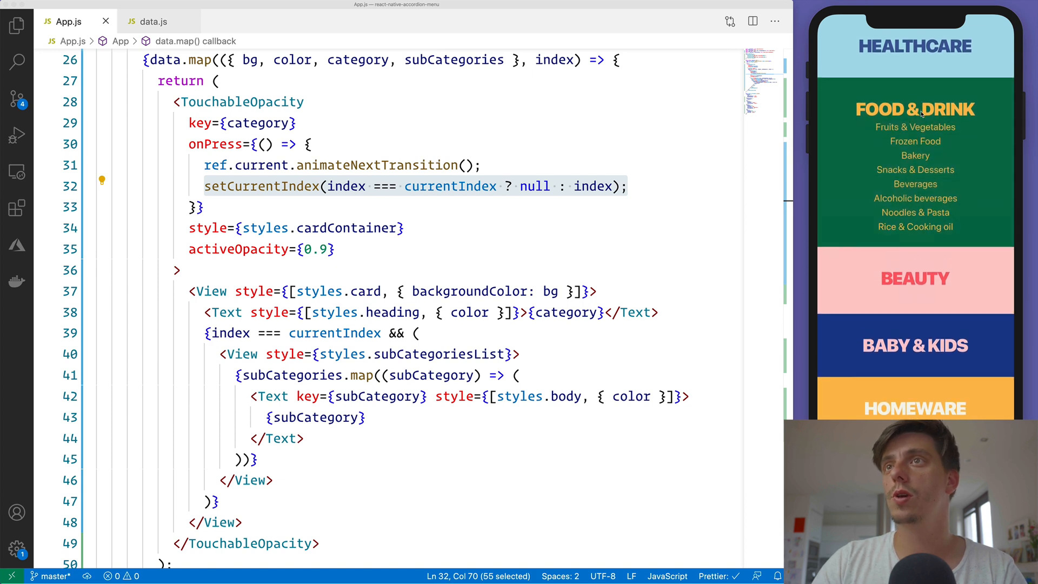
{"action": "left_click", "coordinate": [914, 46]}
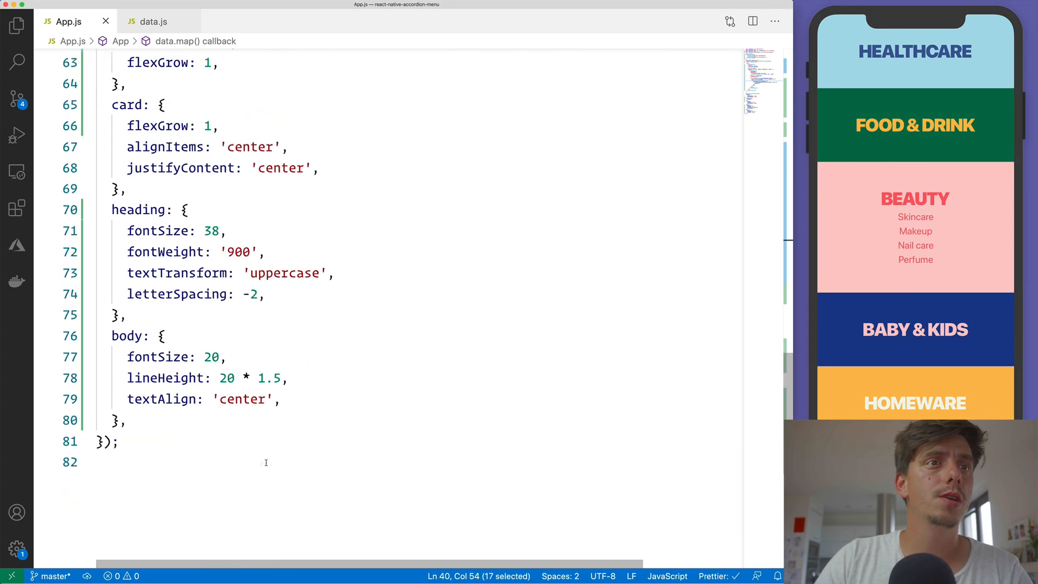
Step: Add a subCategoriesList style with marginTop: 20 at the end of the StyleSheet
{"action": "type", "text": "subCategoriesList: {"}
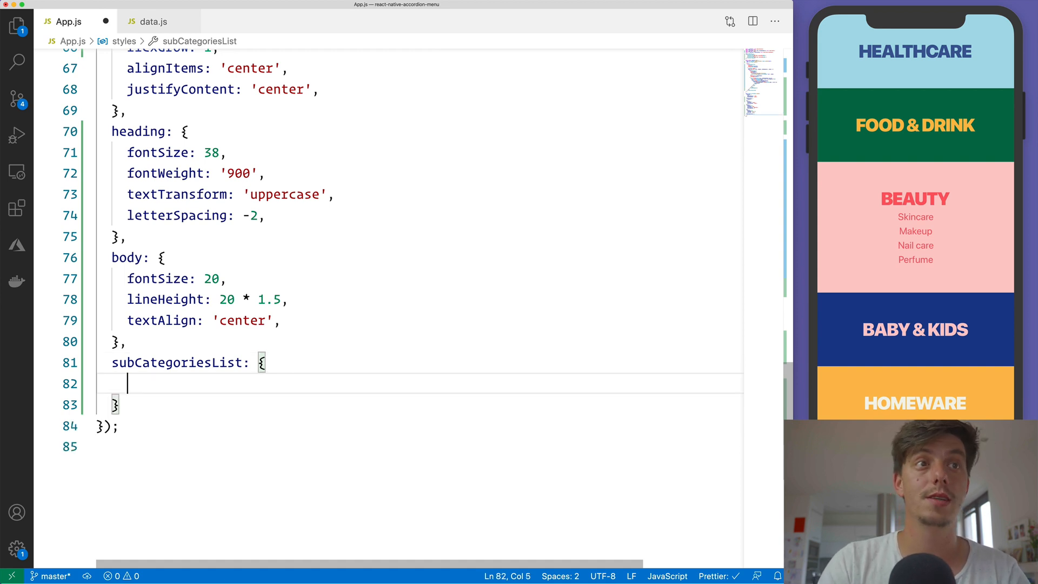
{"action": "type", "text": "marginTop: 20,"}
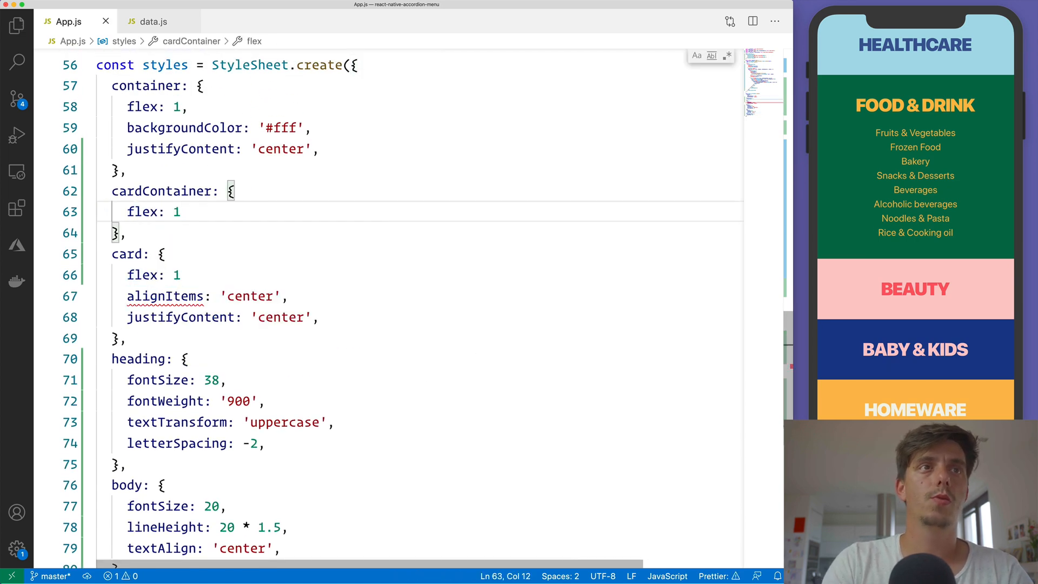
{"action": "type", "text": ","}
{"action": "left_click", "coordinate": [418, 274]}
{"action": "type", "text": ","}
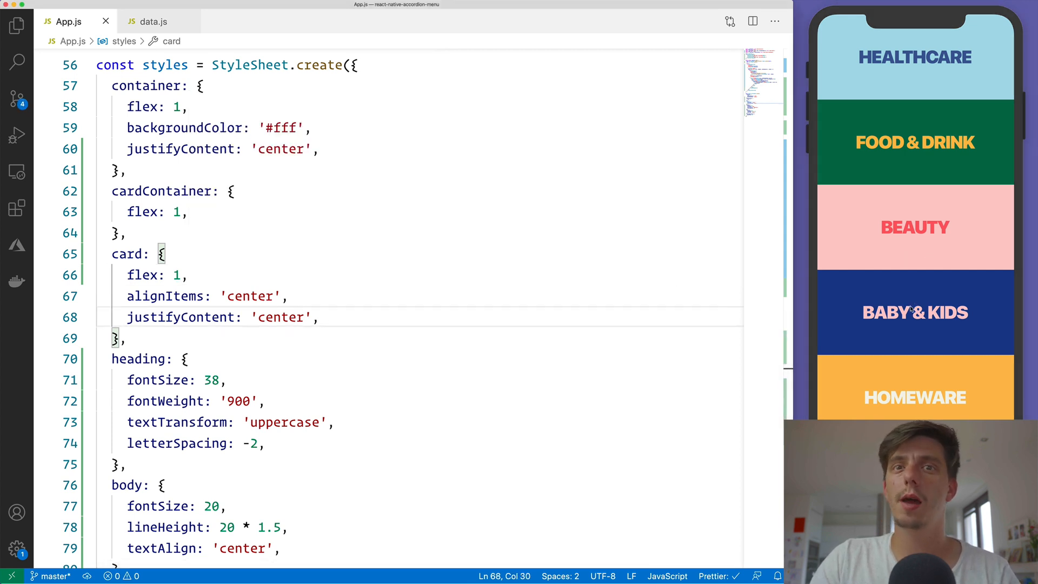
{"action": "left_click", "coordinate": [915, 311]}
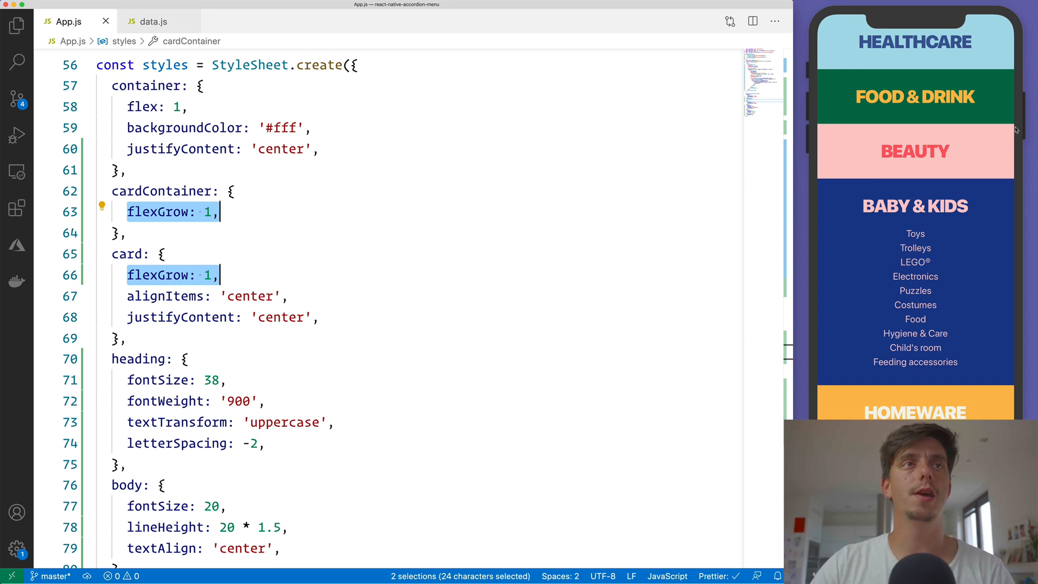
{"action": "left_click", "coordinate": [915, 151]}
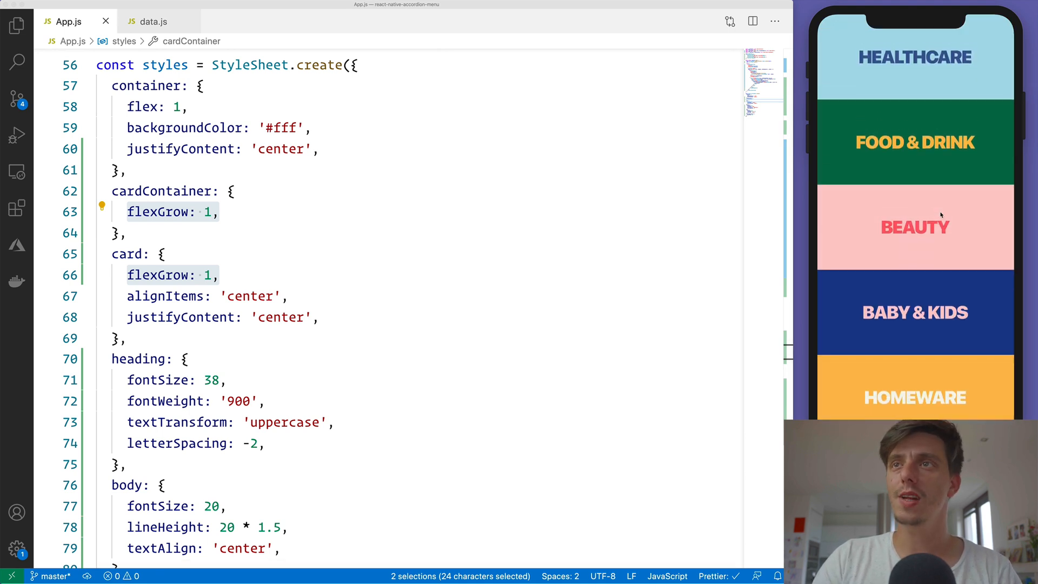
{"action": "left_click", "coordinate": [915, 226]}
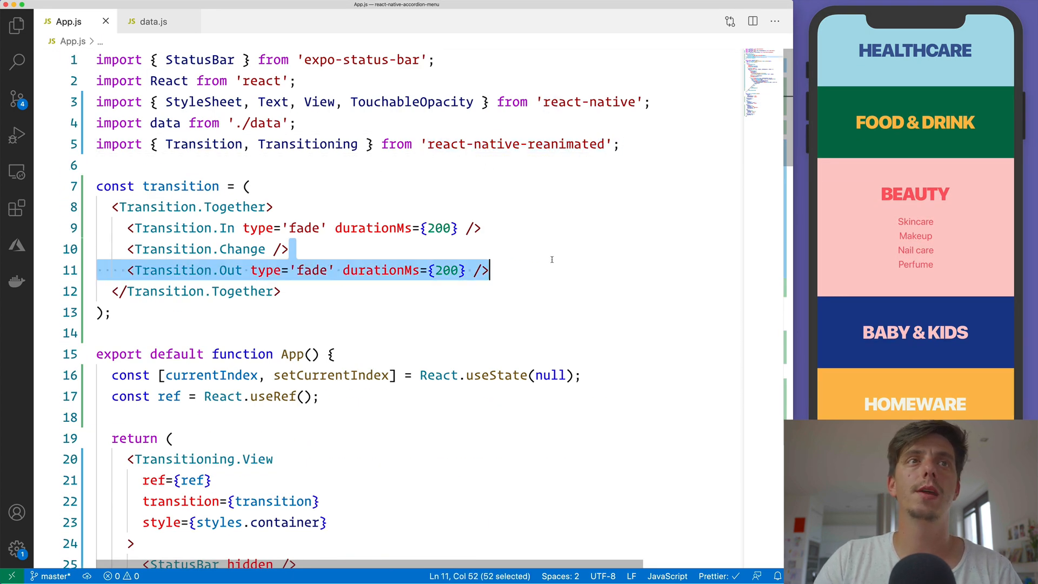
{"action": "scroll", "scroll_direction": "down", "scroll_amount": 3}
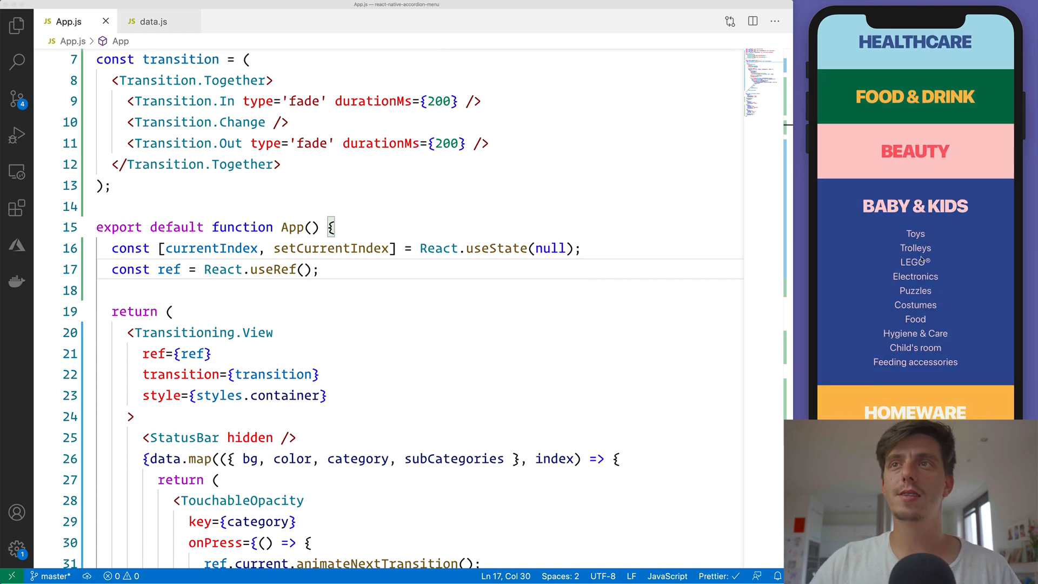
{"action": "left_click", "coordinate": [915, 205]}
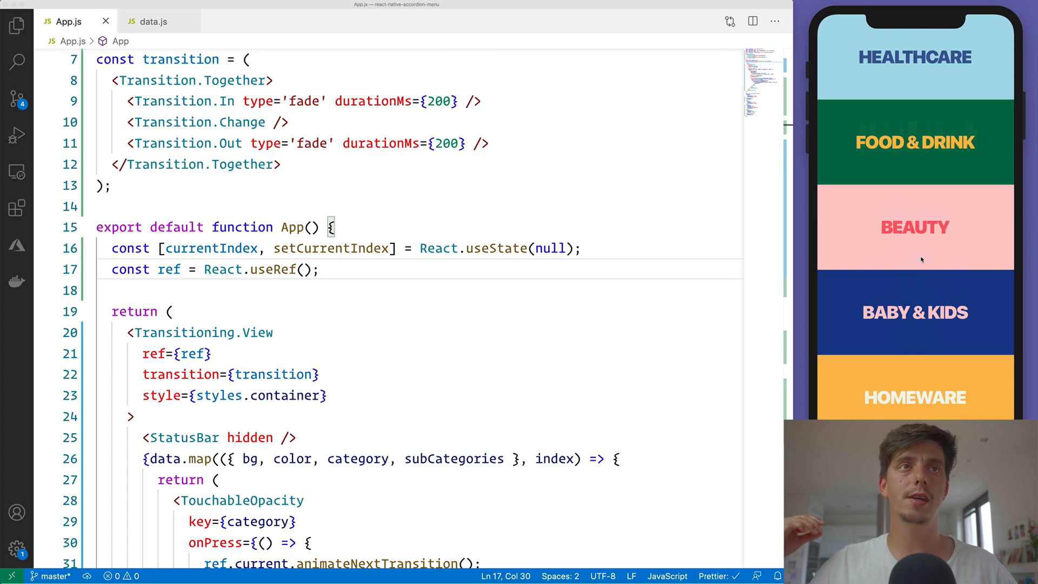